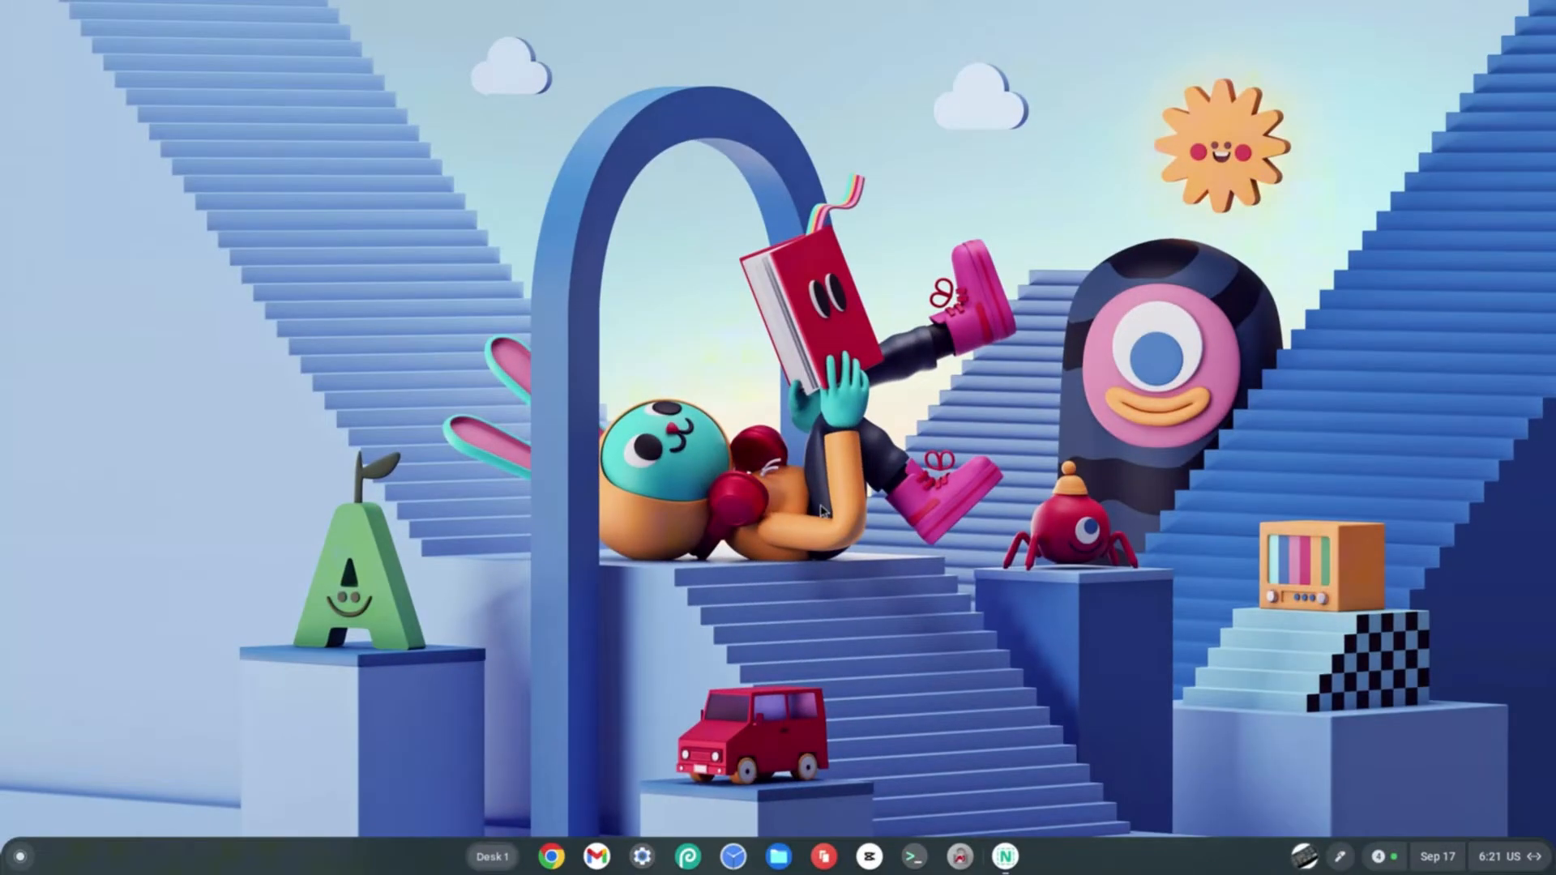
# Open the launcher and search 'set' so Settings shows as the best match
pyautogui.click(20, 856)
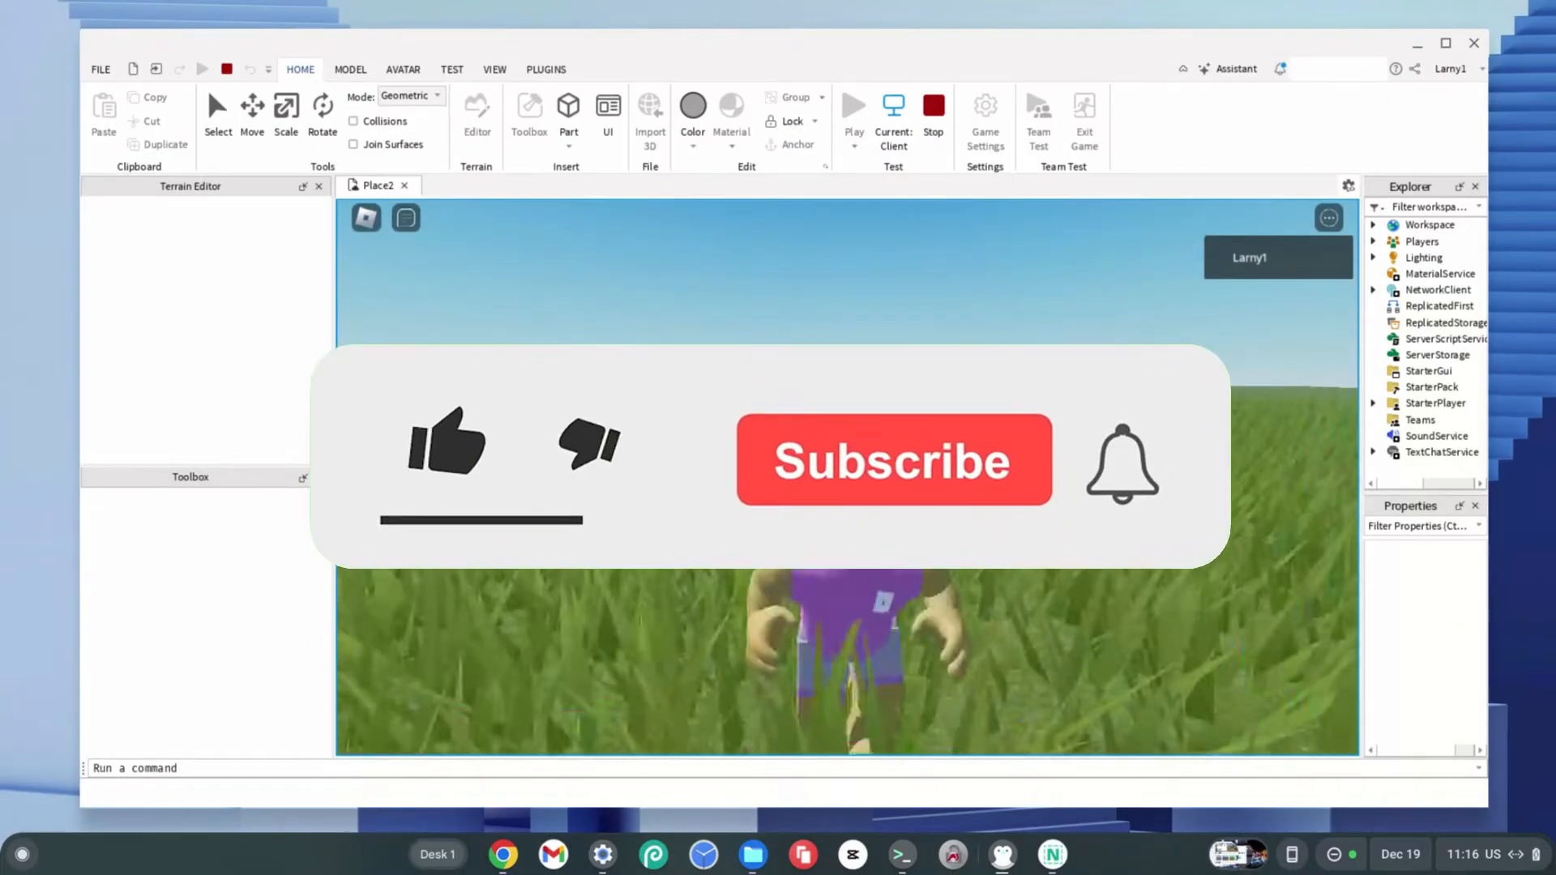
pyautogui.click(891, 459)
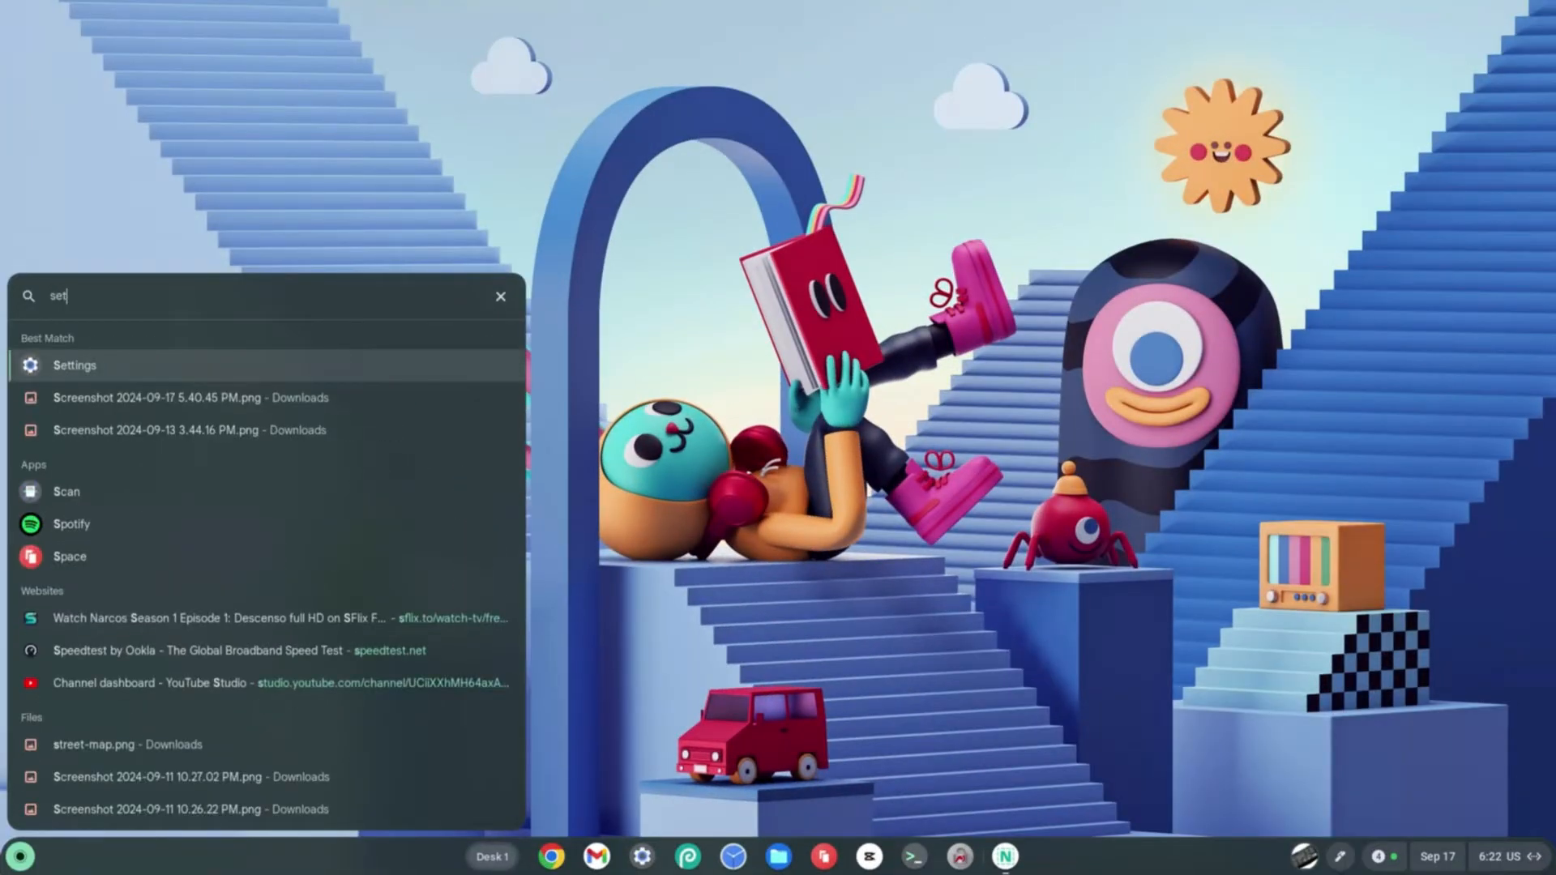
# Launch Settings and go to the About ChromeOS page with the Linux option
pyautogui.click(75, 365)
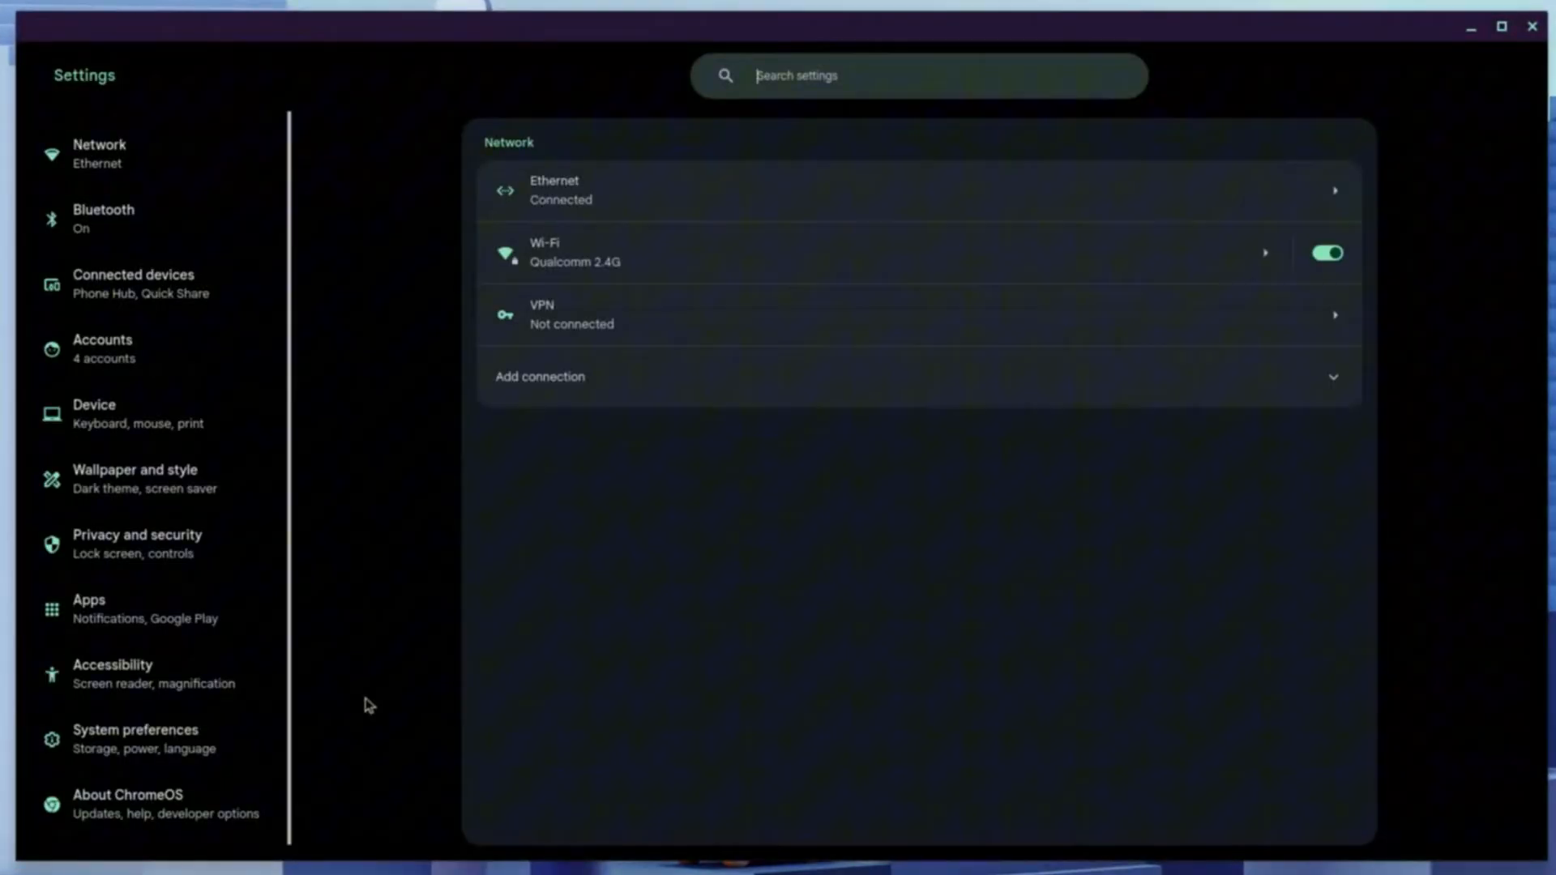
pyautogui.moveTo(154, 543)
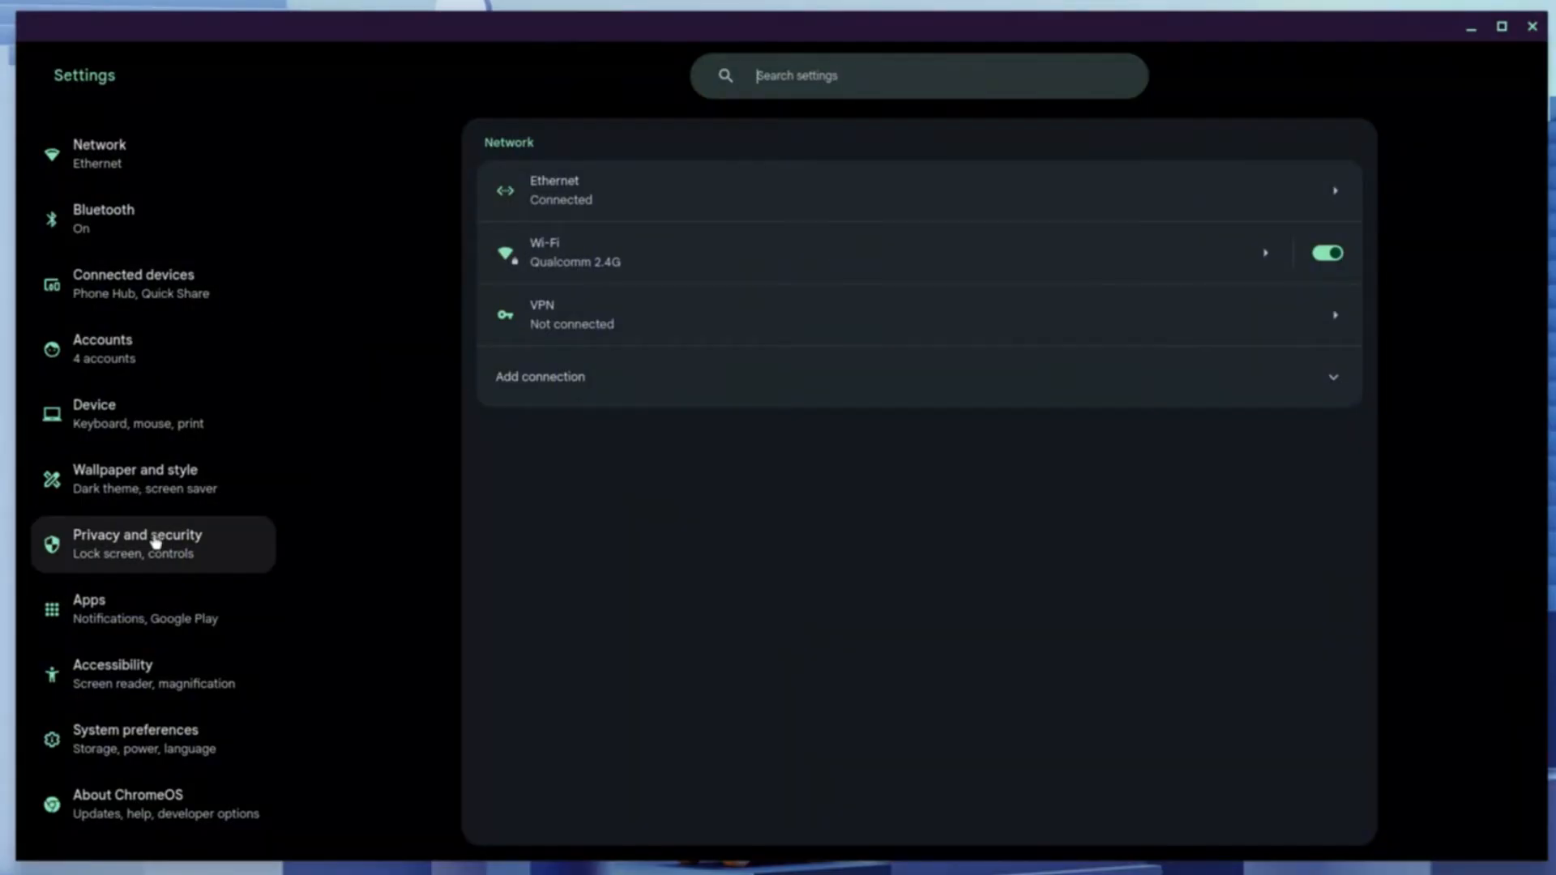
pyautogui.click(129, 787)
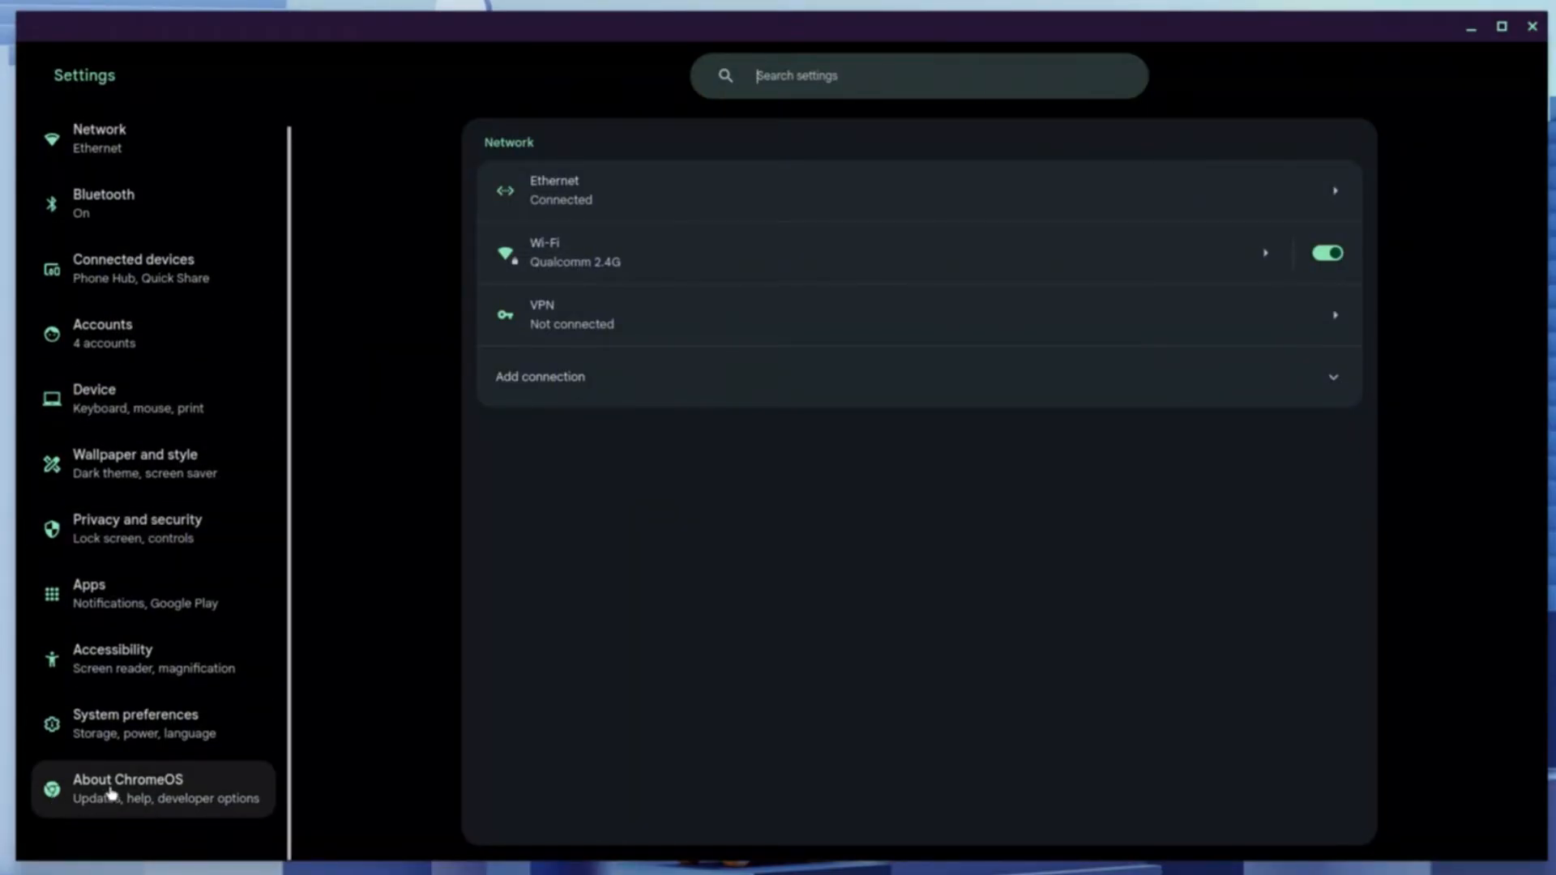
pyautogui.moveTo(163, 801)
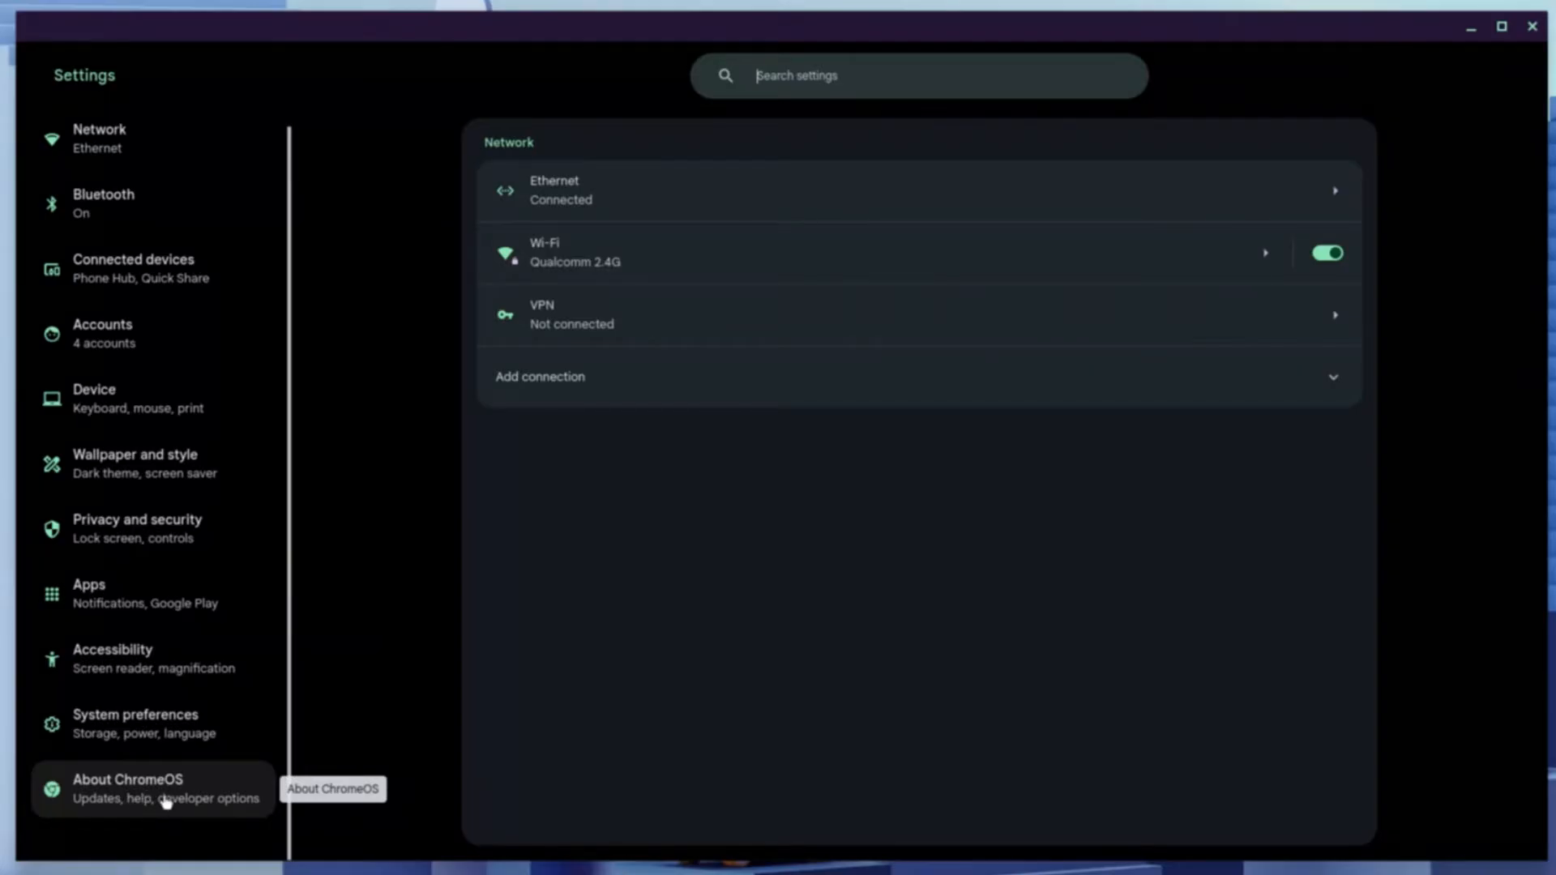
pyautogui.click(128, 787)
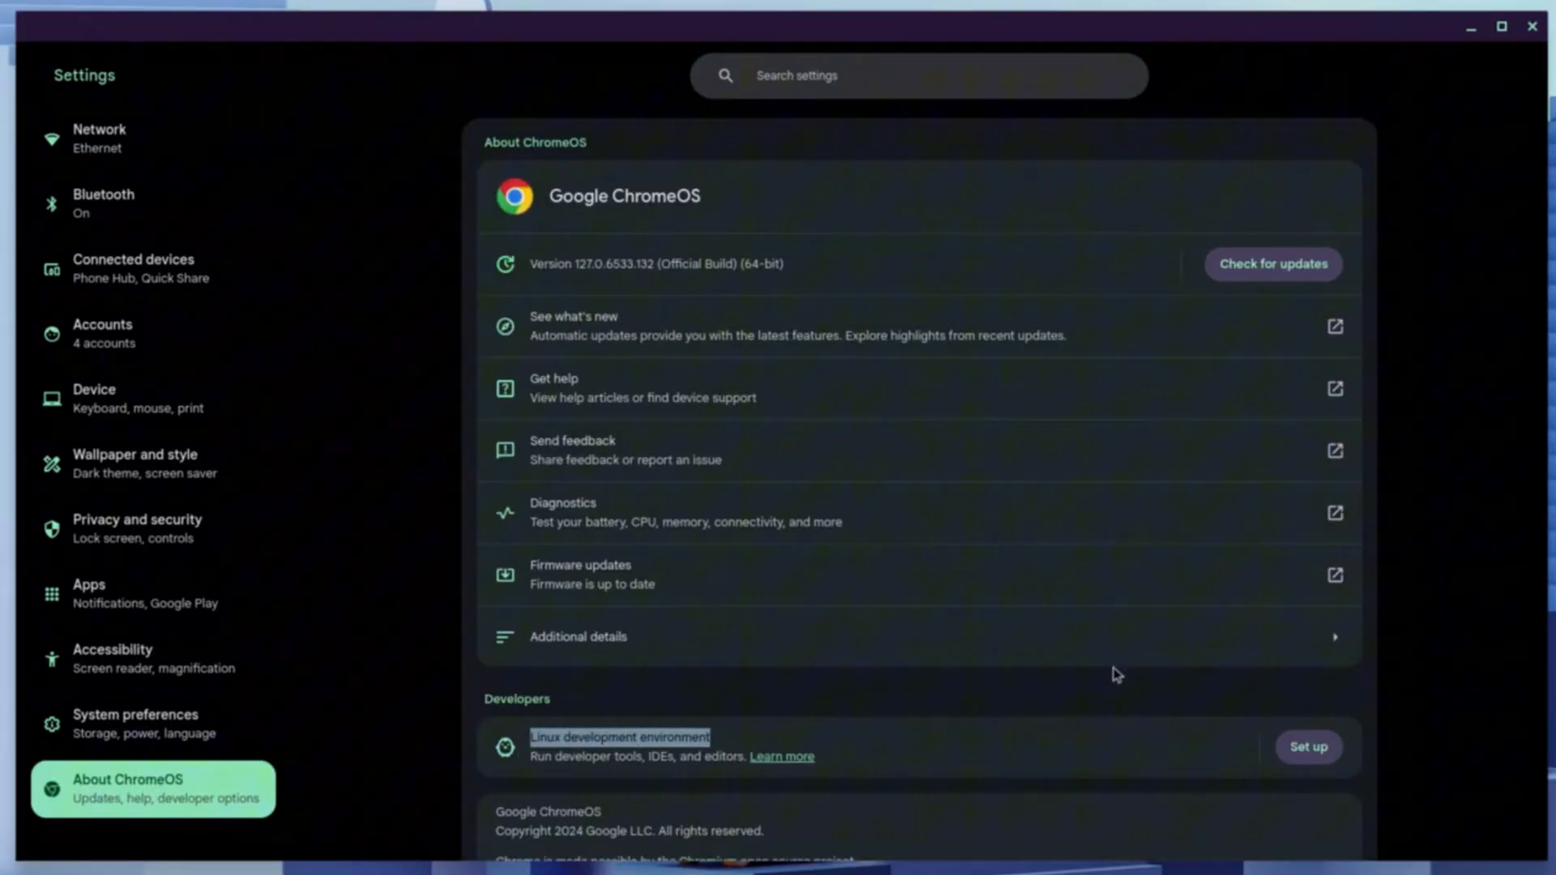
pyautogui.moveTo(1300, 777)
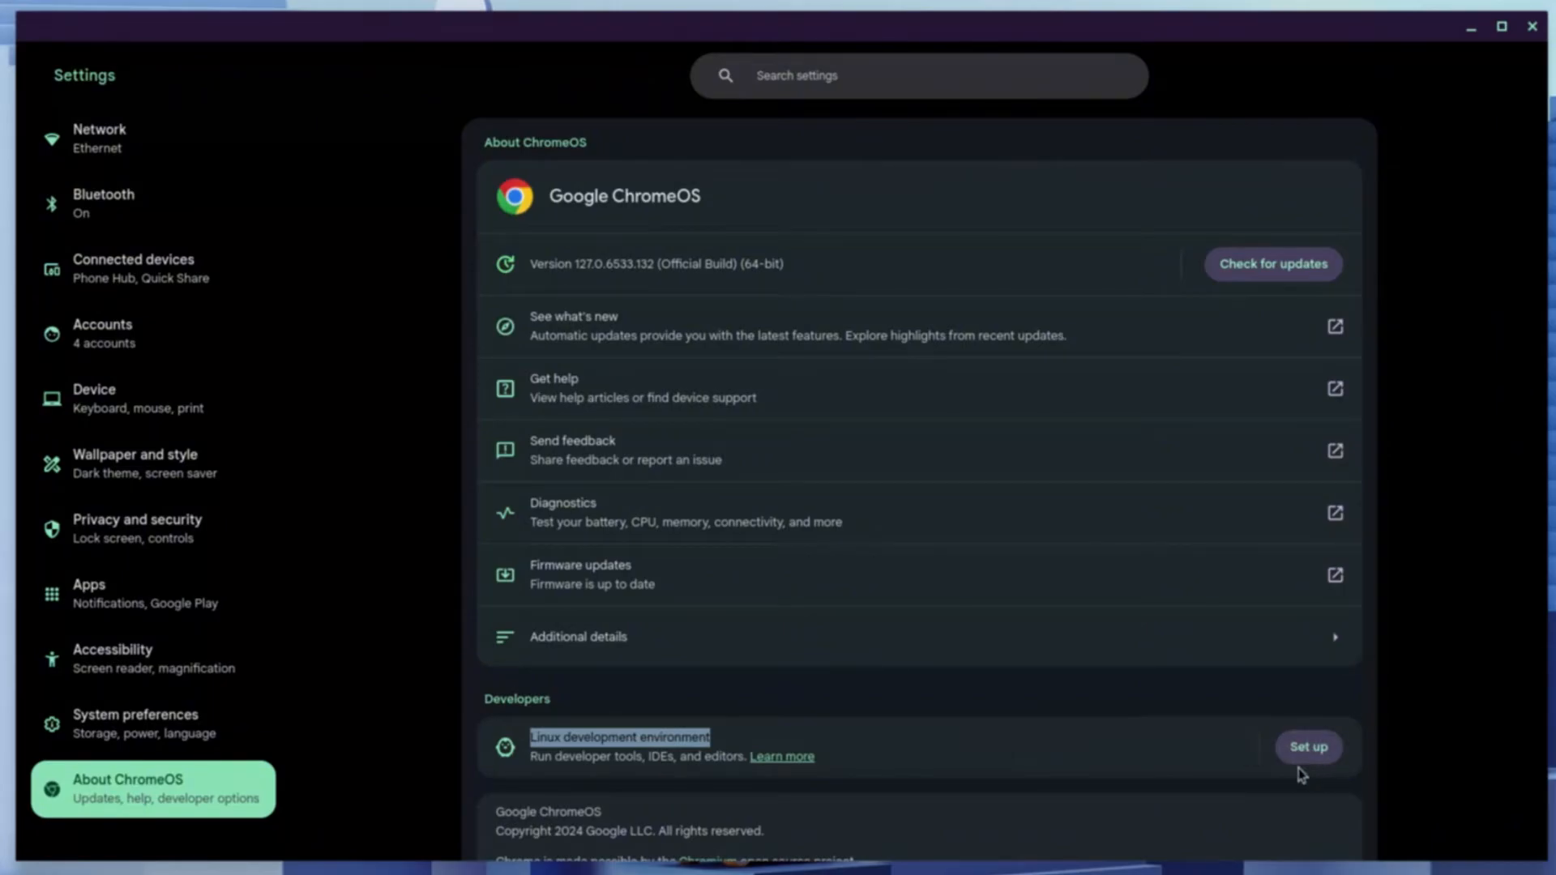
# Install Linux with username 'gd7os' and the recommended 10 GB disk size
pyautogui.click(1307, 746)
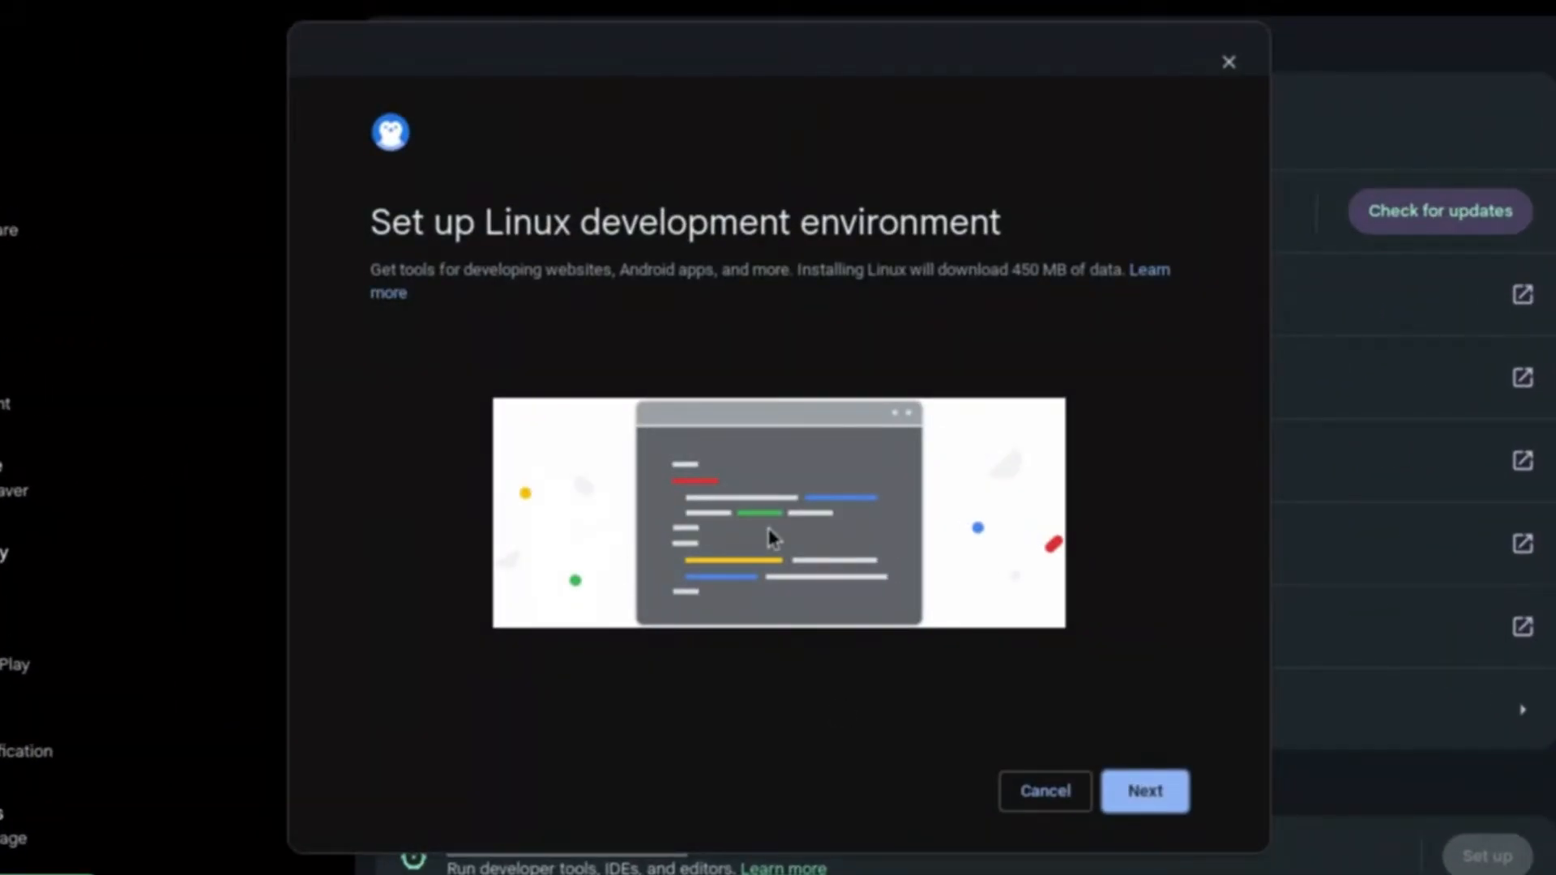
pyautogui.click(1143, 791)
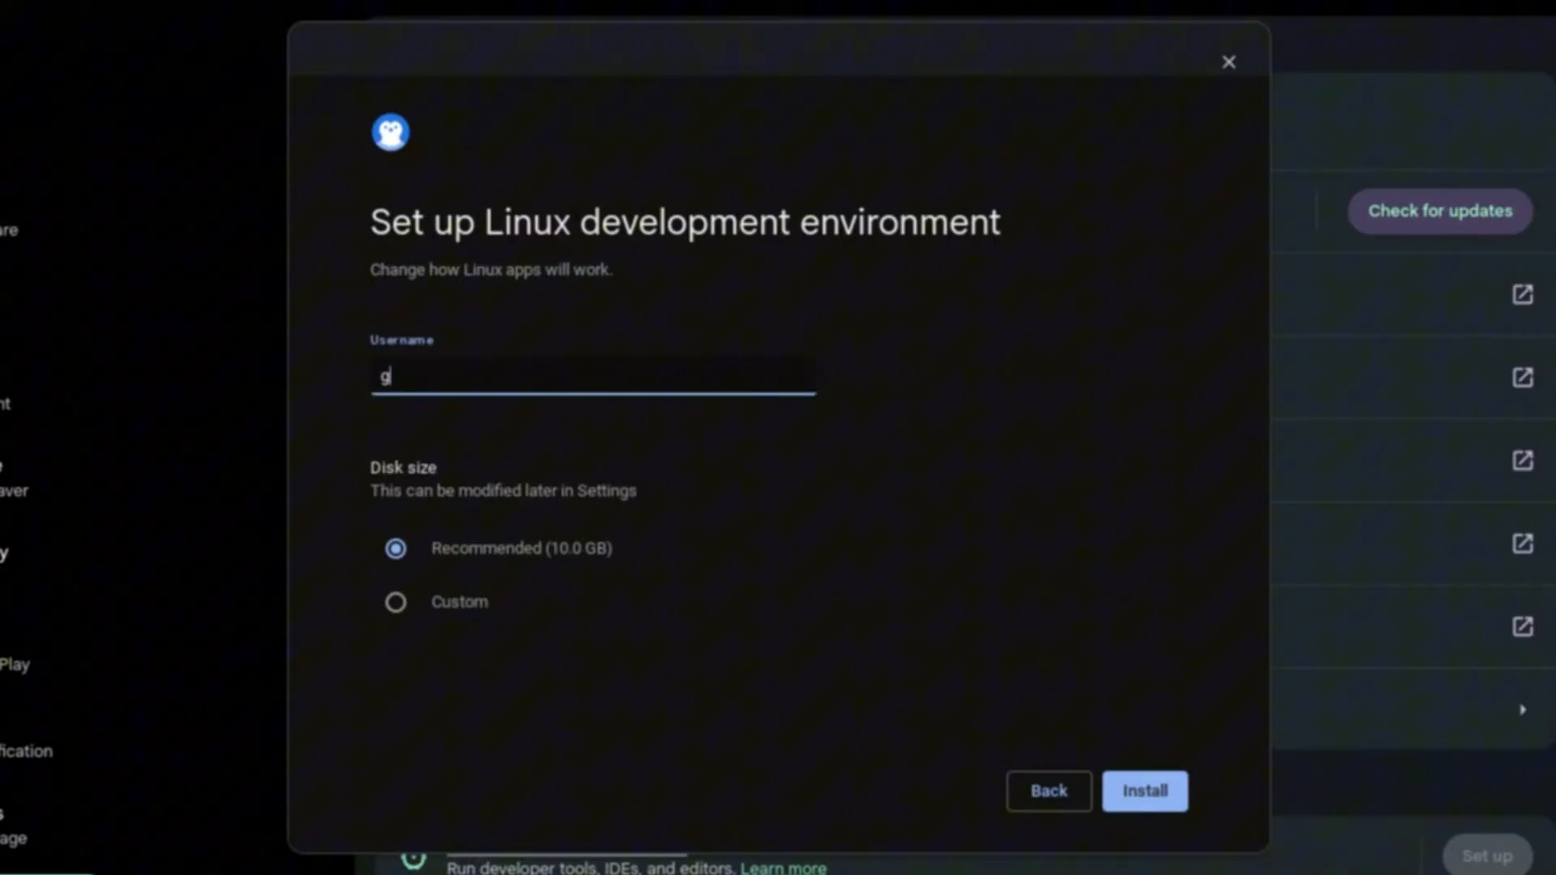
pyautogui.write('gd7os')
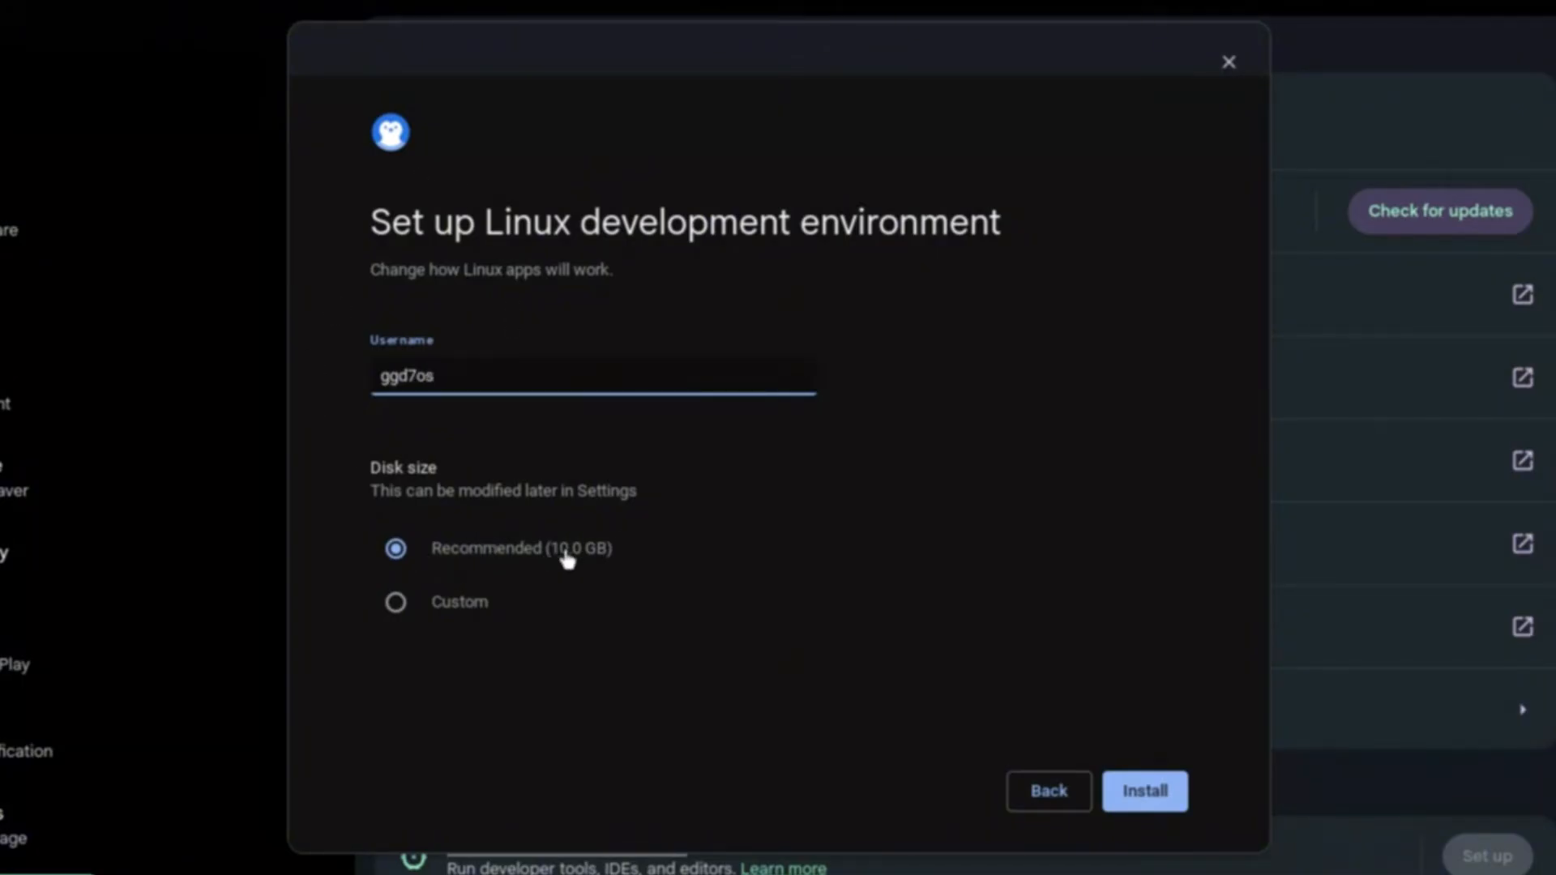
pyautogui.moveTo(1077, 732)
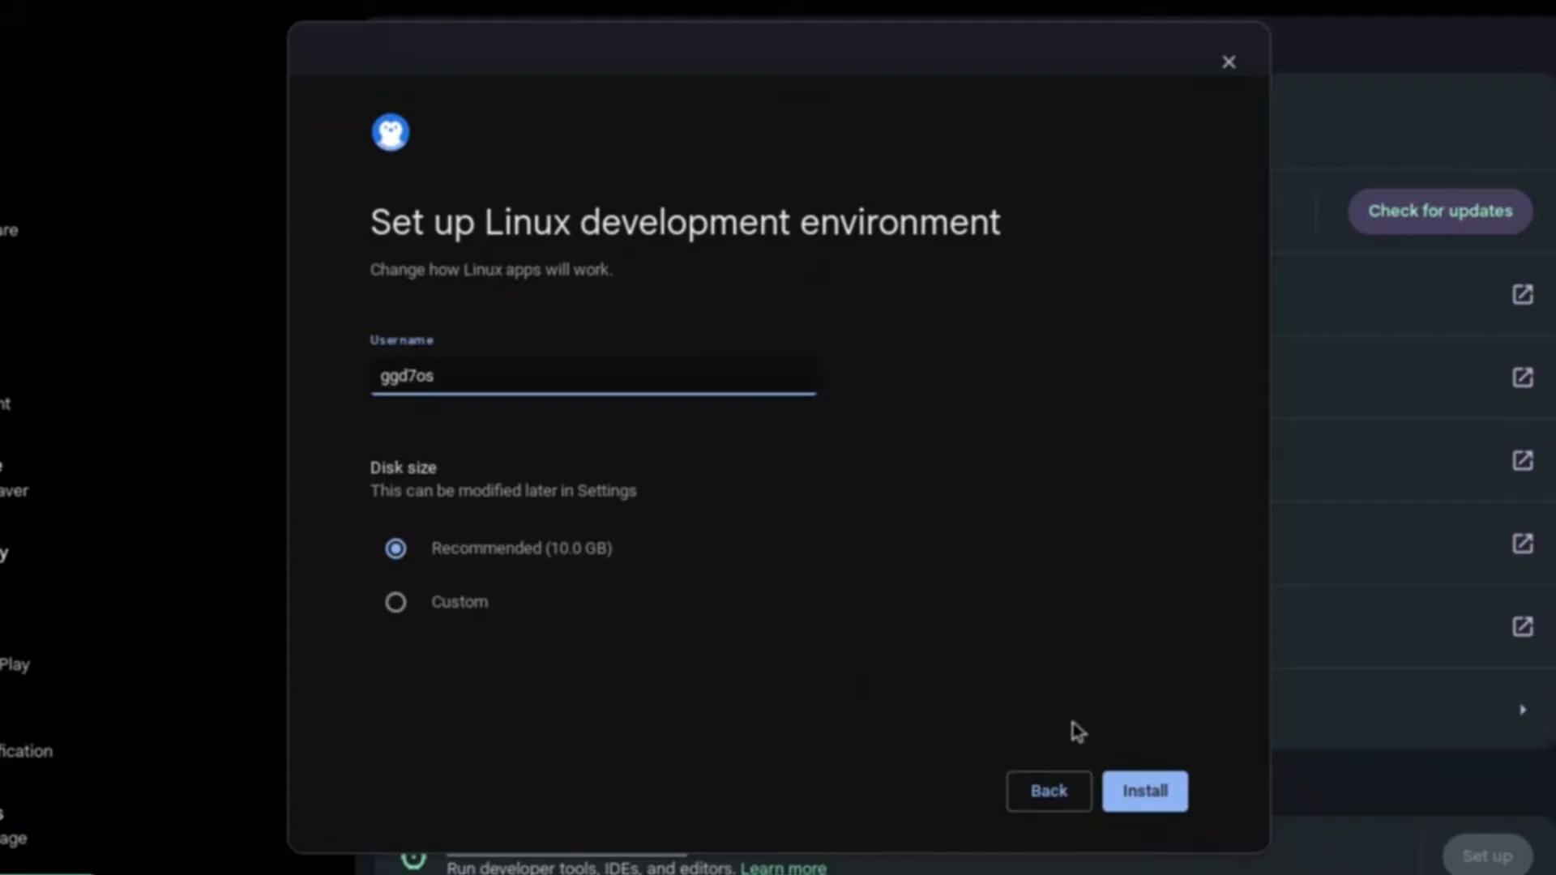
pyautogui.click(1143, 790)
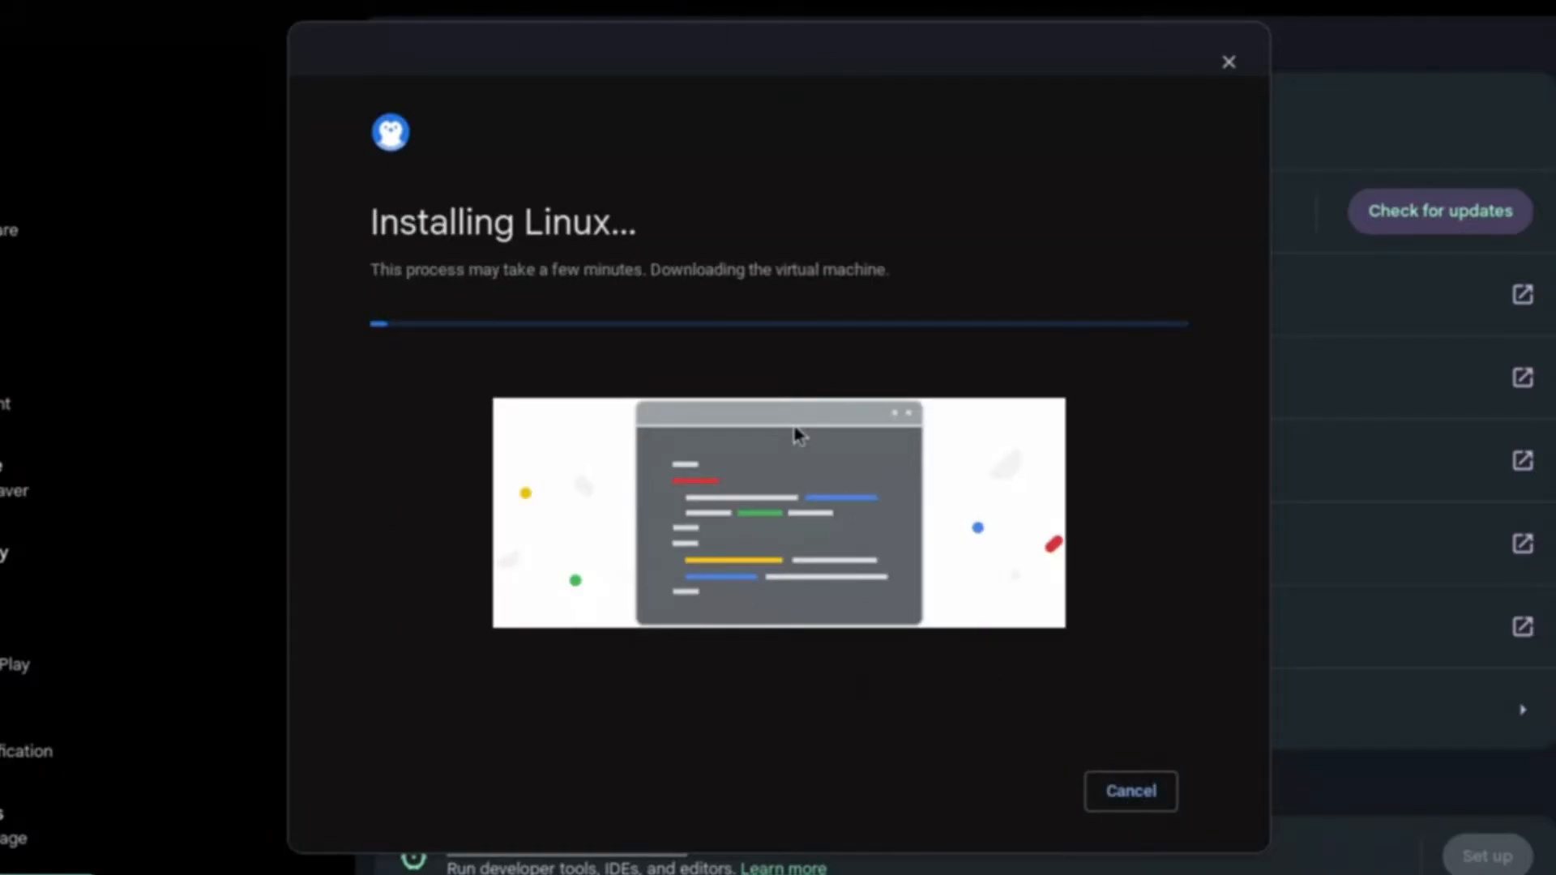
pyautogui.moveTo(710, 523)
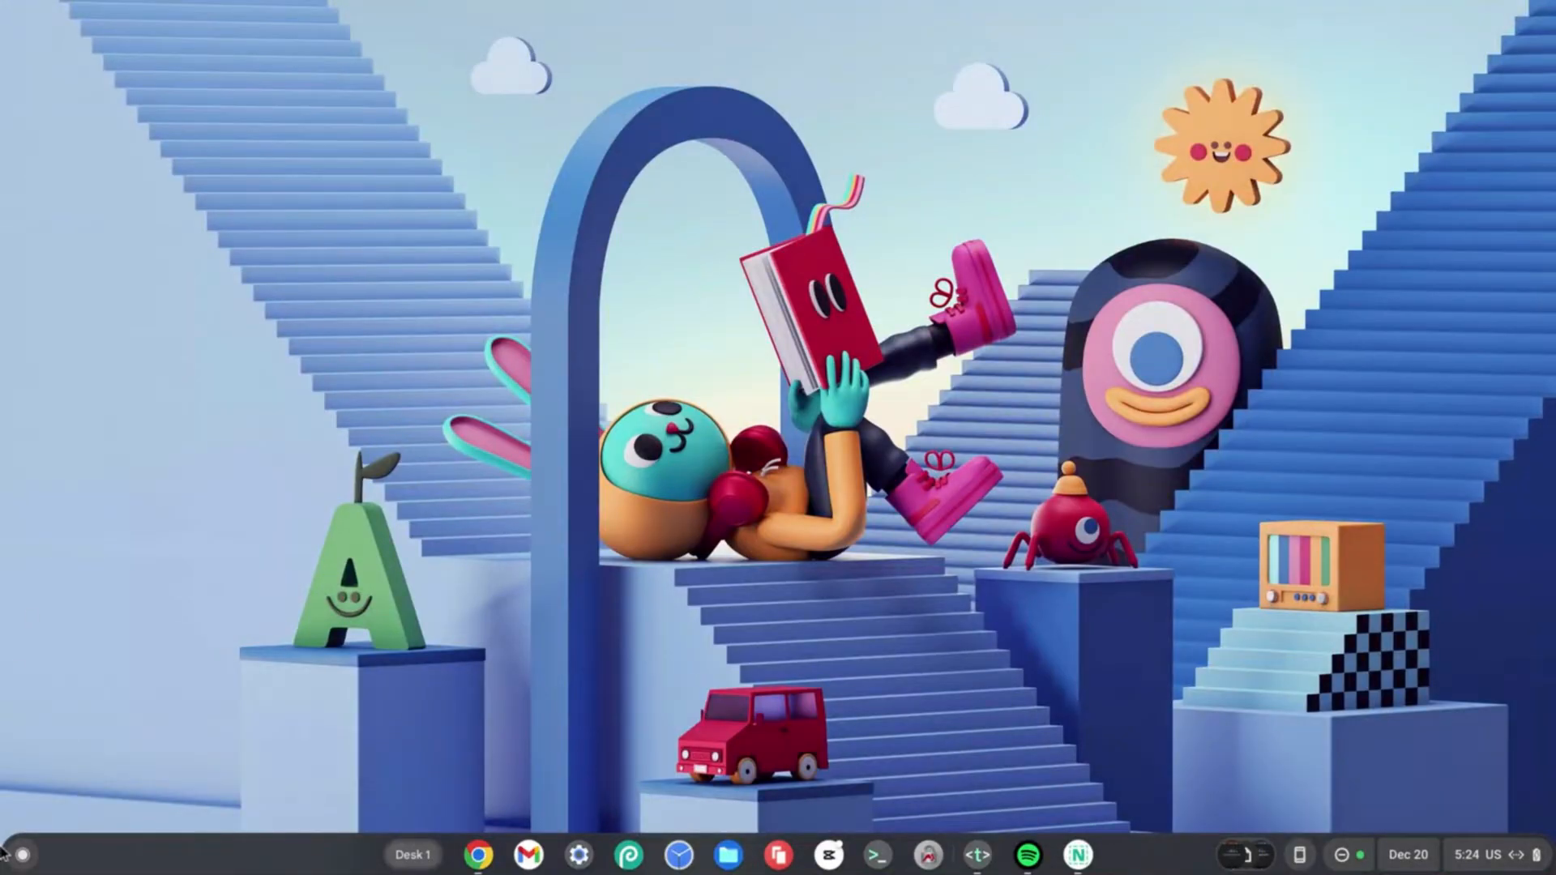
# Launch the Terminal app from the launcher and connect to the penguin container
pyautogui.click(22, 854)
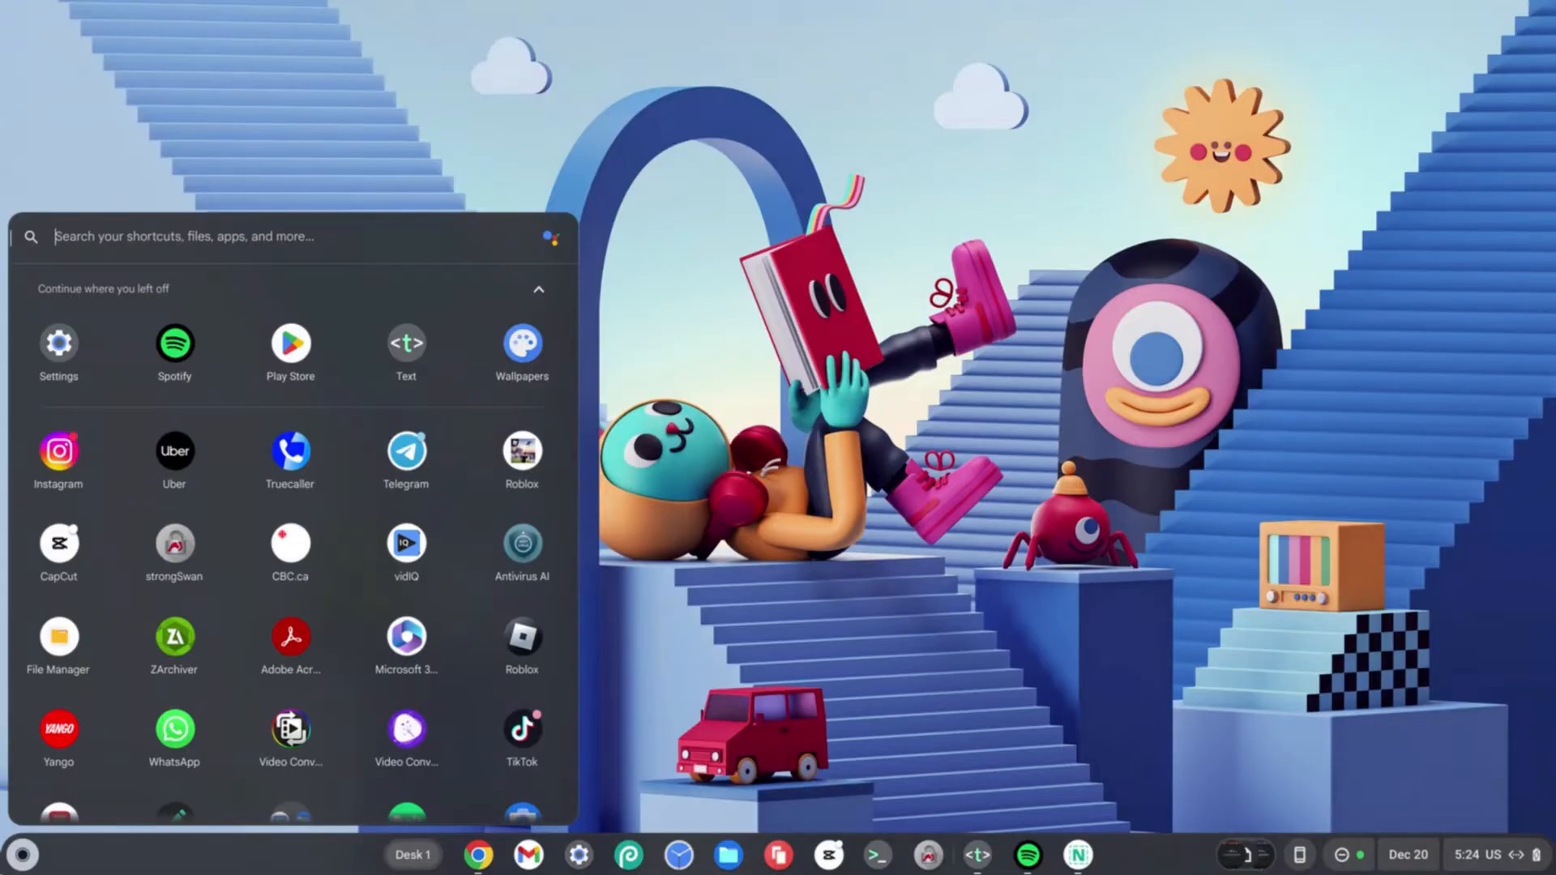
pyautogui.write('terminal.mp4')
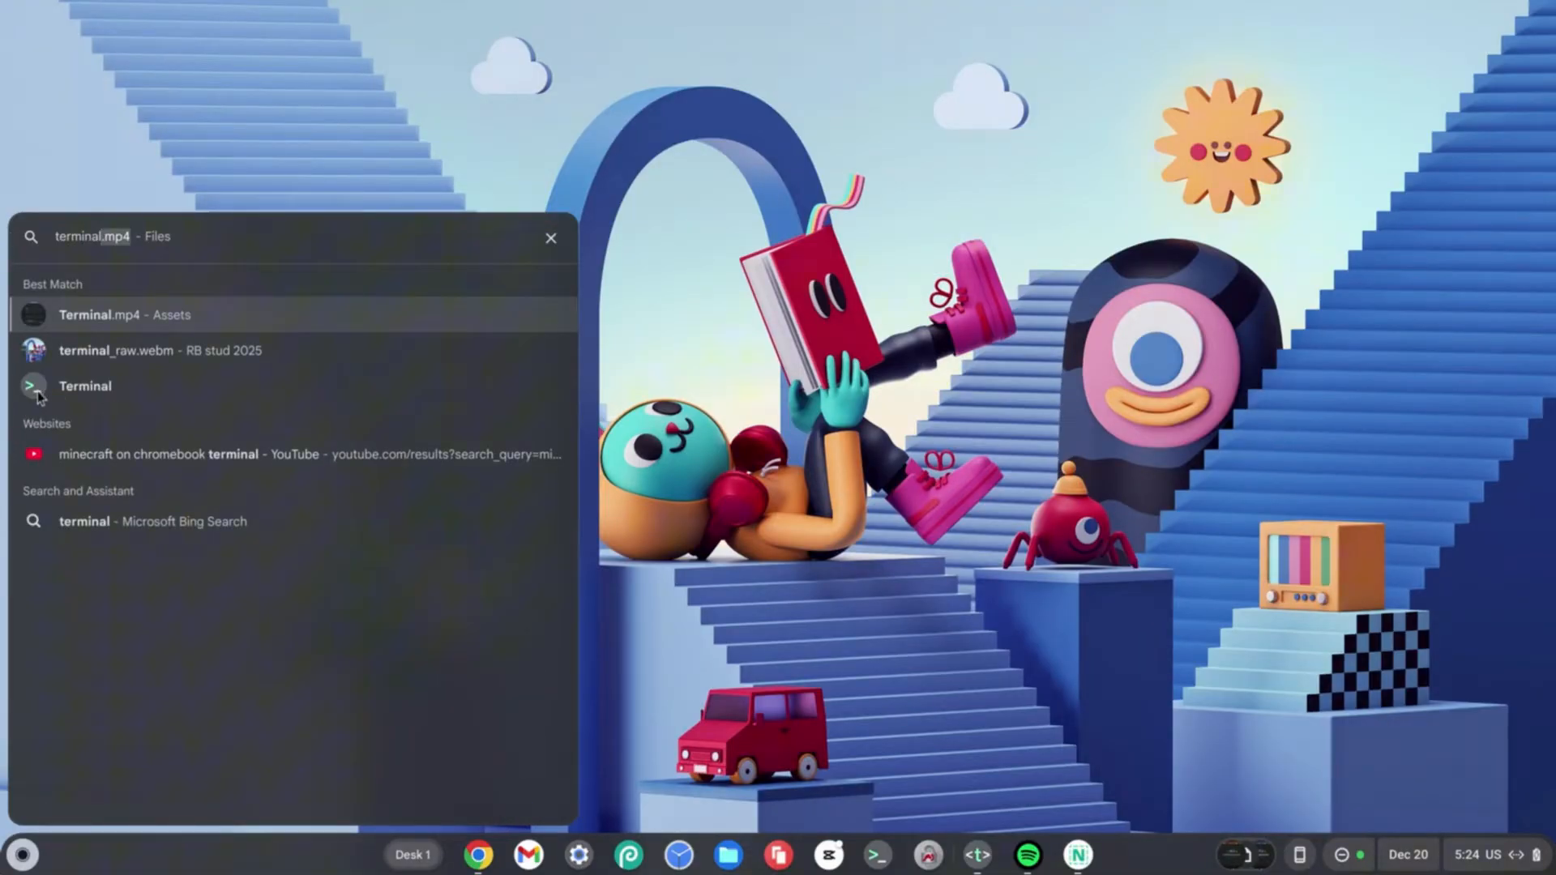
pyautogui.click(85, 386)
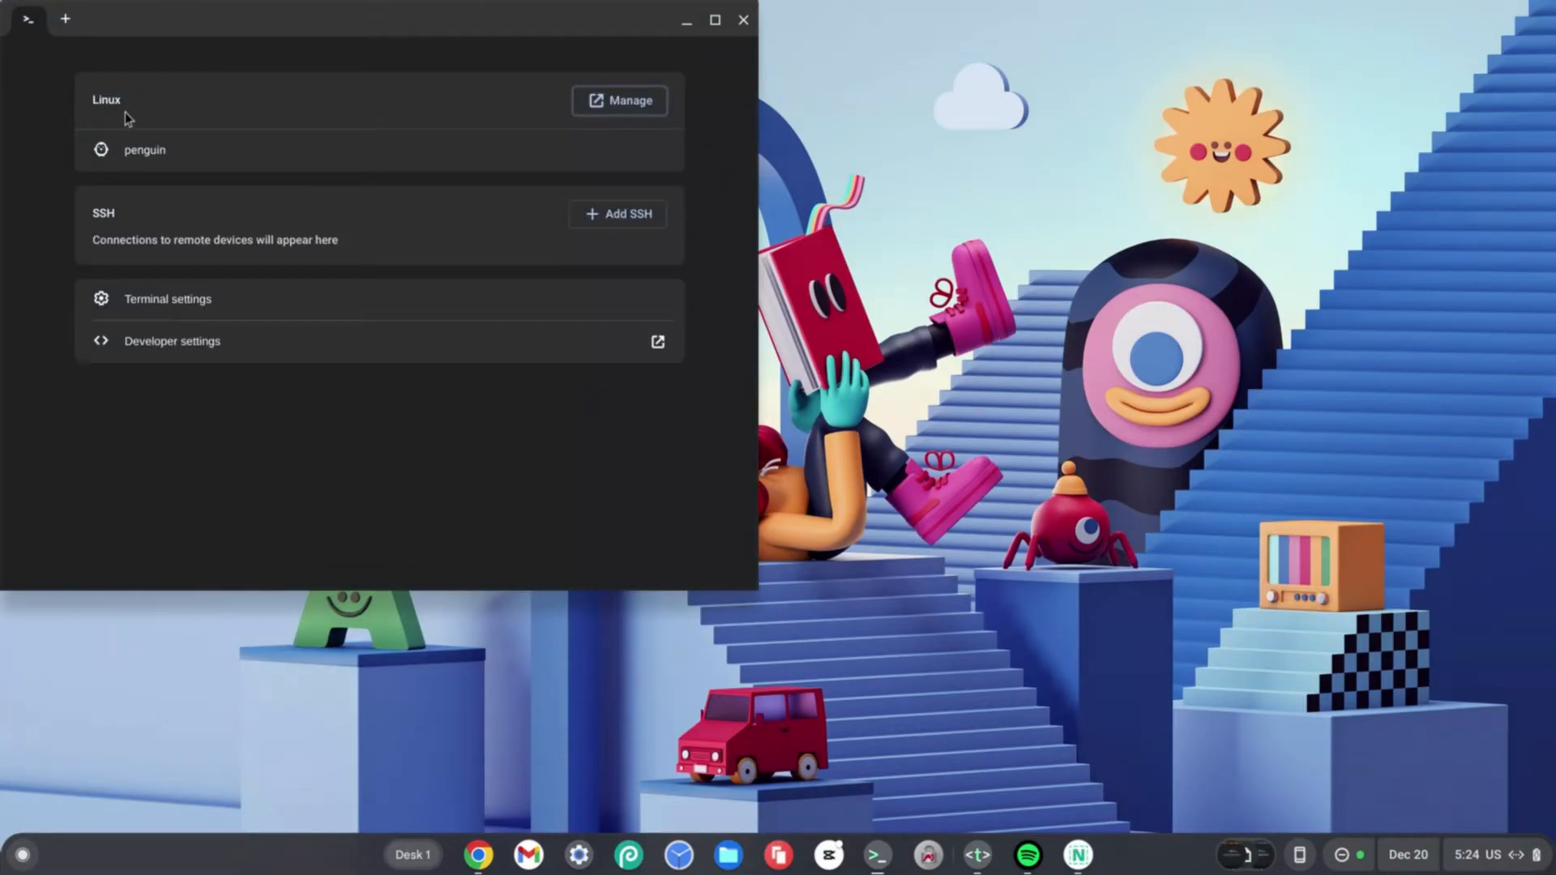
pyautogui.click(145, 149)
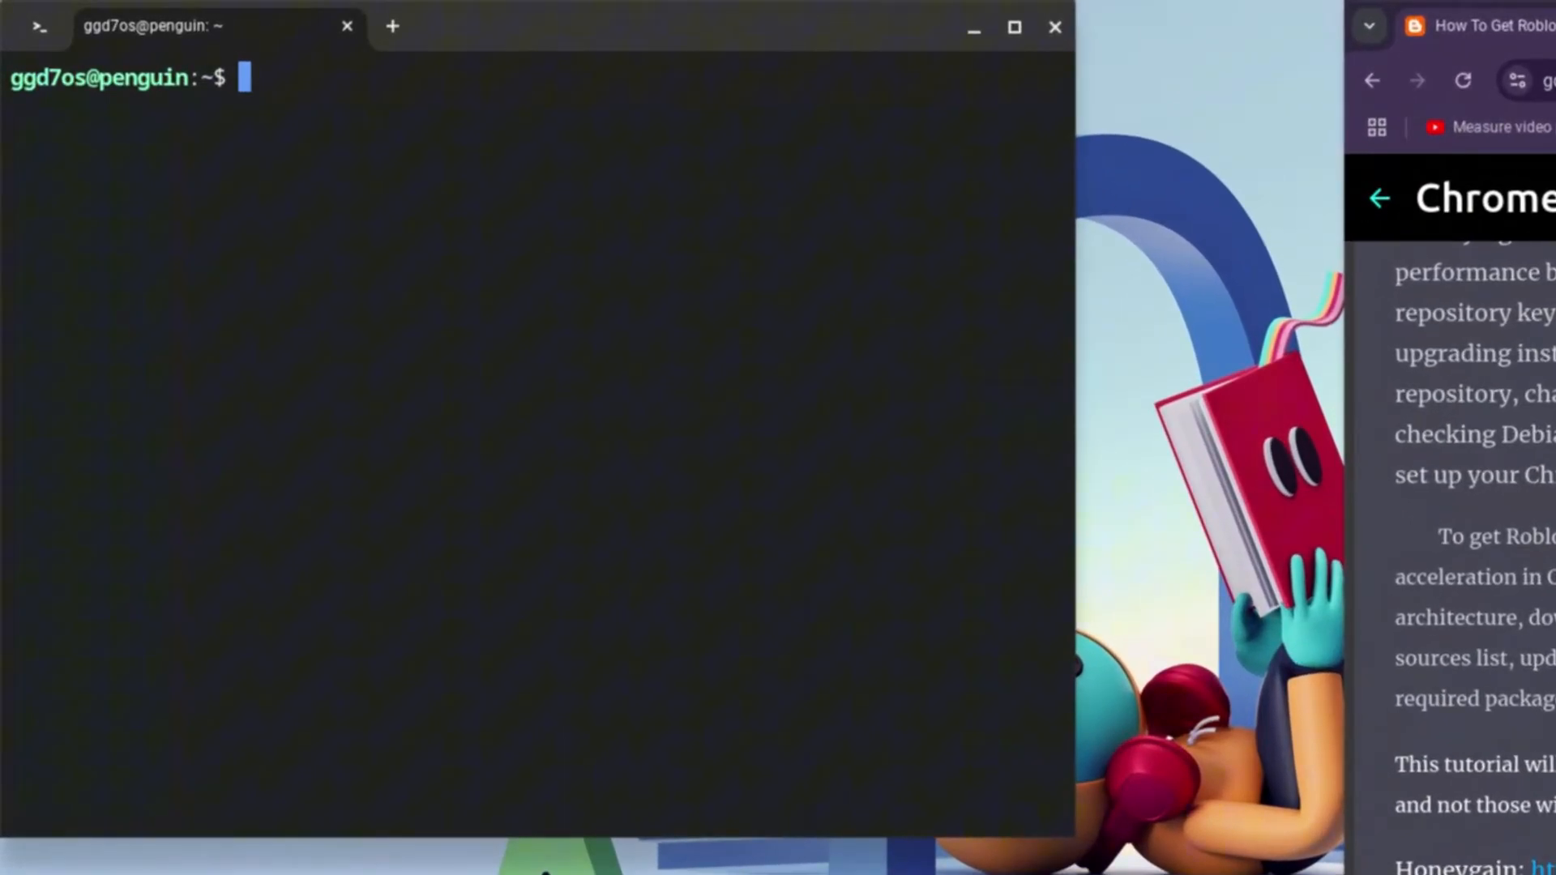
# Run 'sudo apt update' and 'sudo apt upgrade', confirming all packages are current
pyautogui.write('sudo ap')
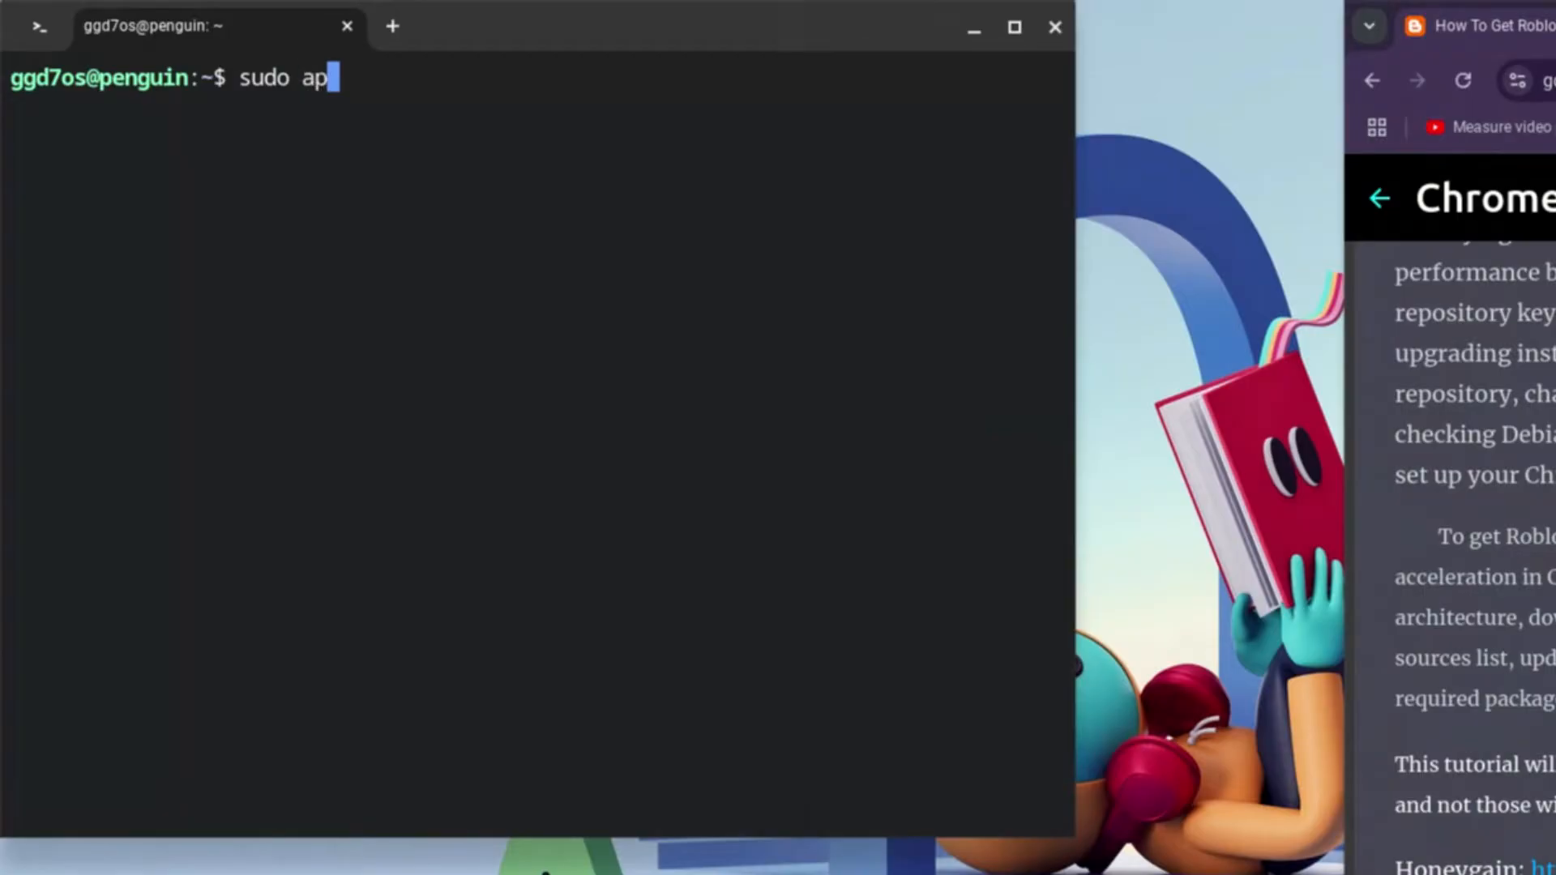
pyautogui.write('t update')
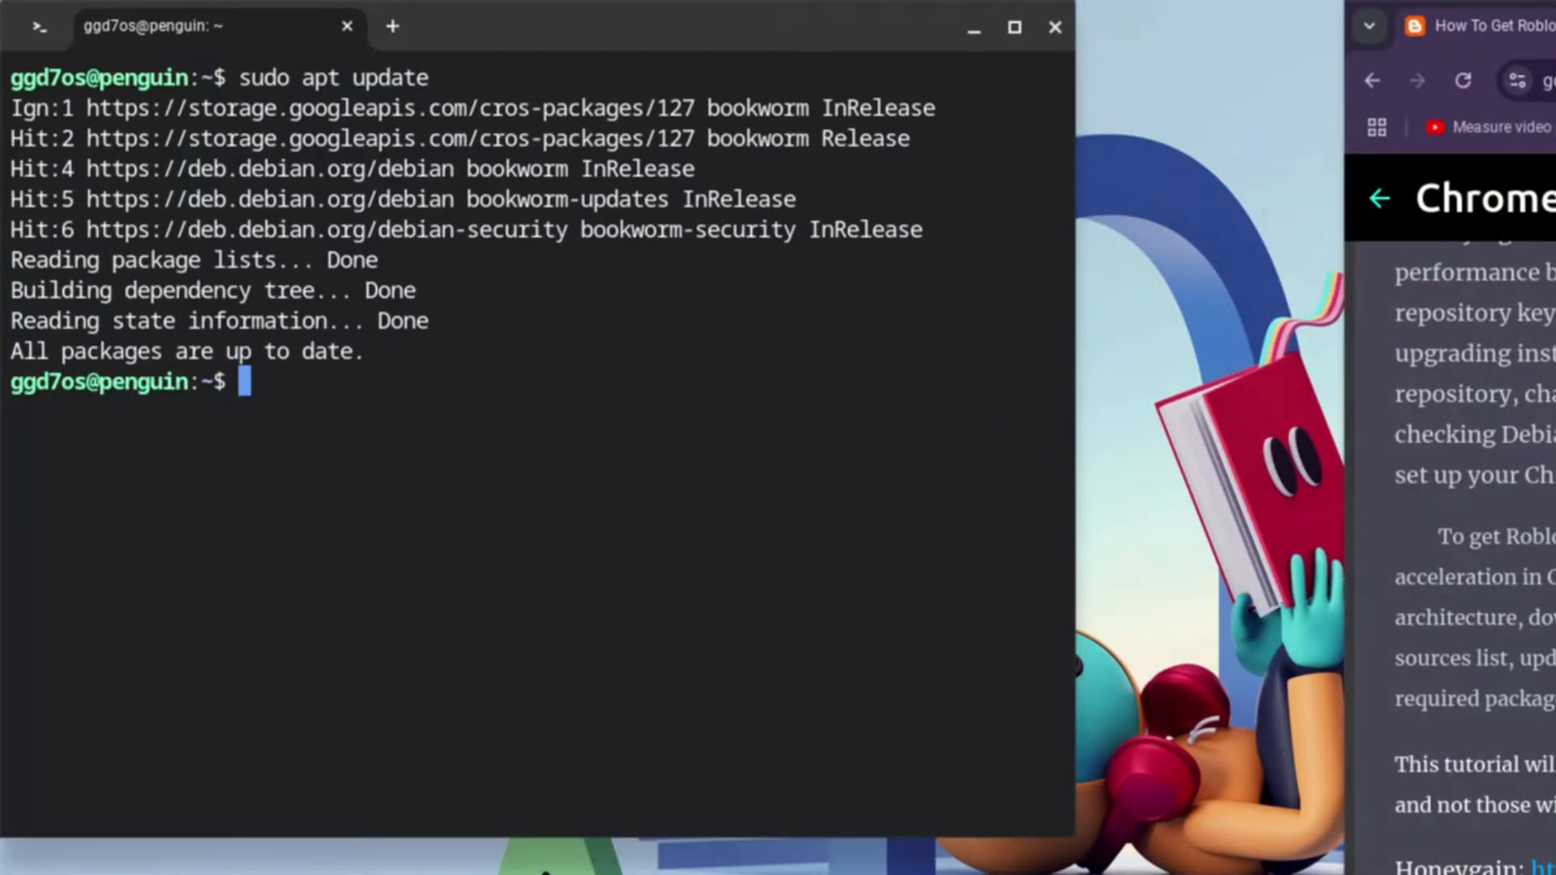
pyautogui.write('sudo')
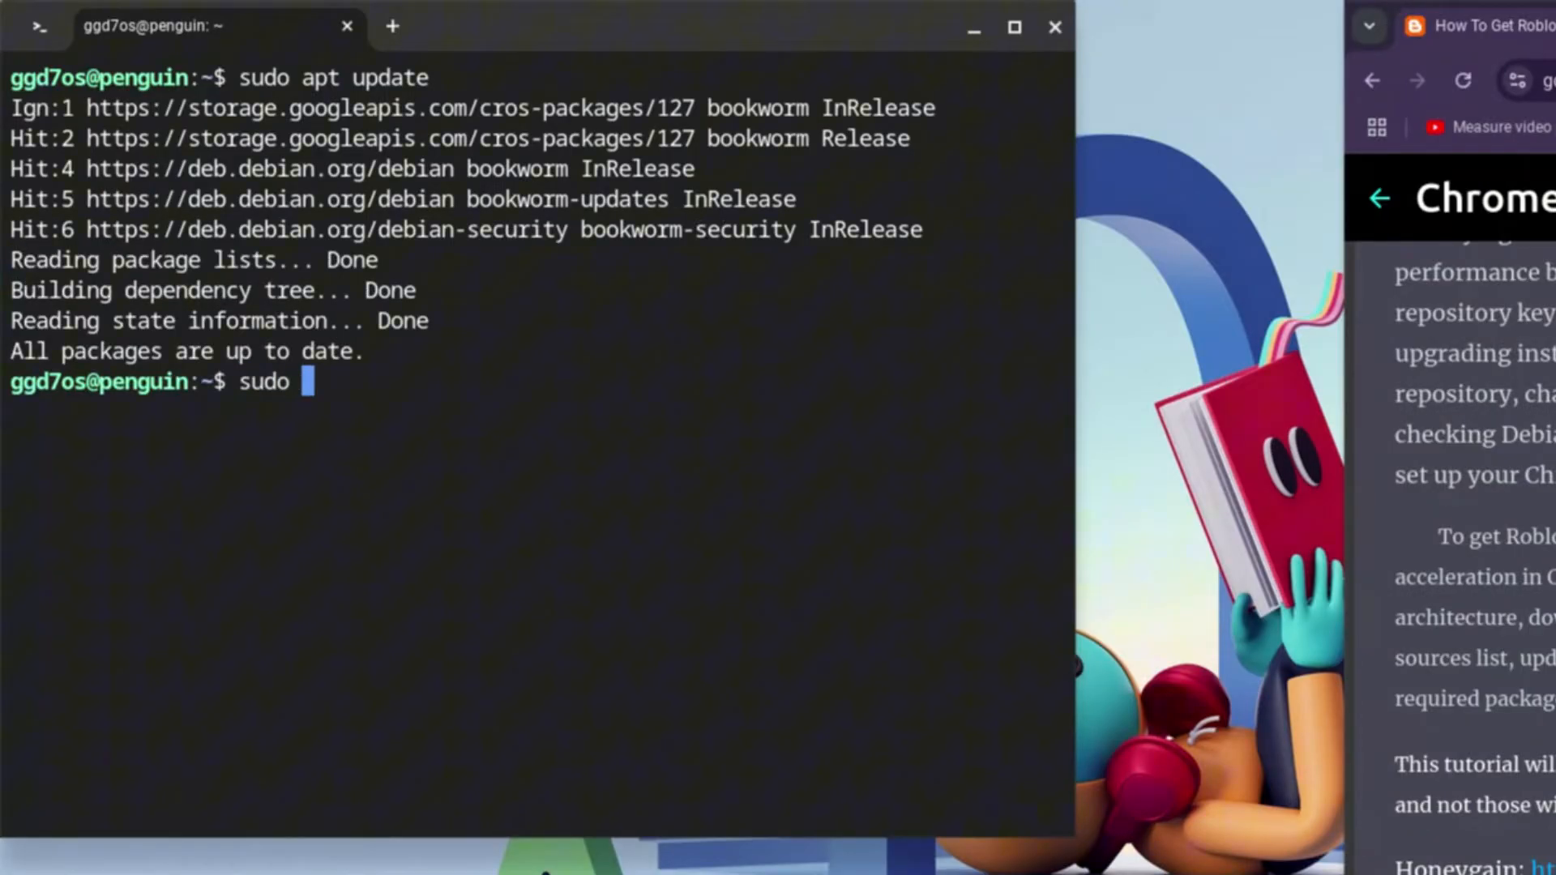
pyautogui.write('apt upgrade')
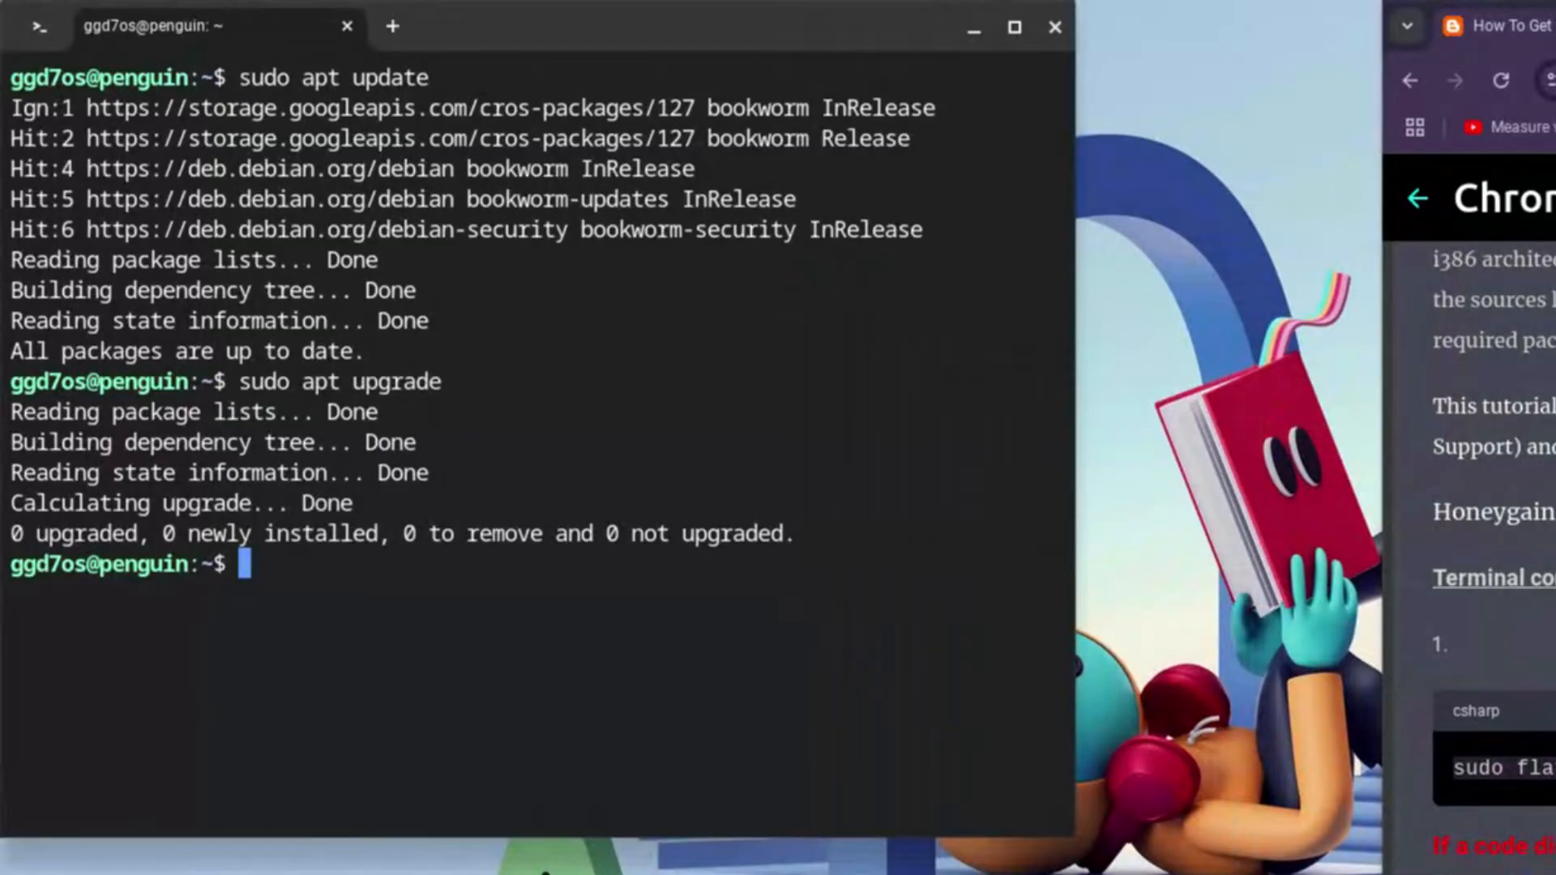
# Run 'cat /etc/debian_version' to confirm the container runs Debian 12.8
pyautogui.write('cat')
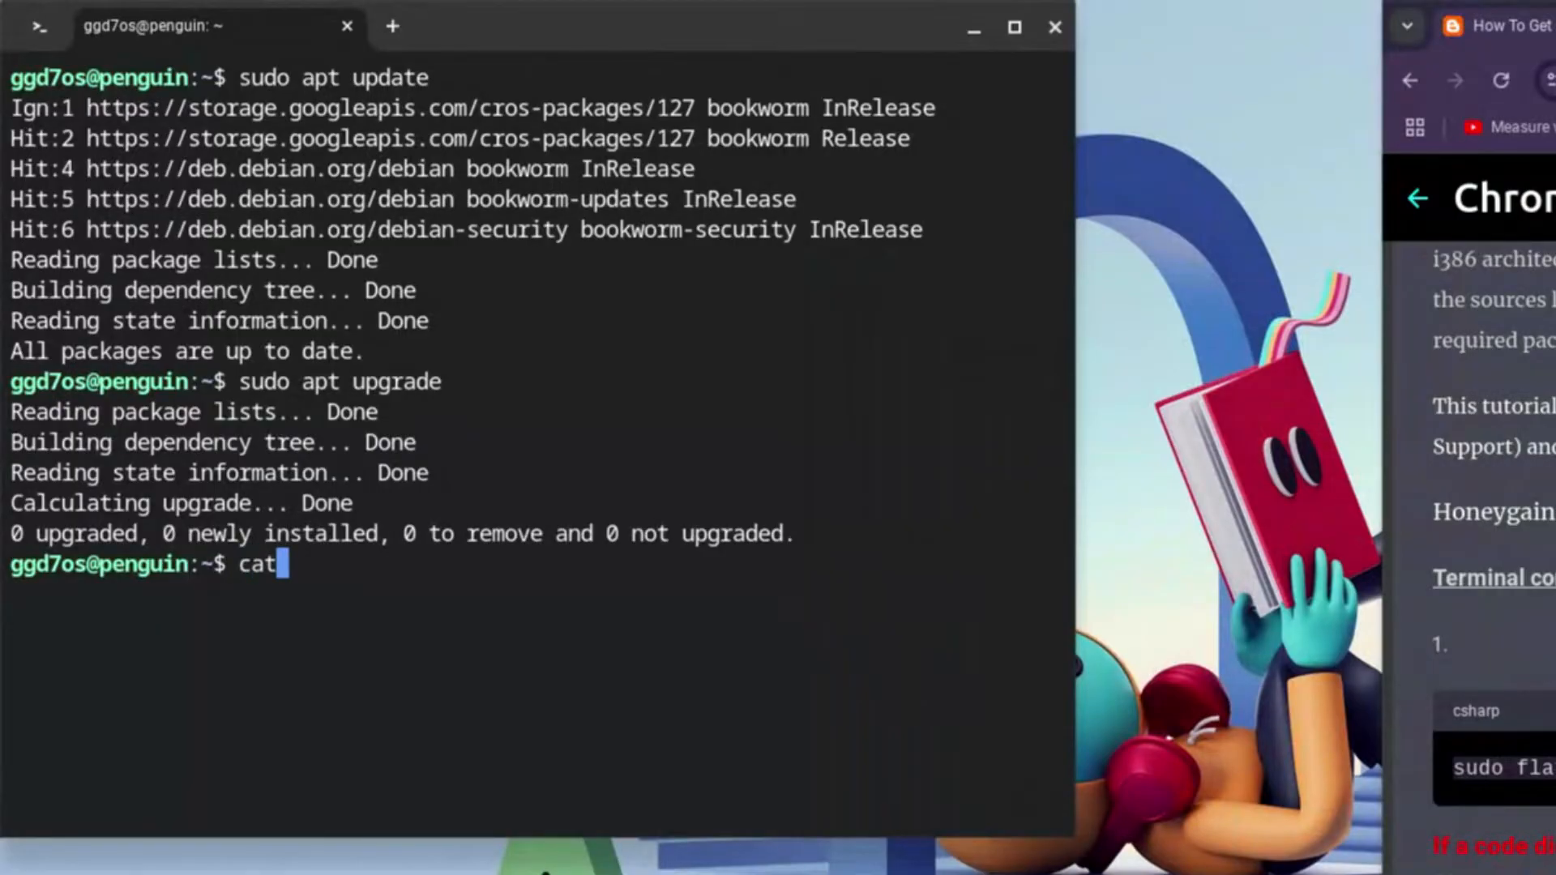
pyautogui.write('/')
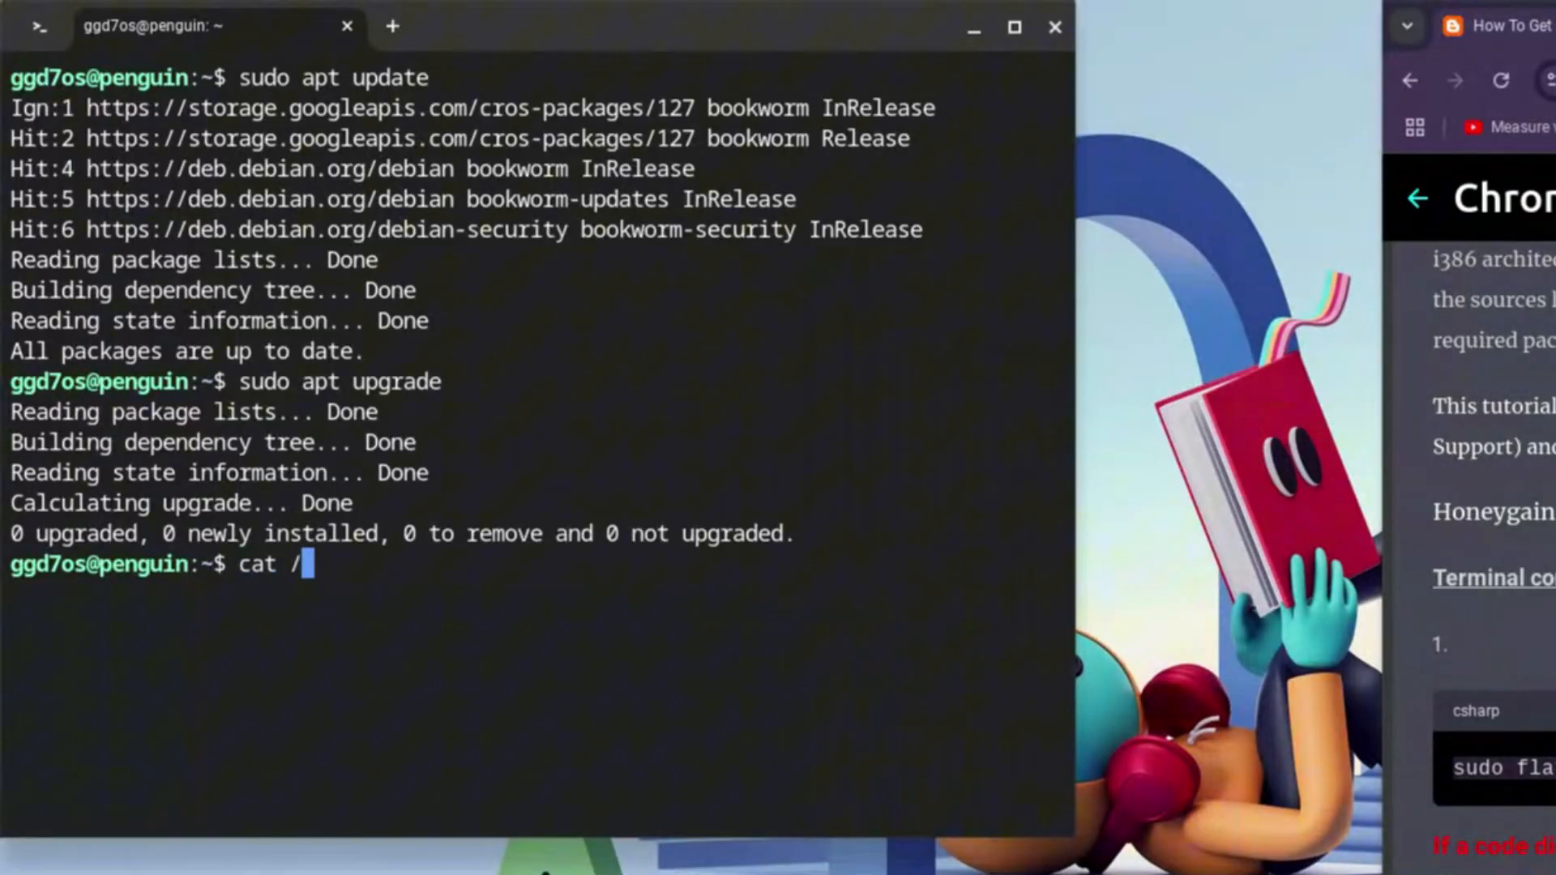
pyautogui.write('etc')
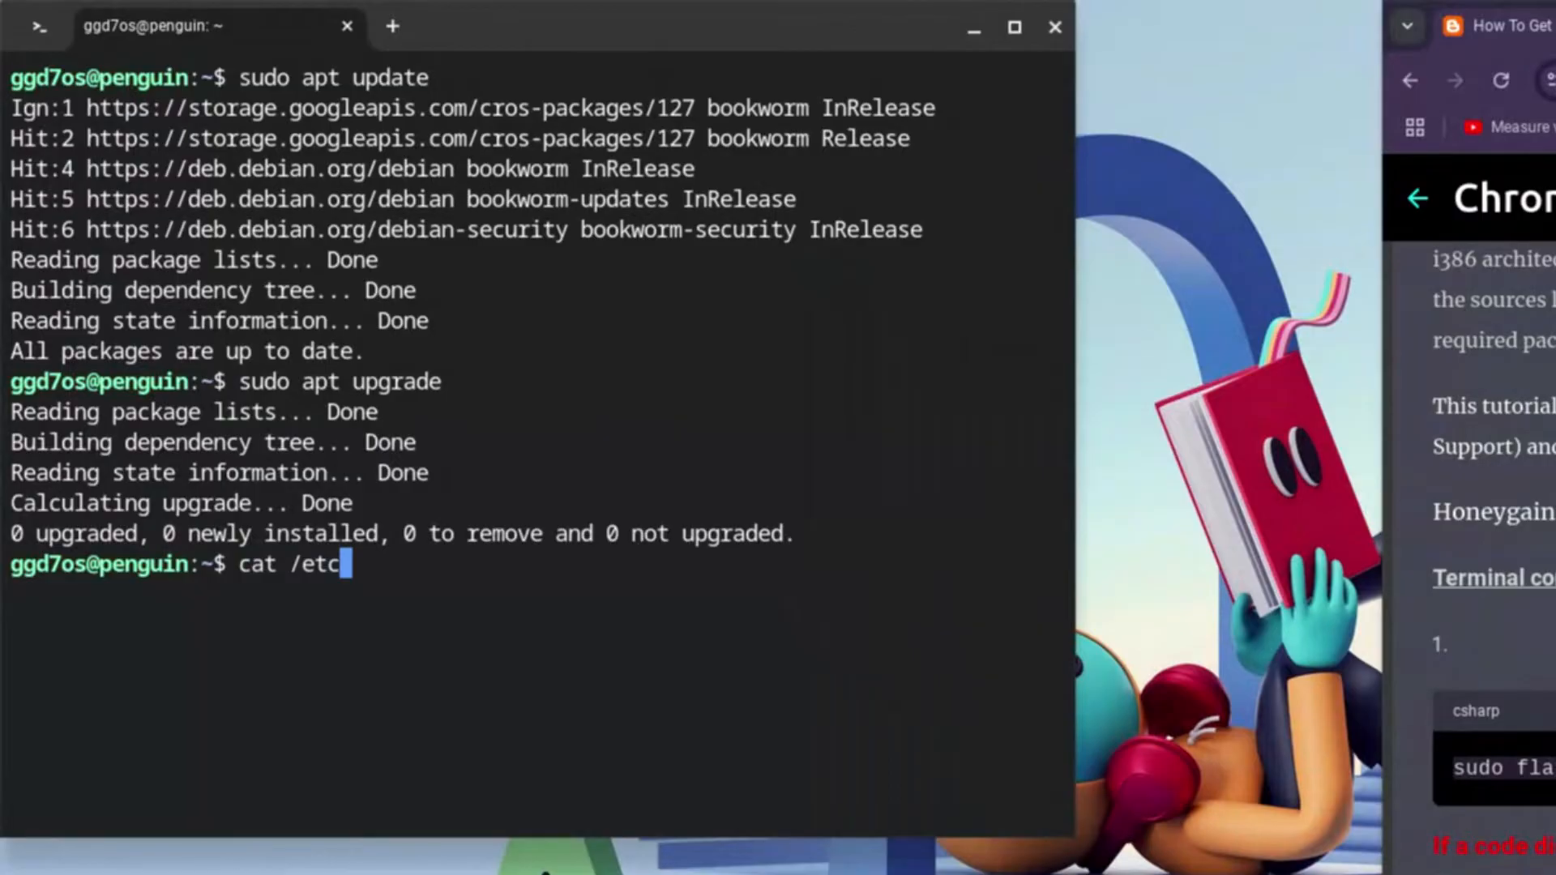
pyautogui.write('/debian')
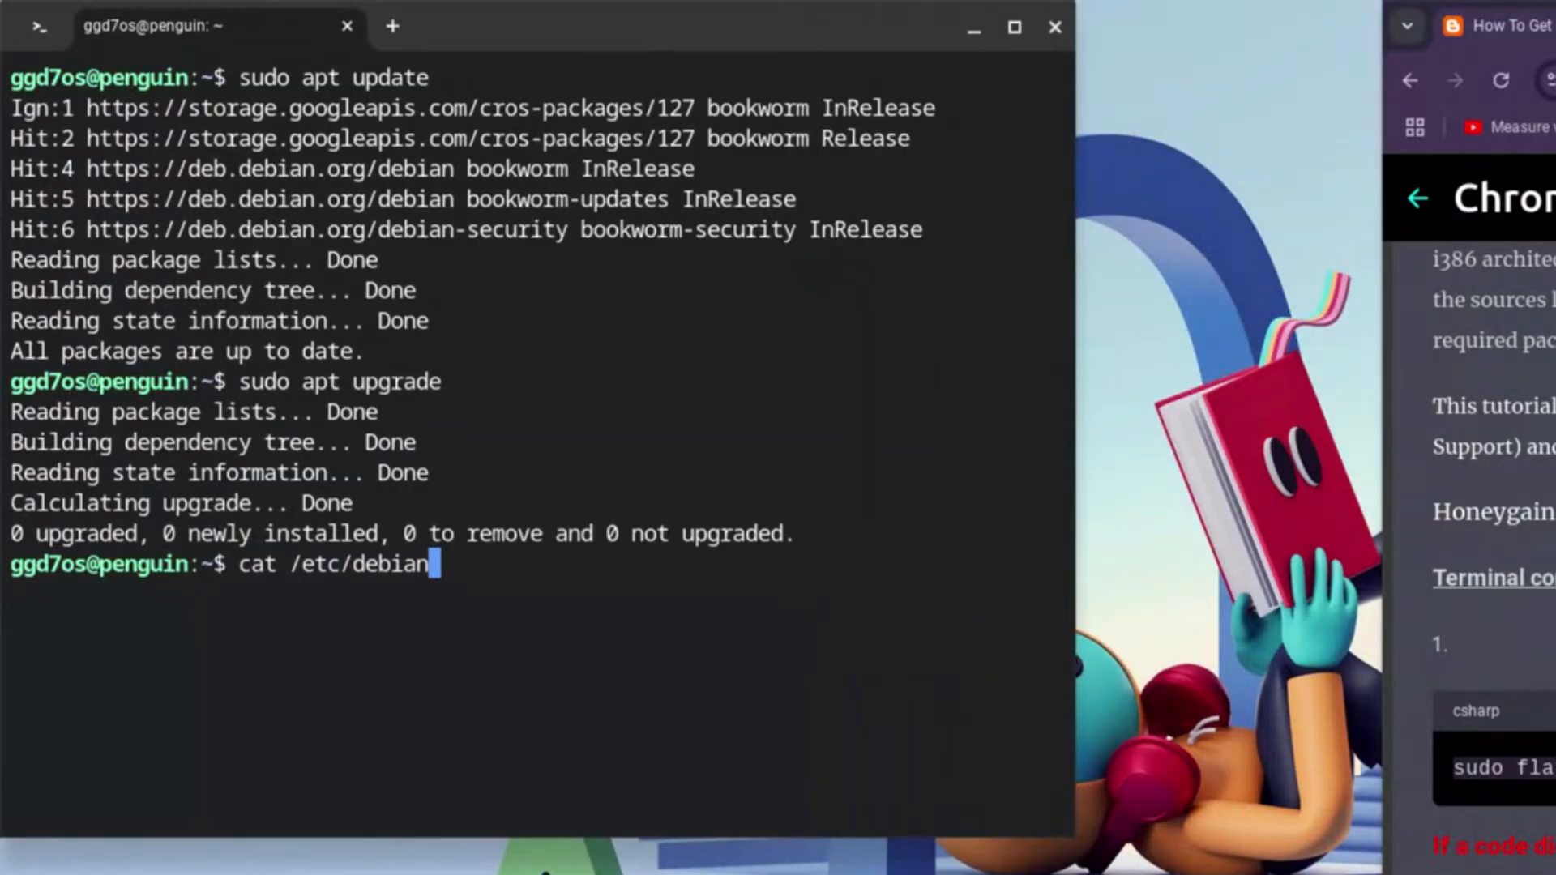
pyautogui.write('_')
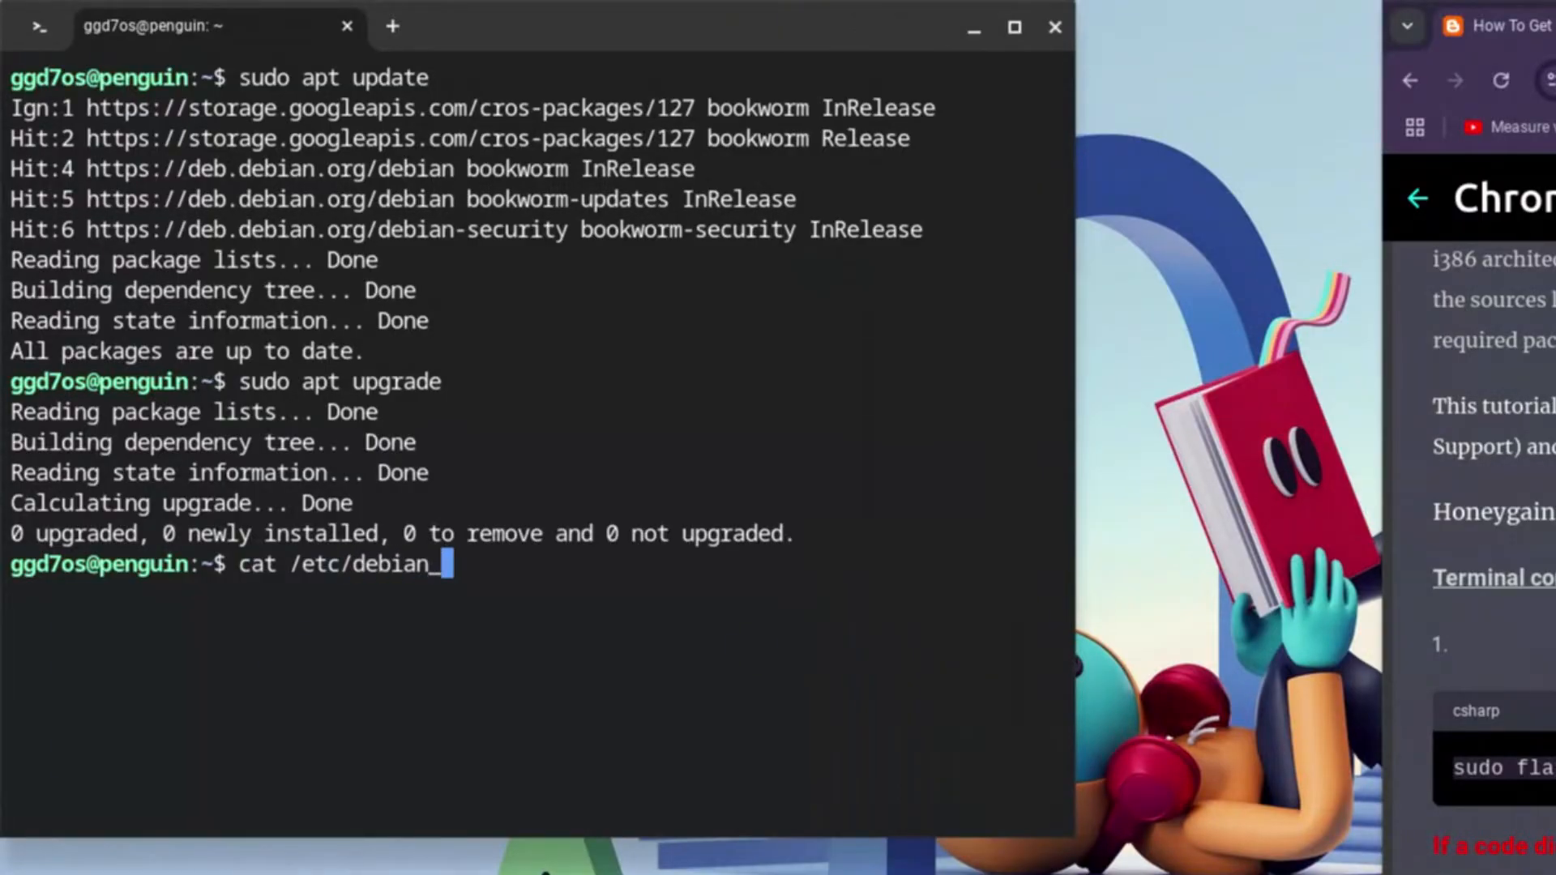
pyautogui.write('version')
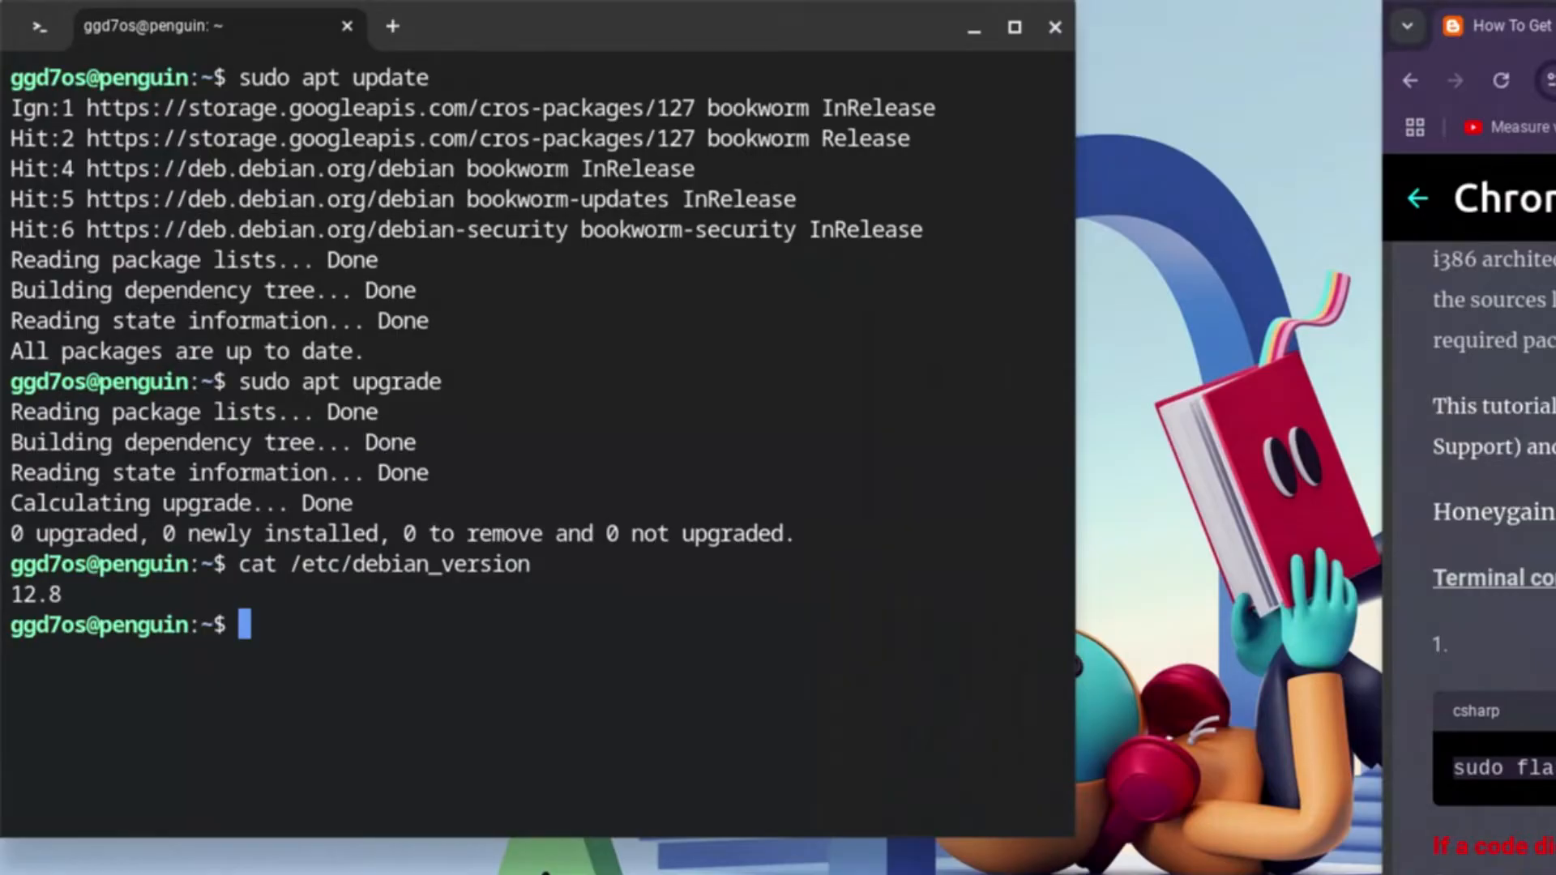
pyautogui.write('sudo apt ins')
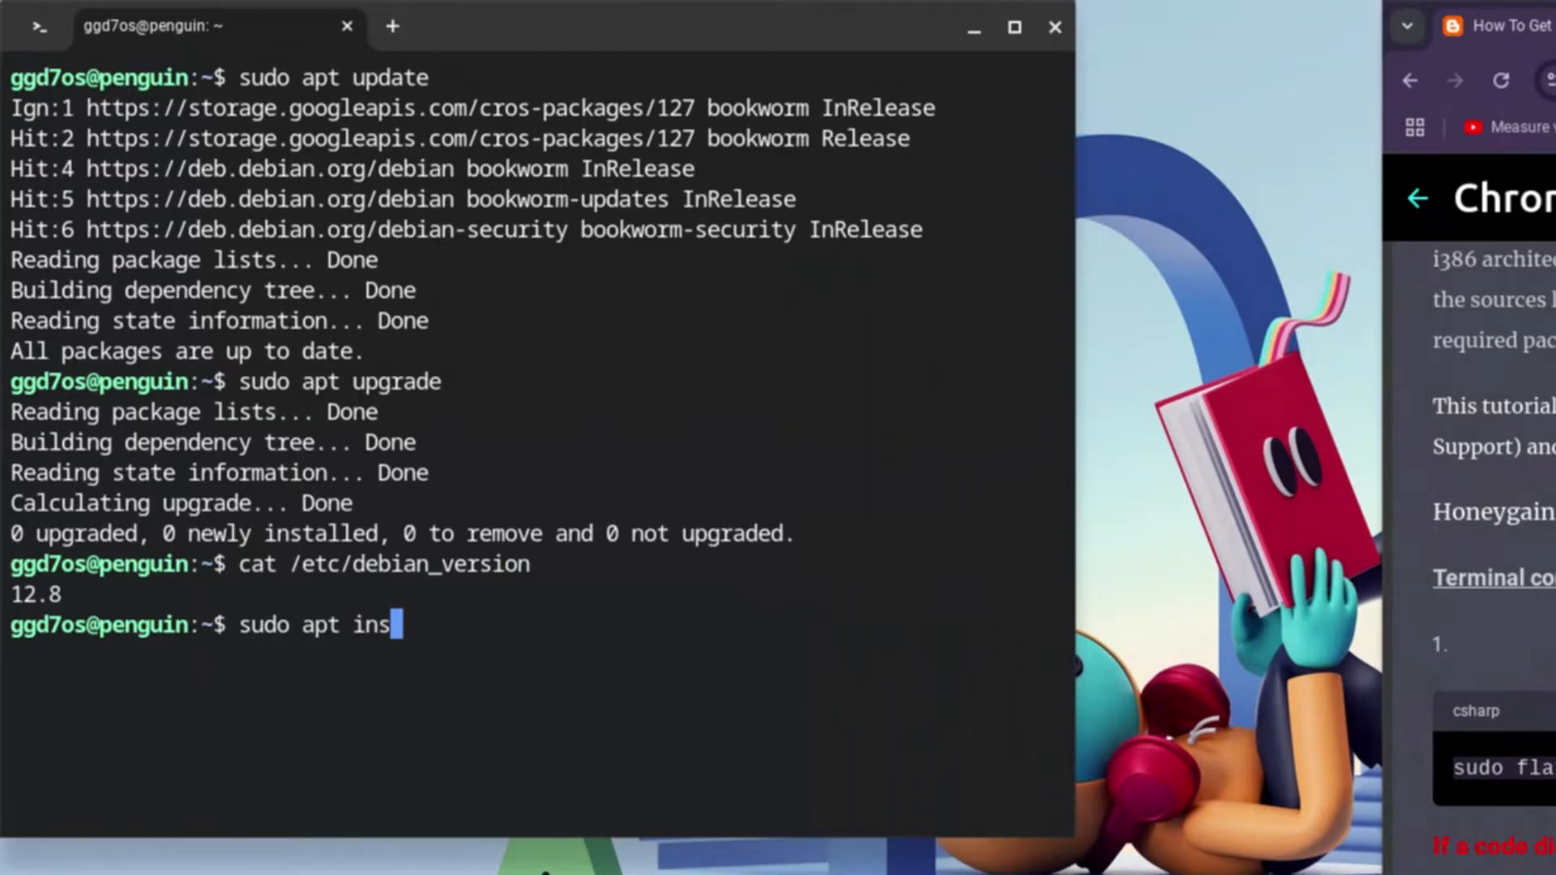
# Run 'sudo apt install flatpak', which reports Flatpak already at the newest version
pyautogui.write('tall')
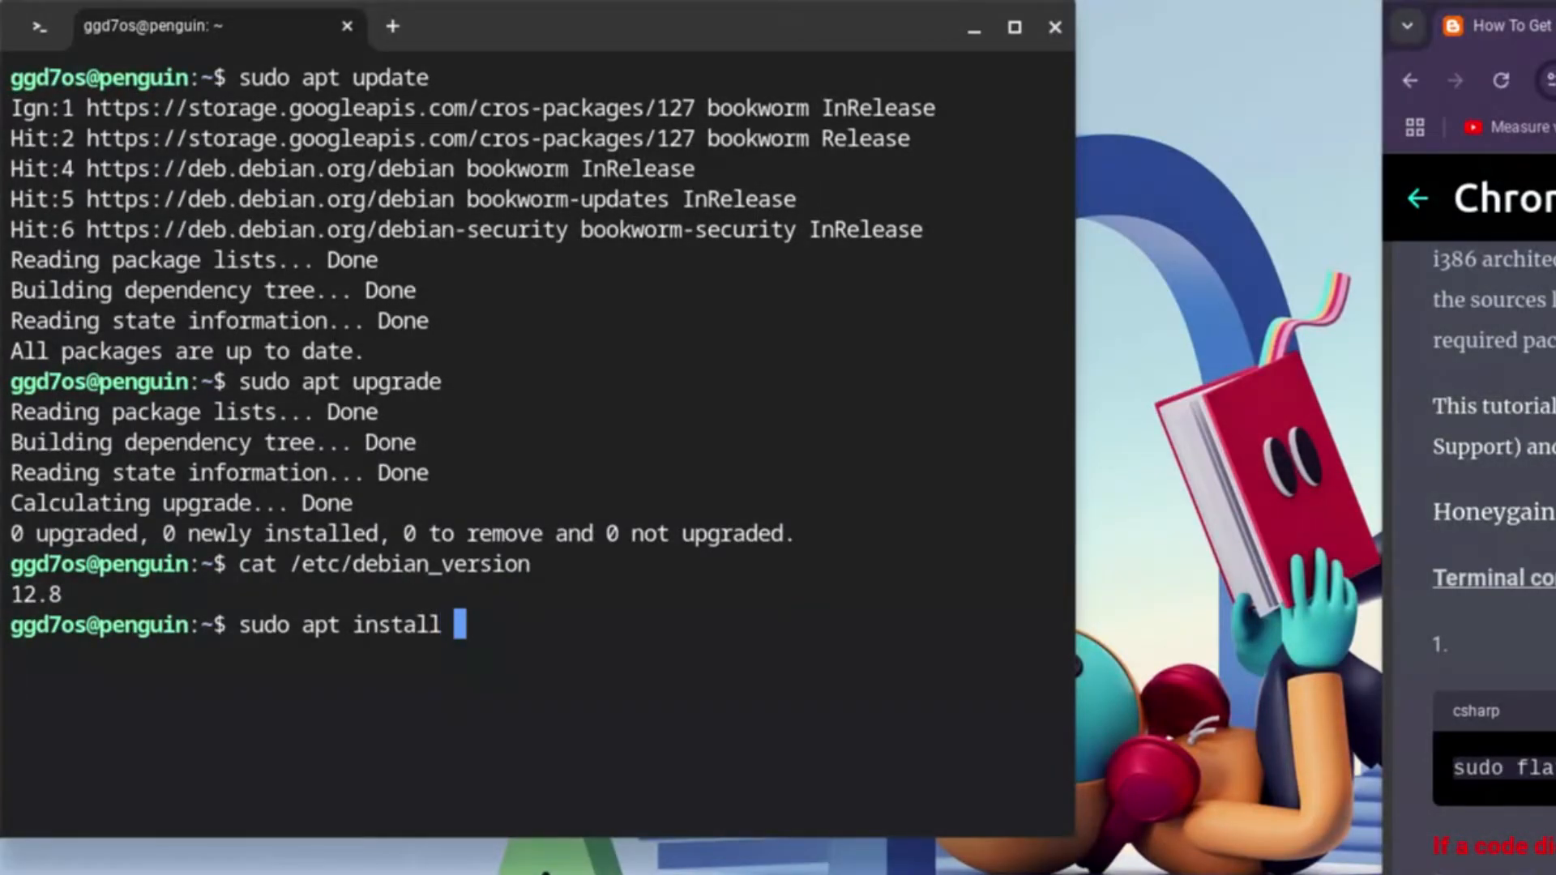
pyautogui.write('flatpak')
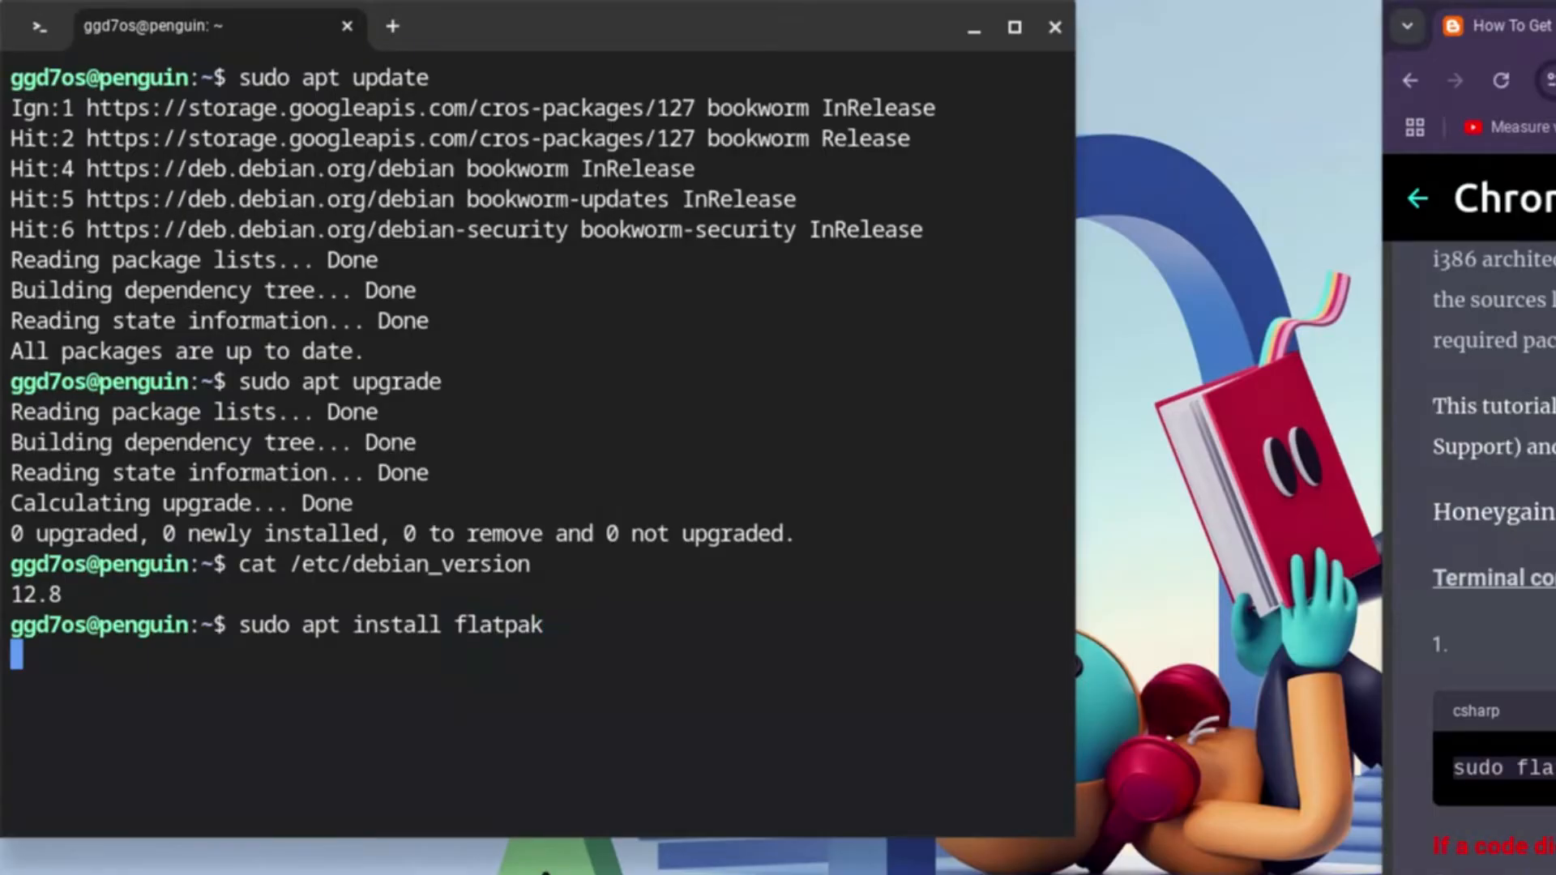
pyautogui.press('Return')
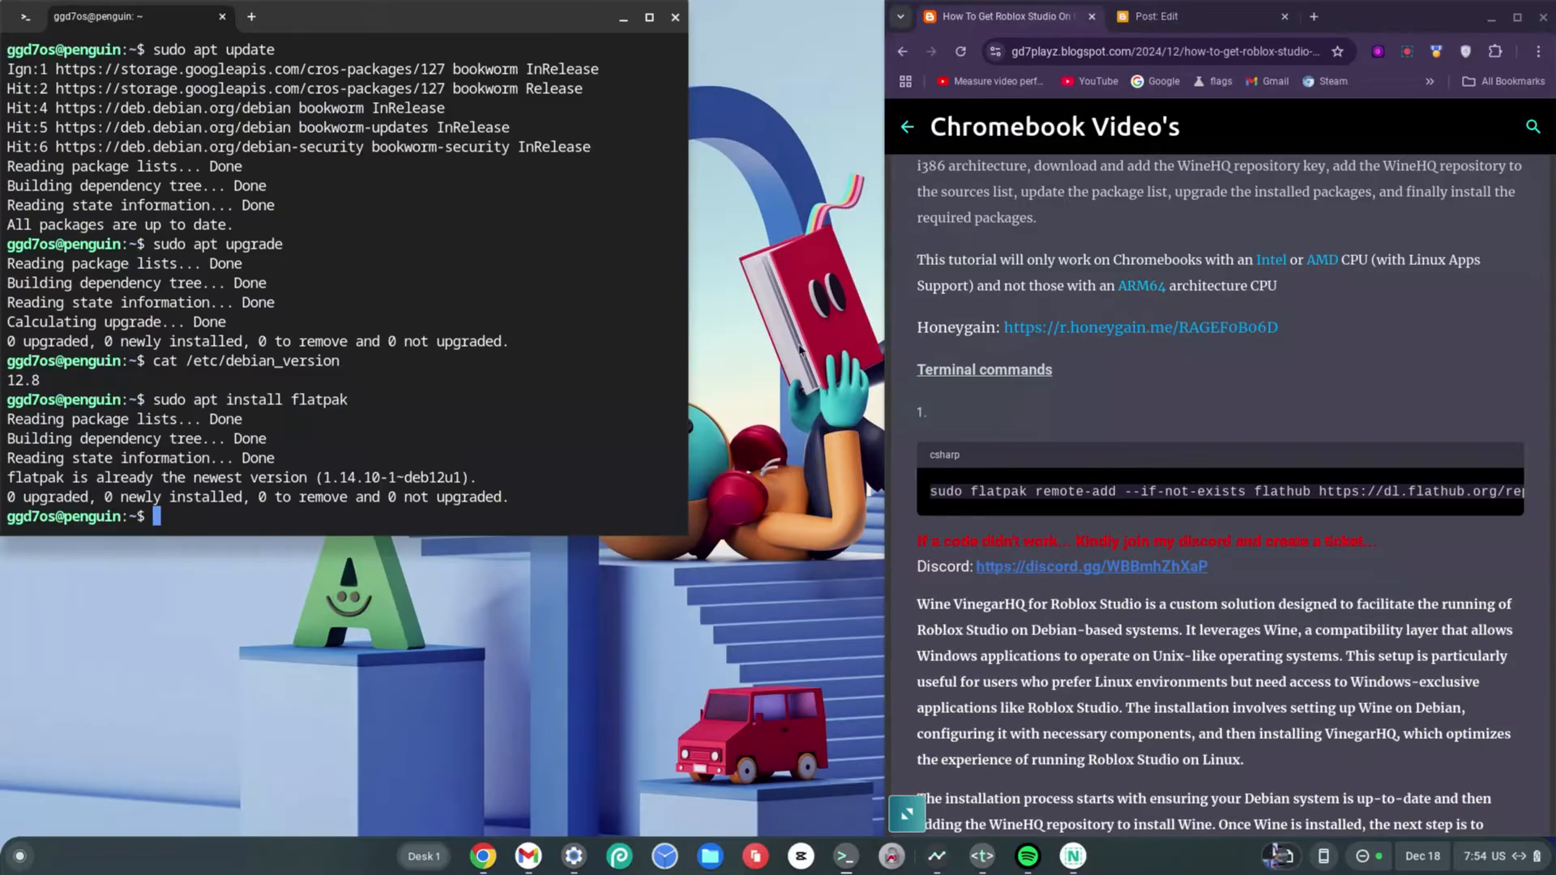
pyautogui.moveTo(926, 358)
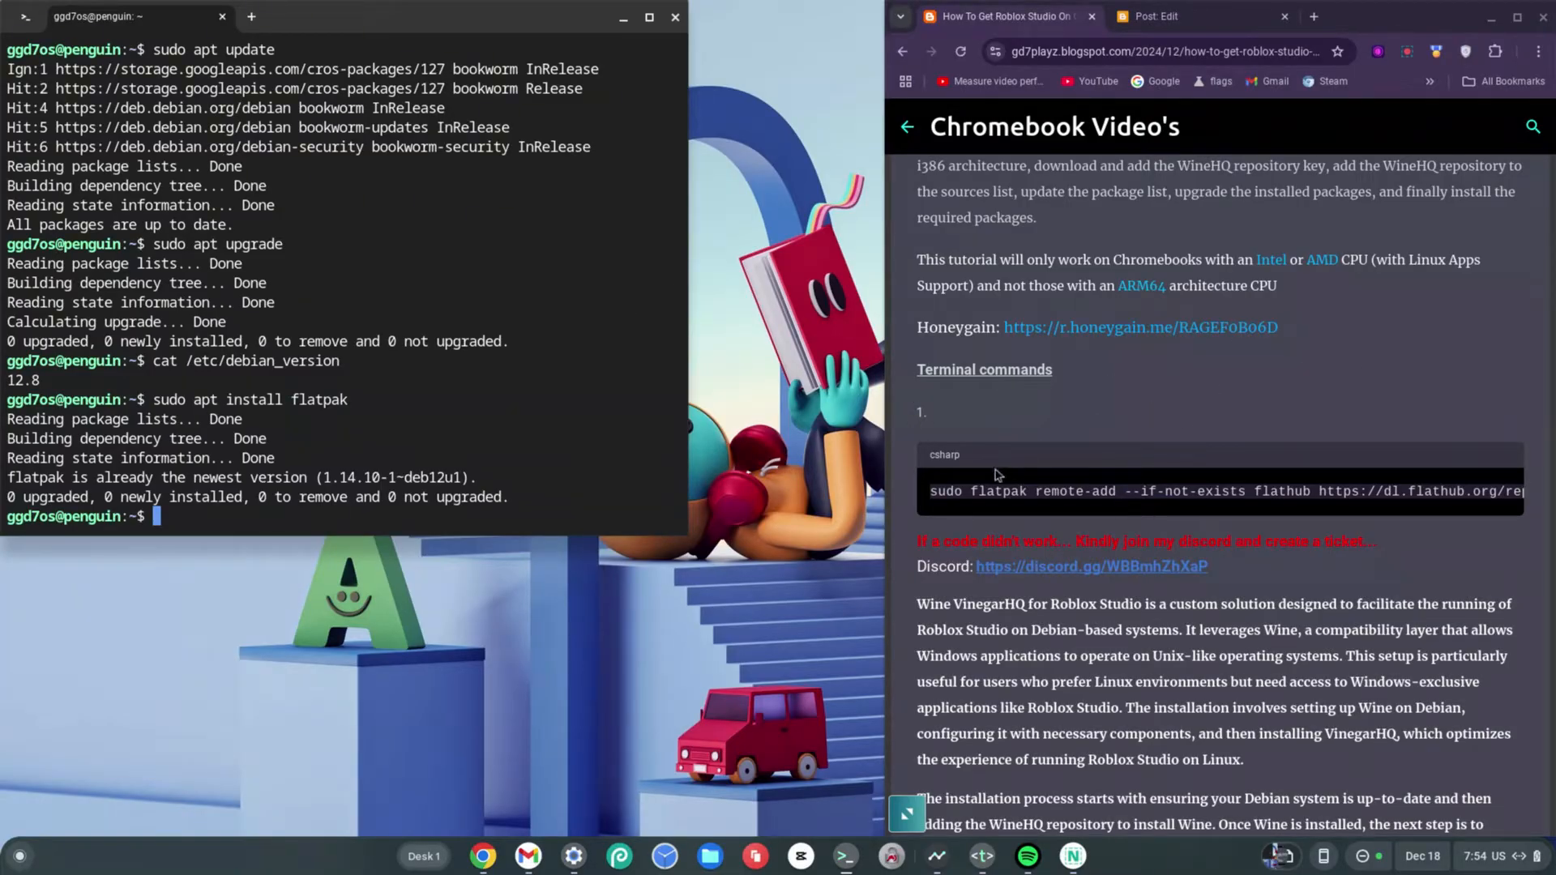
# Copy the tutorial's 'flatpak remote-add flathub' command and run it in Terminal
pyautogui.moveTo(931, 490); pyautogui.dragTo(1035, 490)
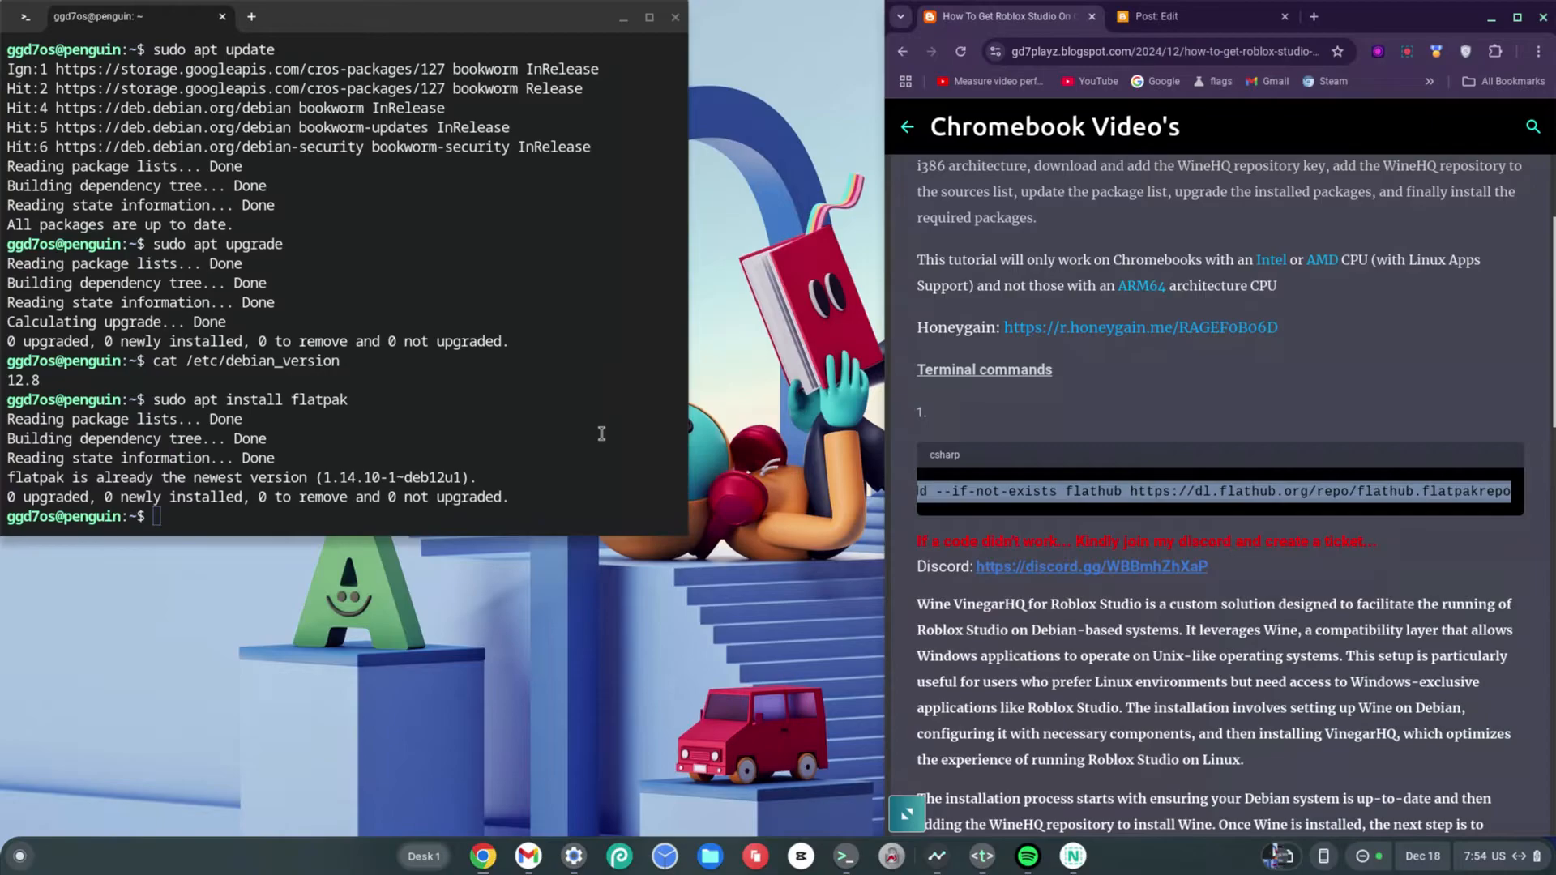
pyautogui.write('sudo flatpak remote-add --if-not-exists flathub https://dl.flathub.org/repo/flathub.flatpakrepo')
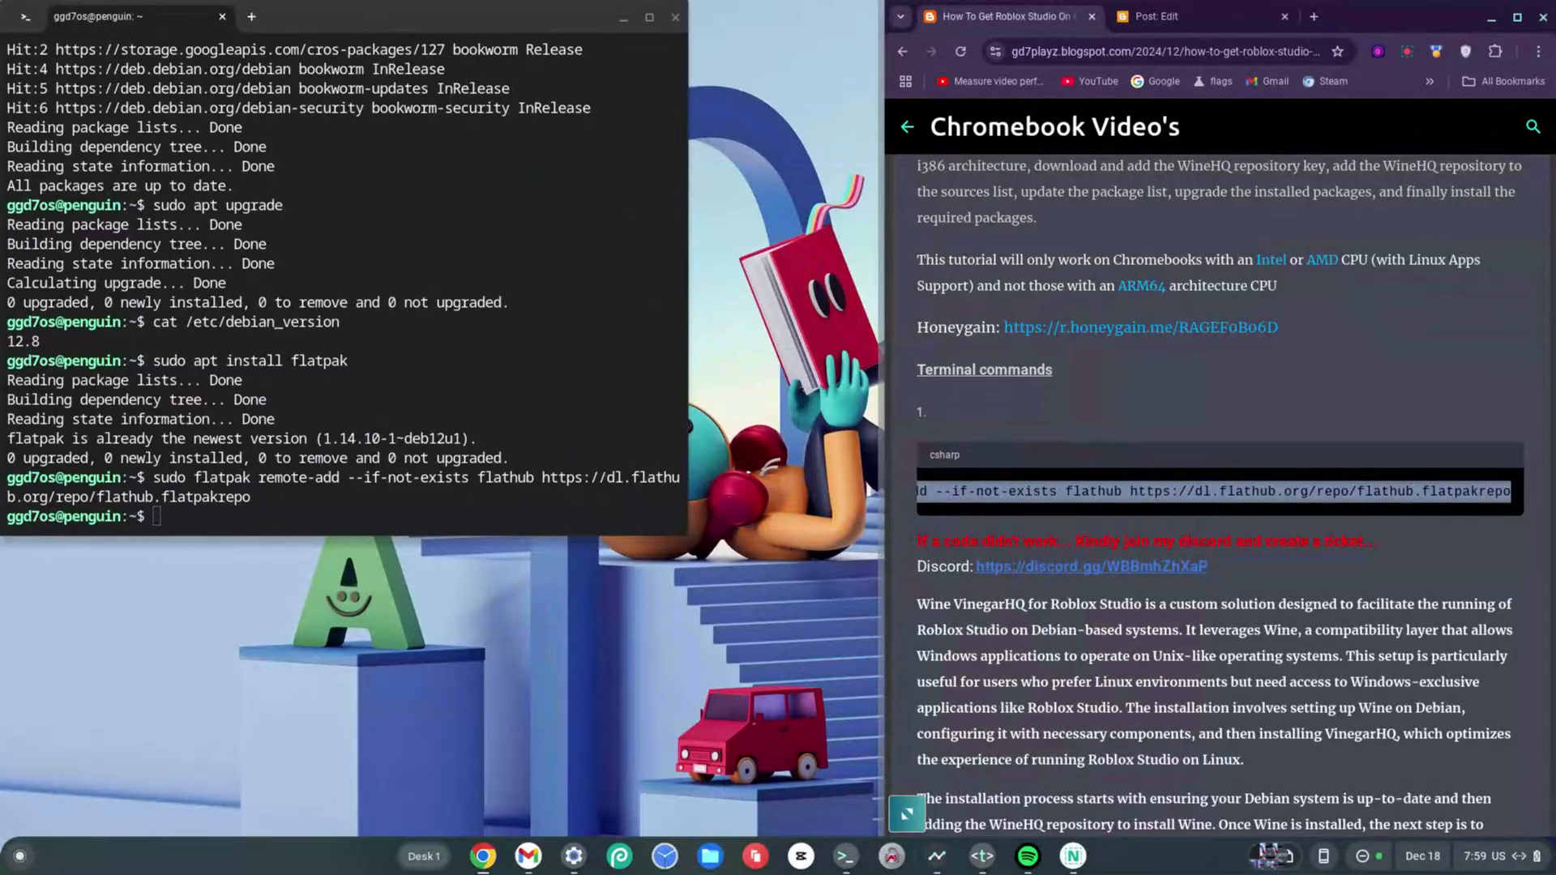
# Close the current terminal session and open a new penguin shell
pyautogui.rightClick(844, 855)
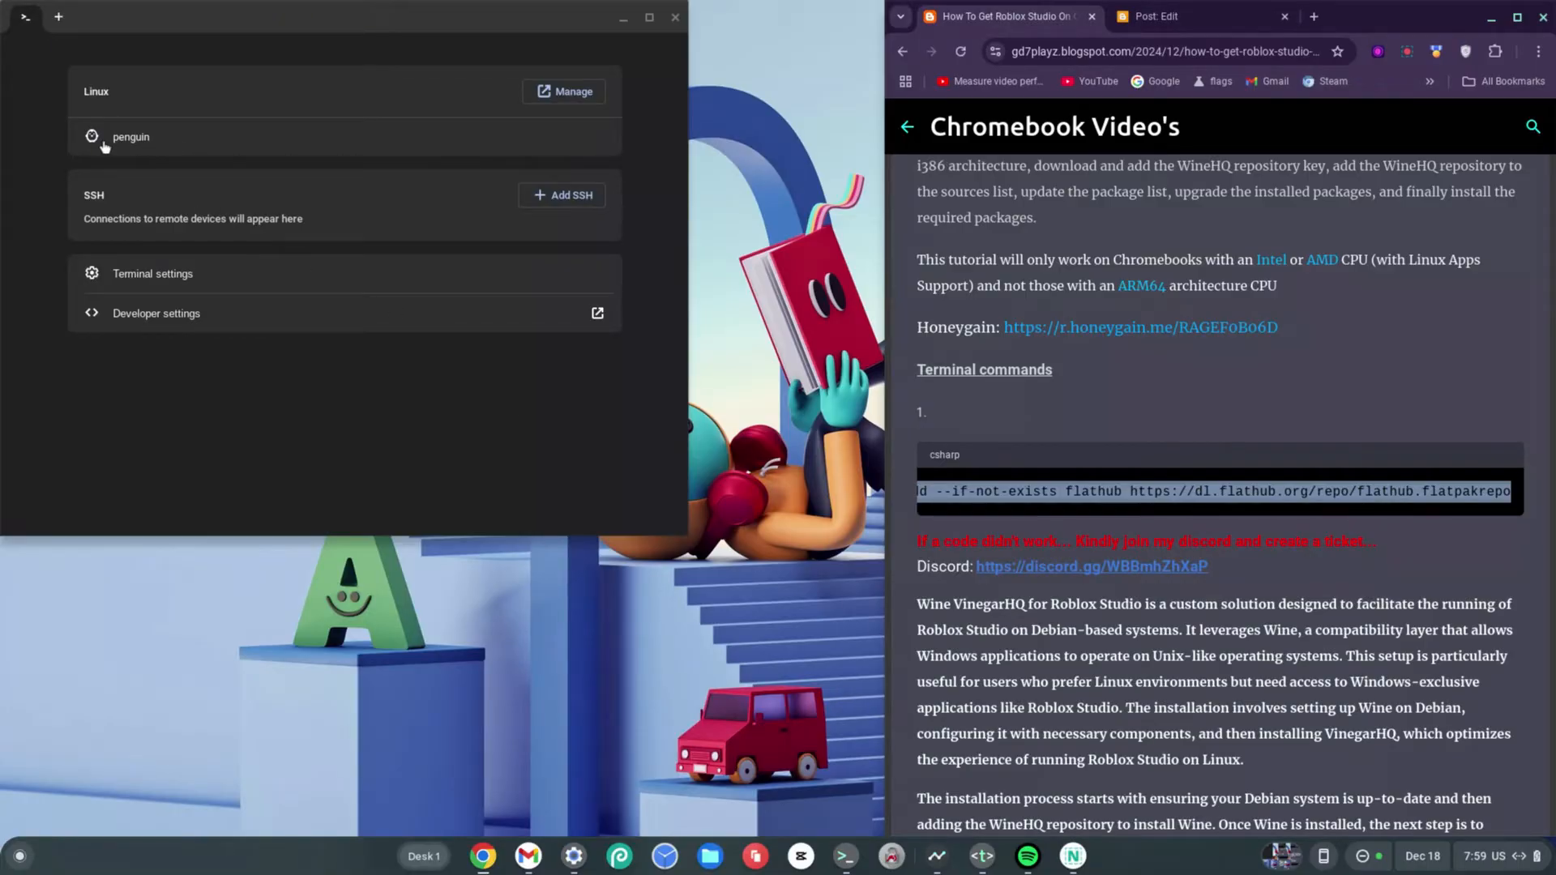
pyautogui.moveTo(124, 141)
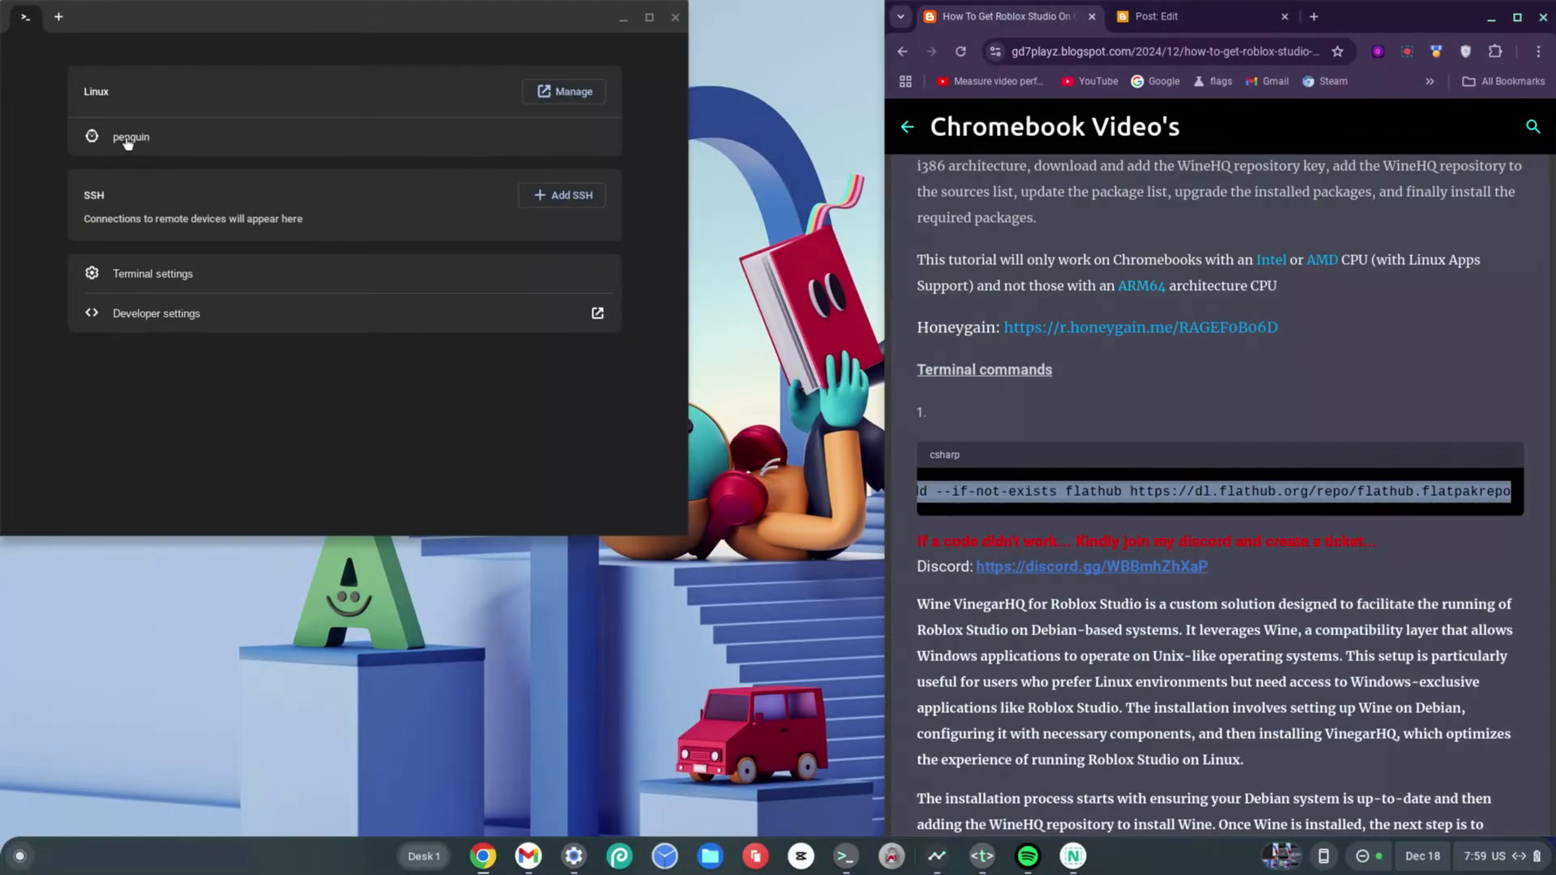
pyautogui.click(129, 137)
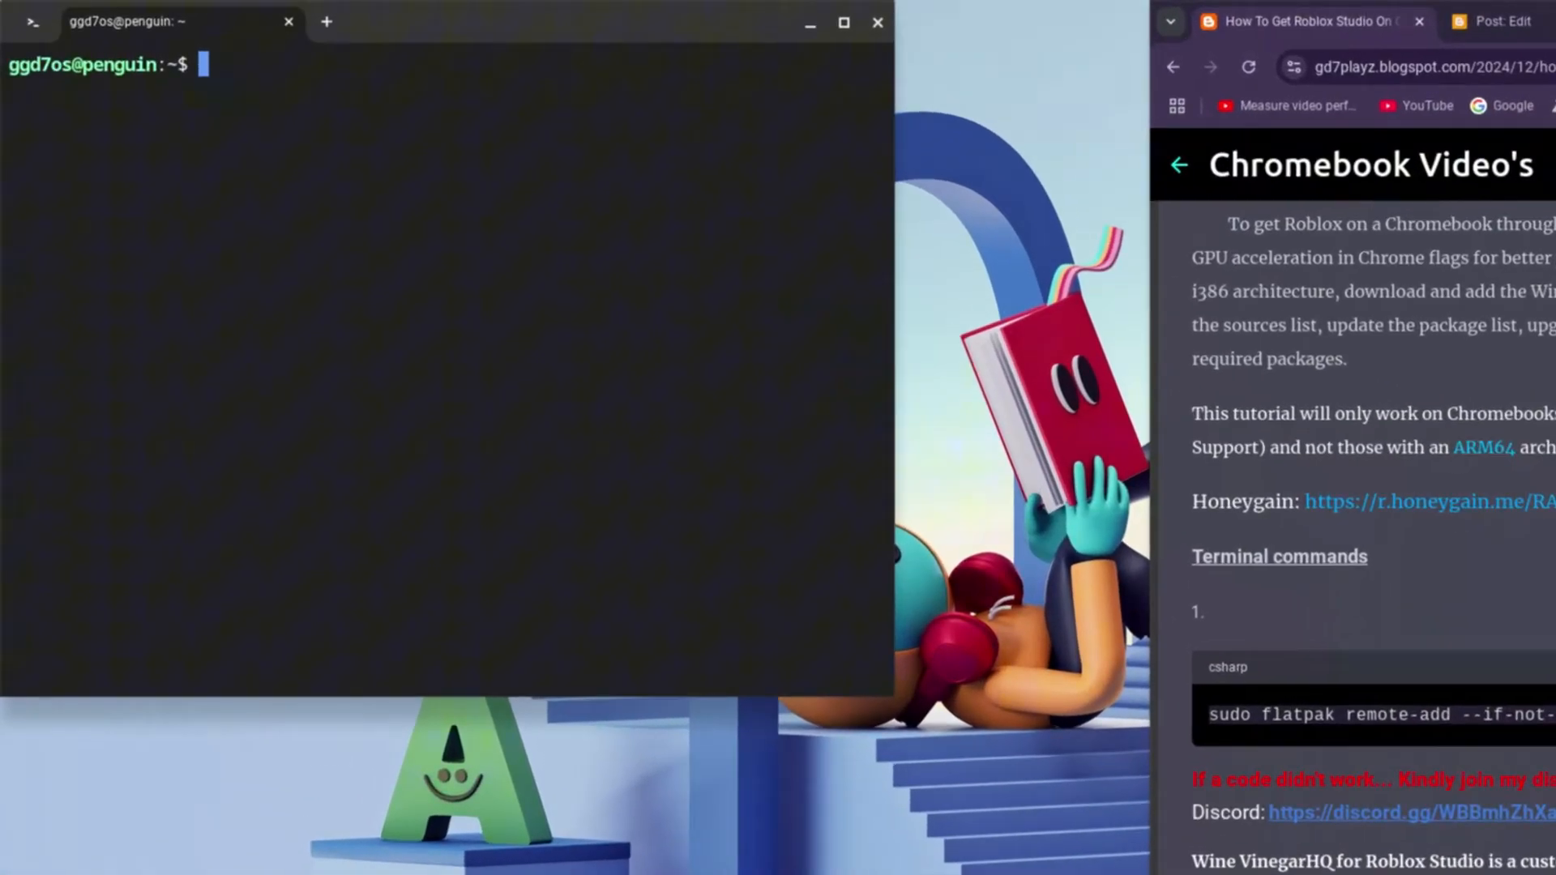
# Run 'sudo flatpak install flathub org.vinegarhq.Vinegar/x86_64/stable' in Terminal
pyautogui.write('sudo')
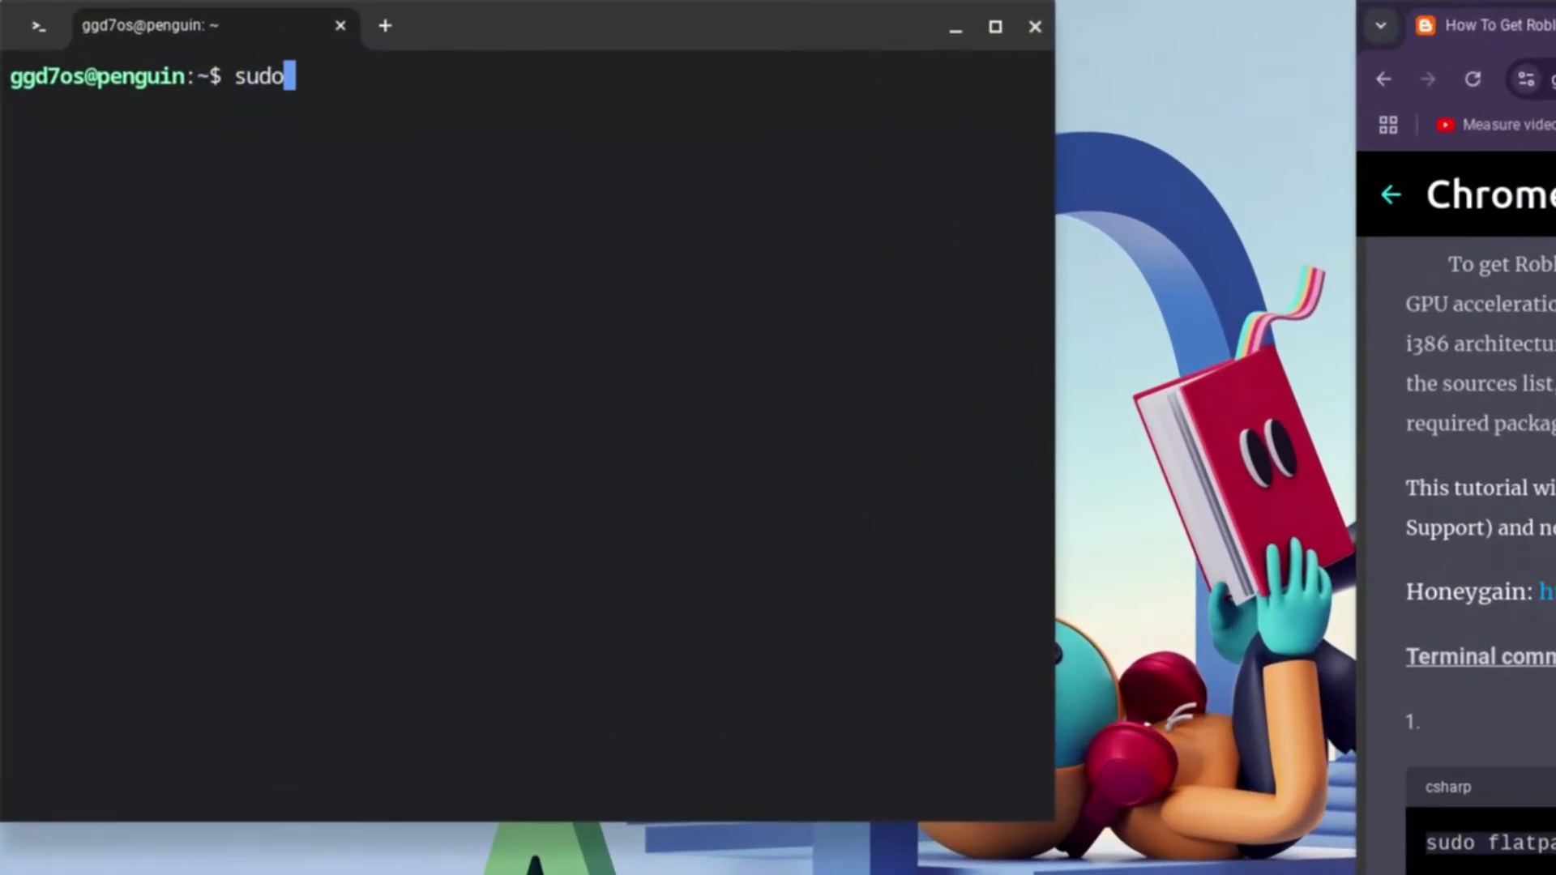
pyautogui.write('f')
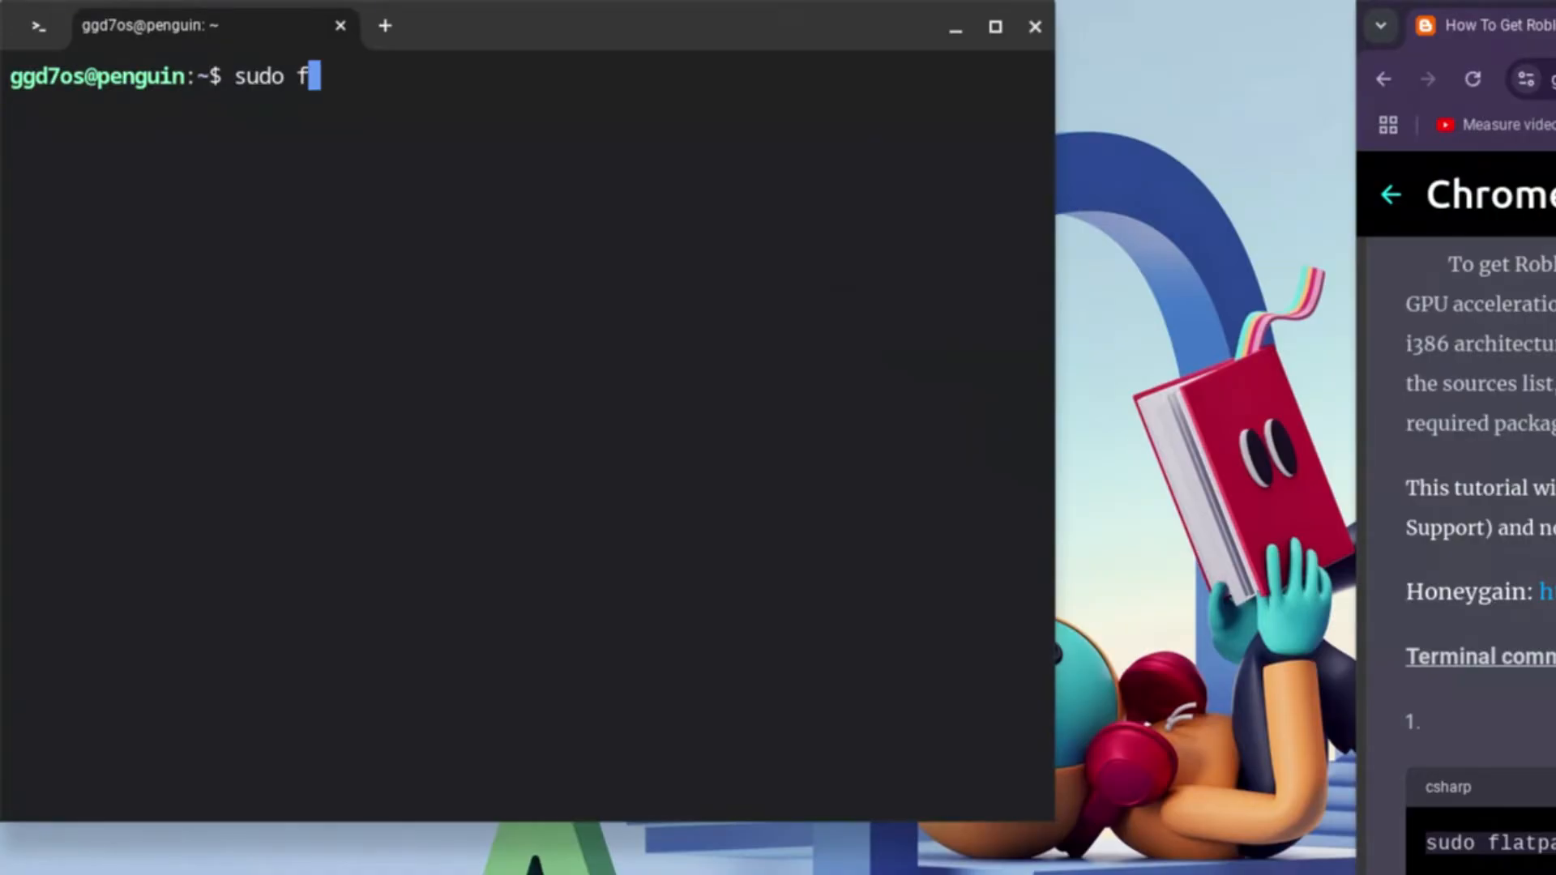
pyautogui.write('latpak')
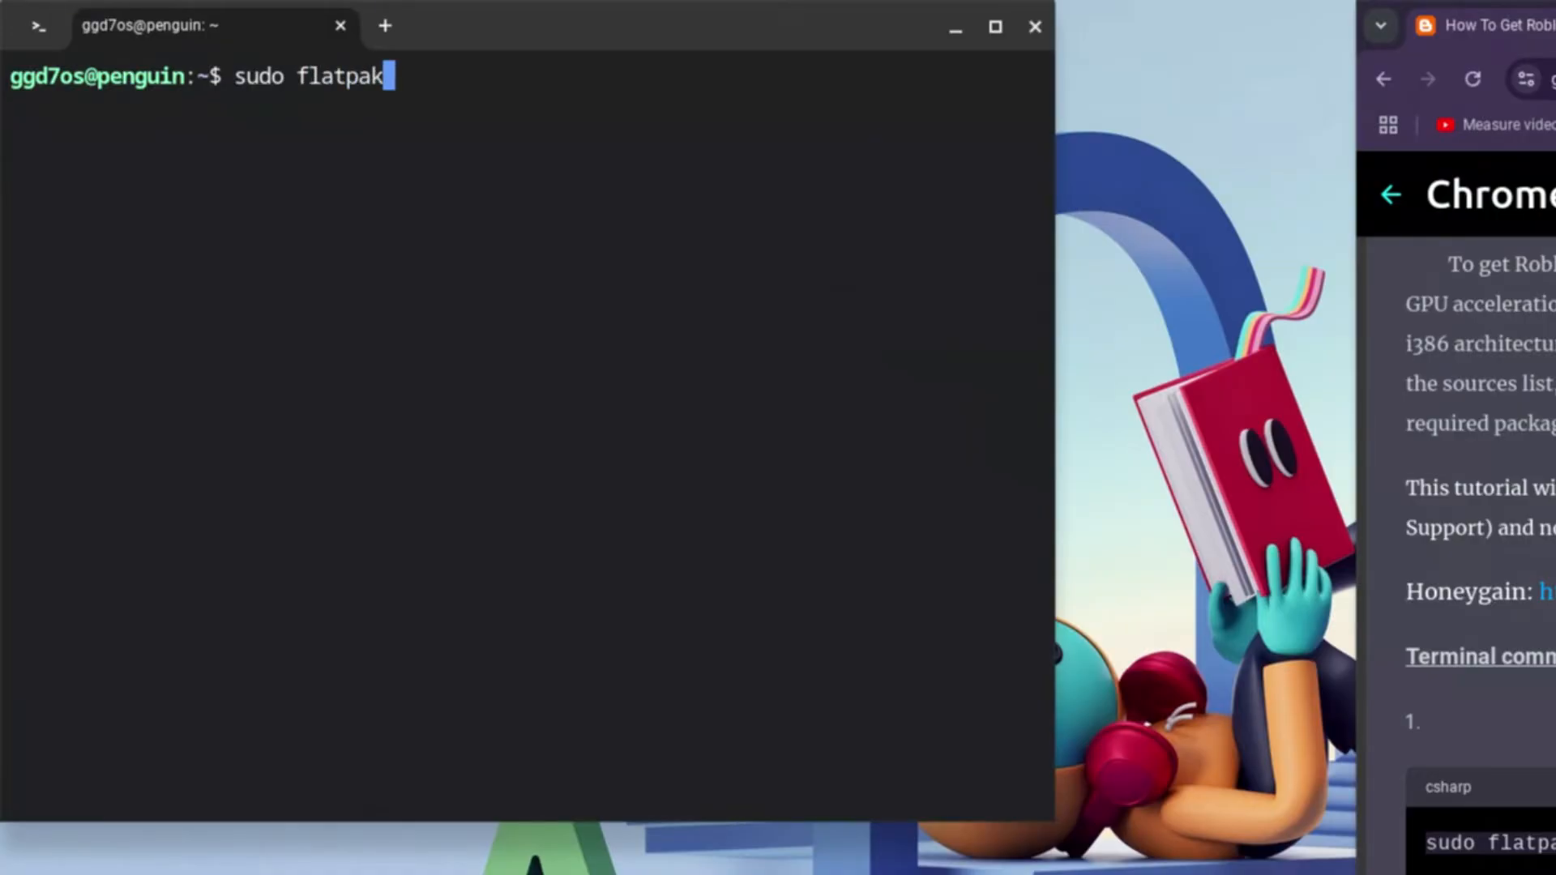
pyautogui.write('ins')
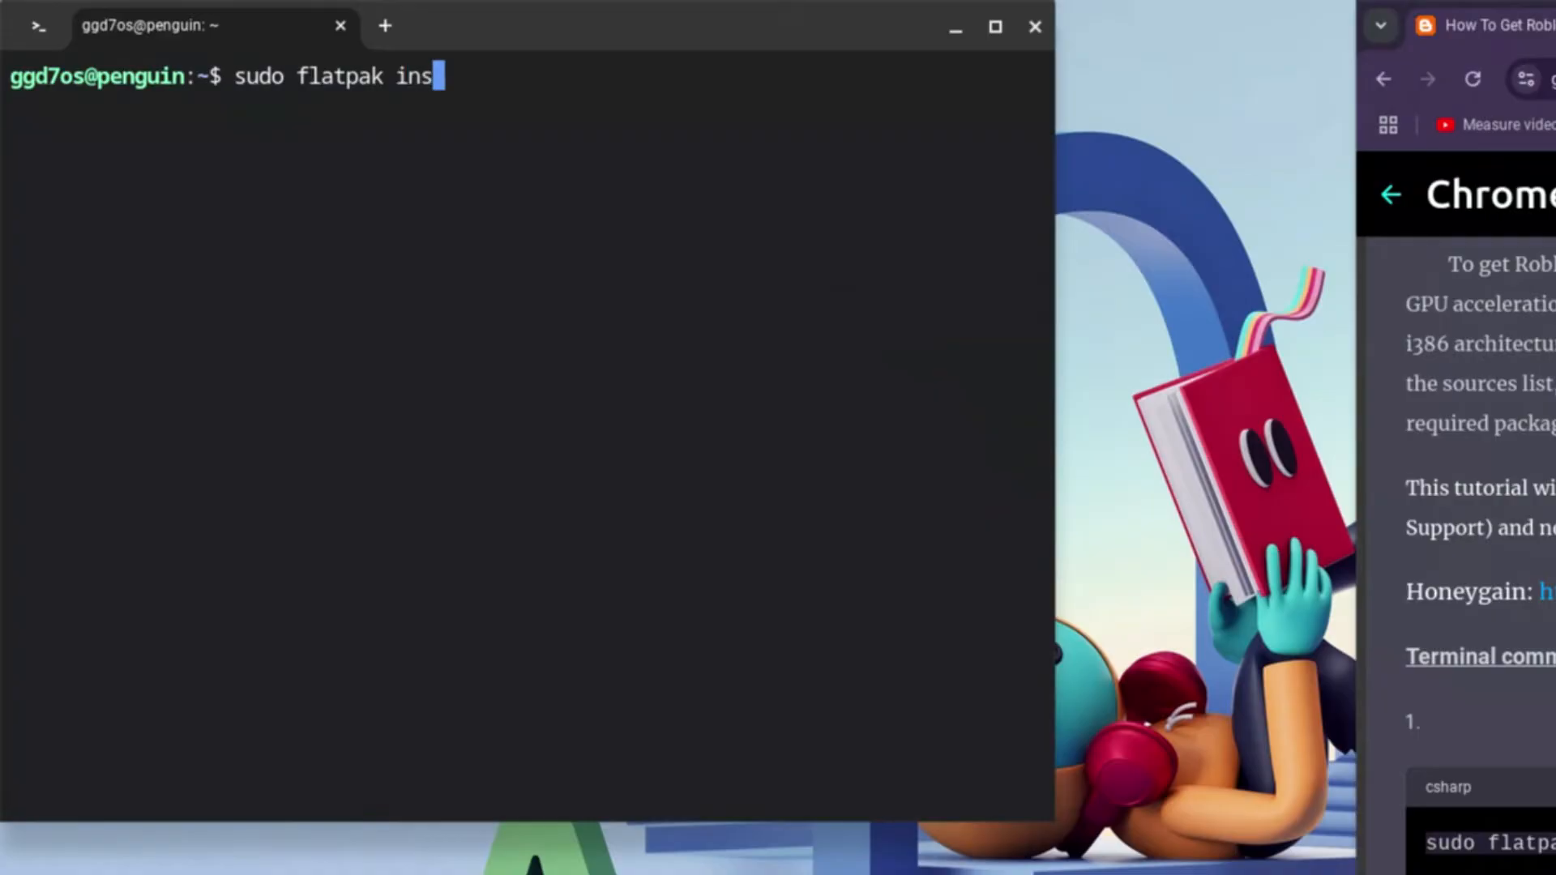
pyautogui.write('tall')
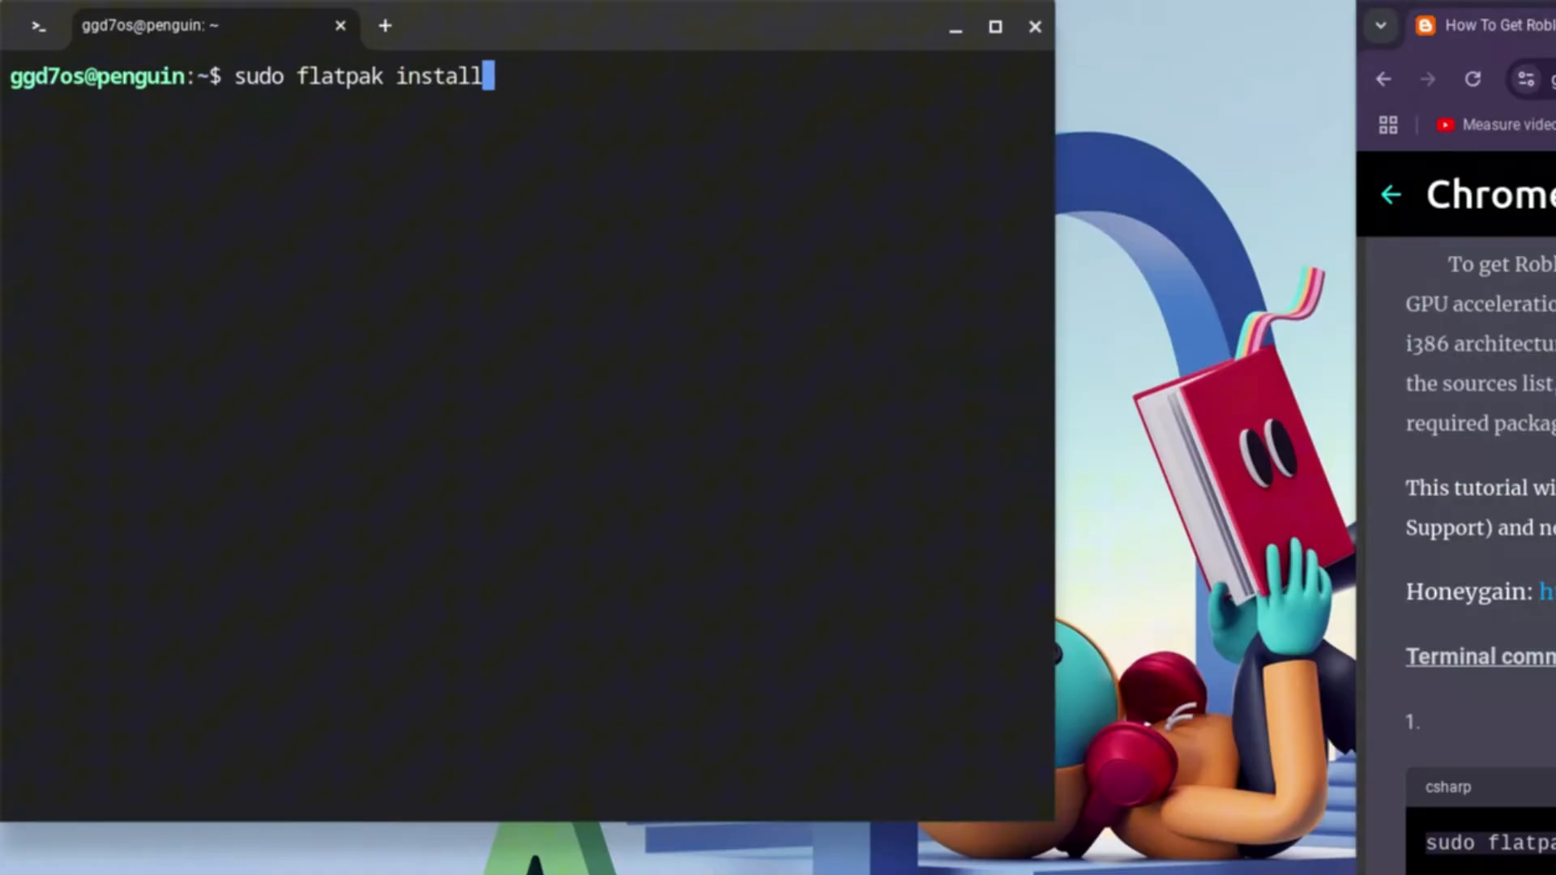
pyautogui.write('flat')
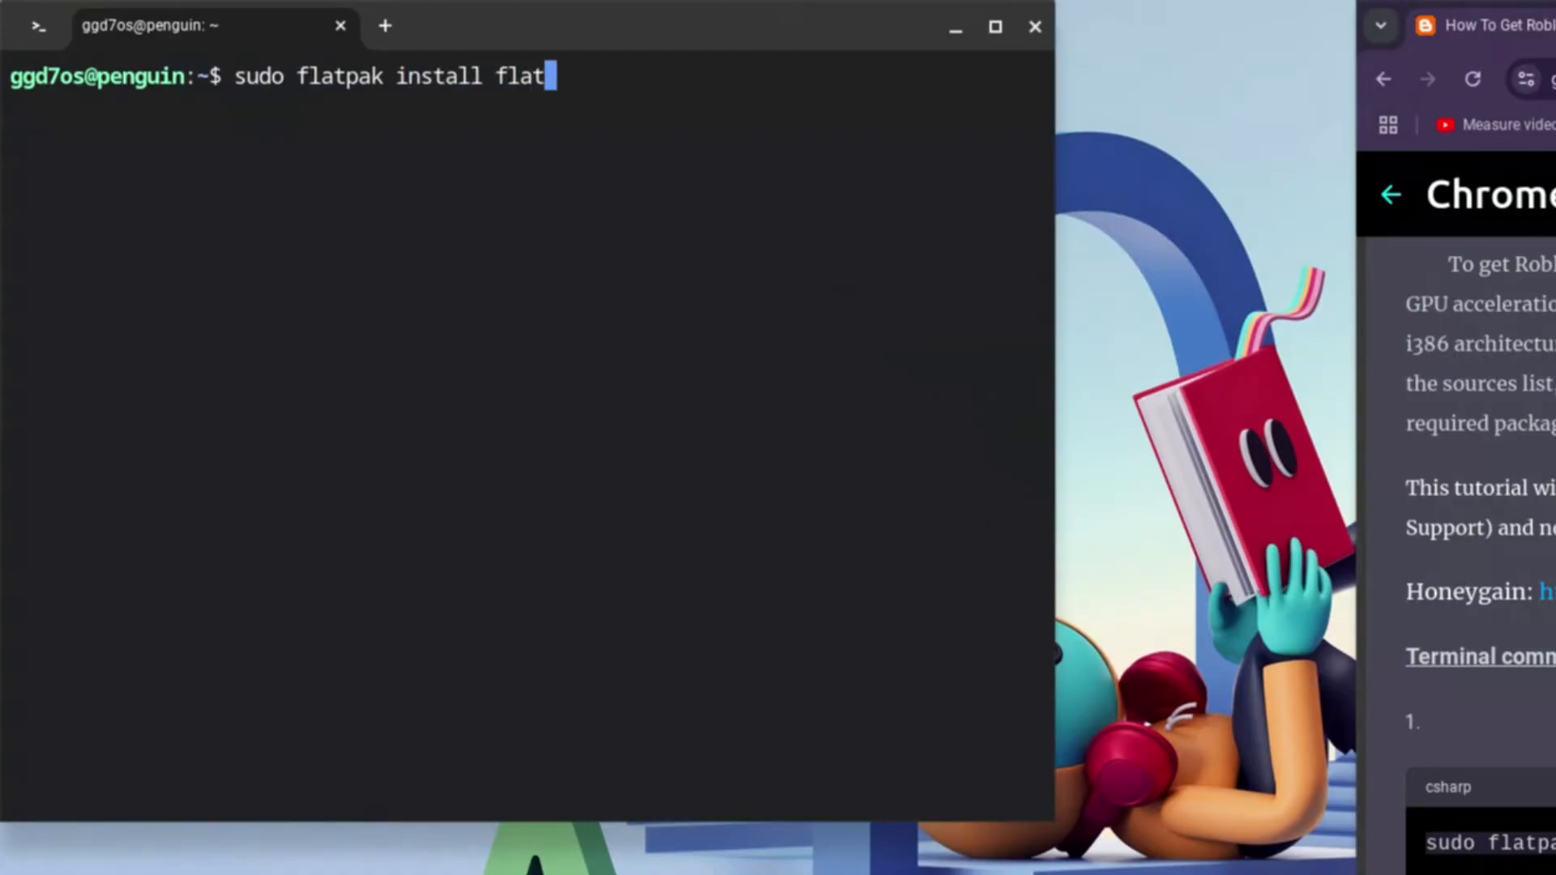
pyautogui.write('hub')
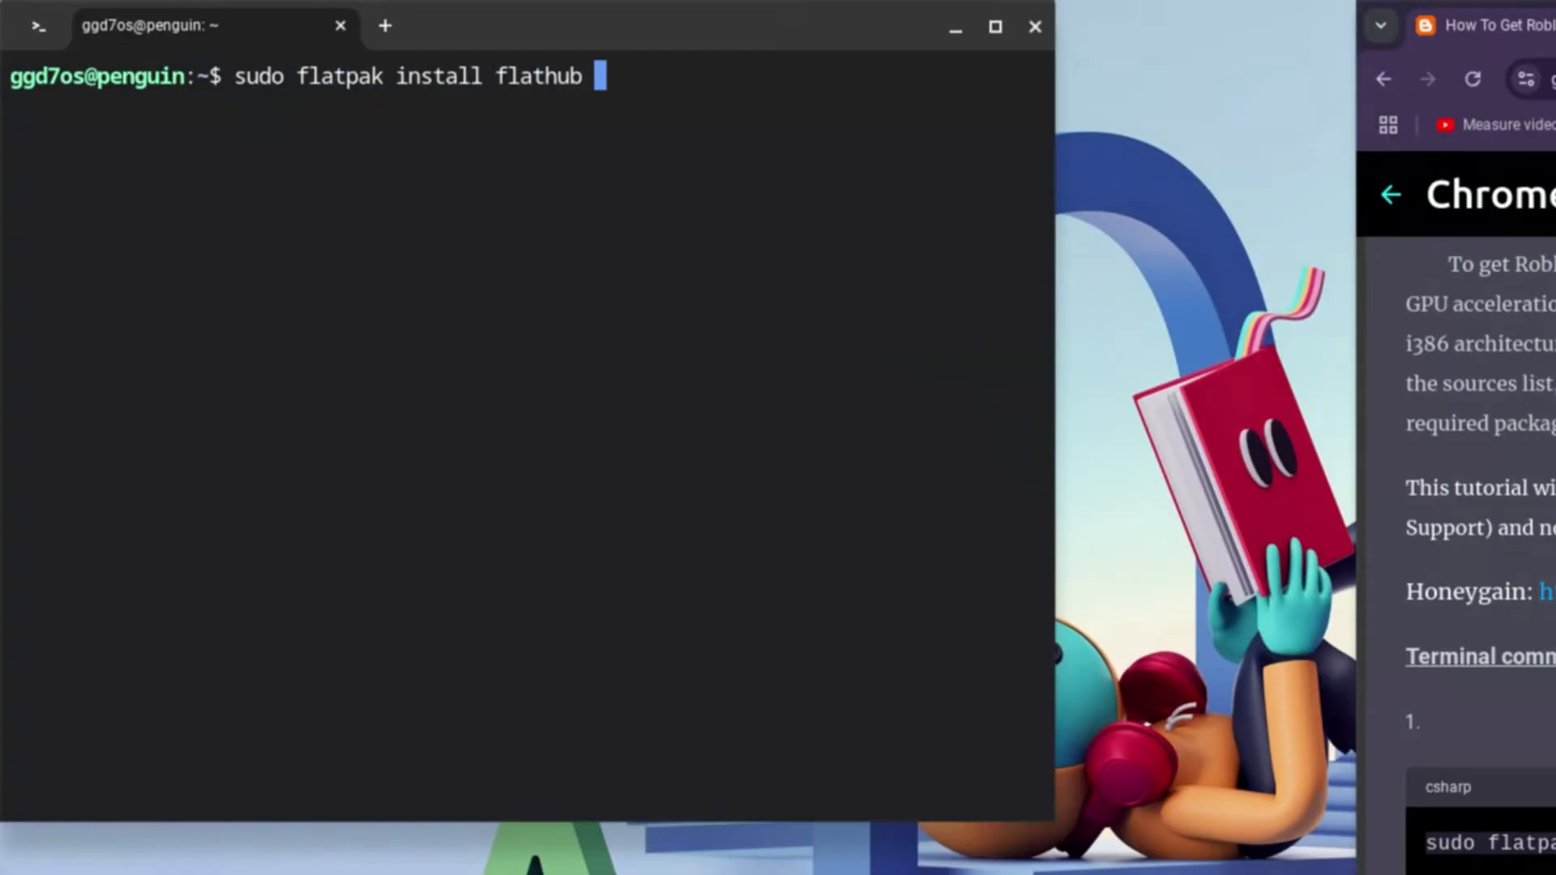
pyautogui.write('org')
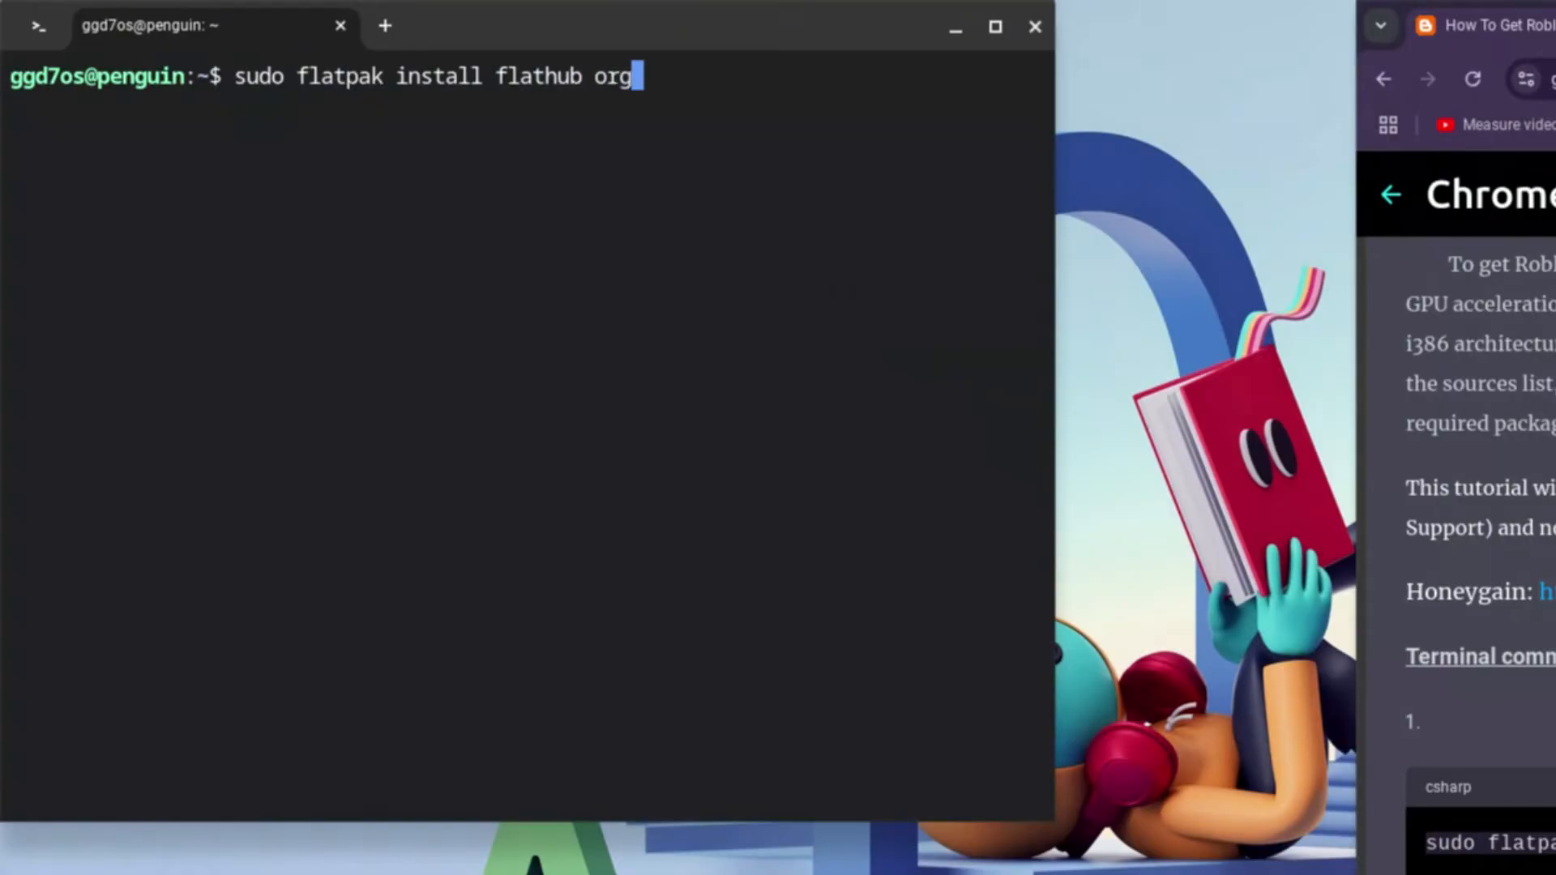
pyautogui.write('.vi')
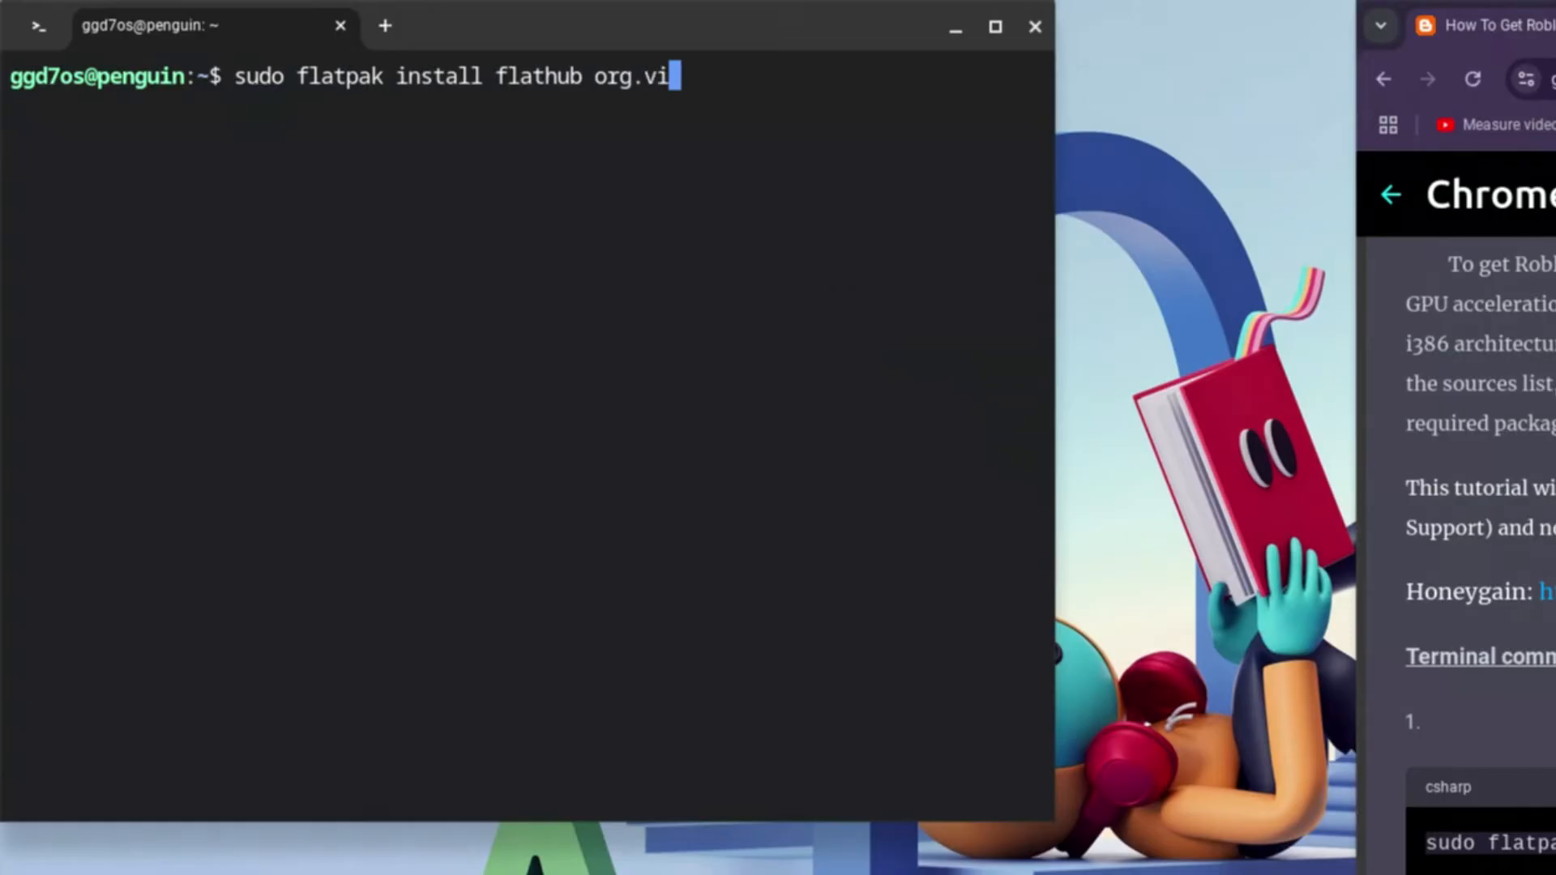
pyautogui.write('ne')
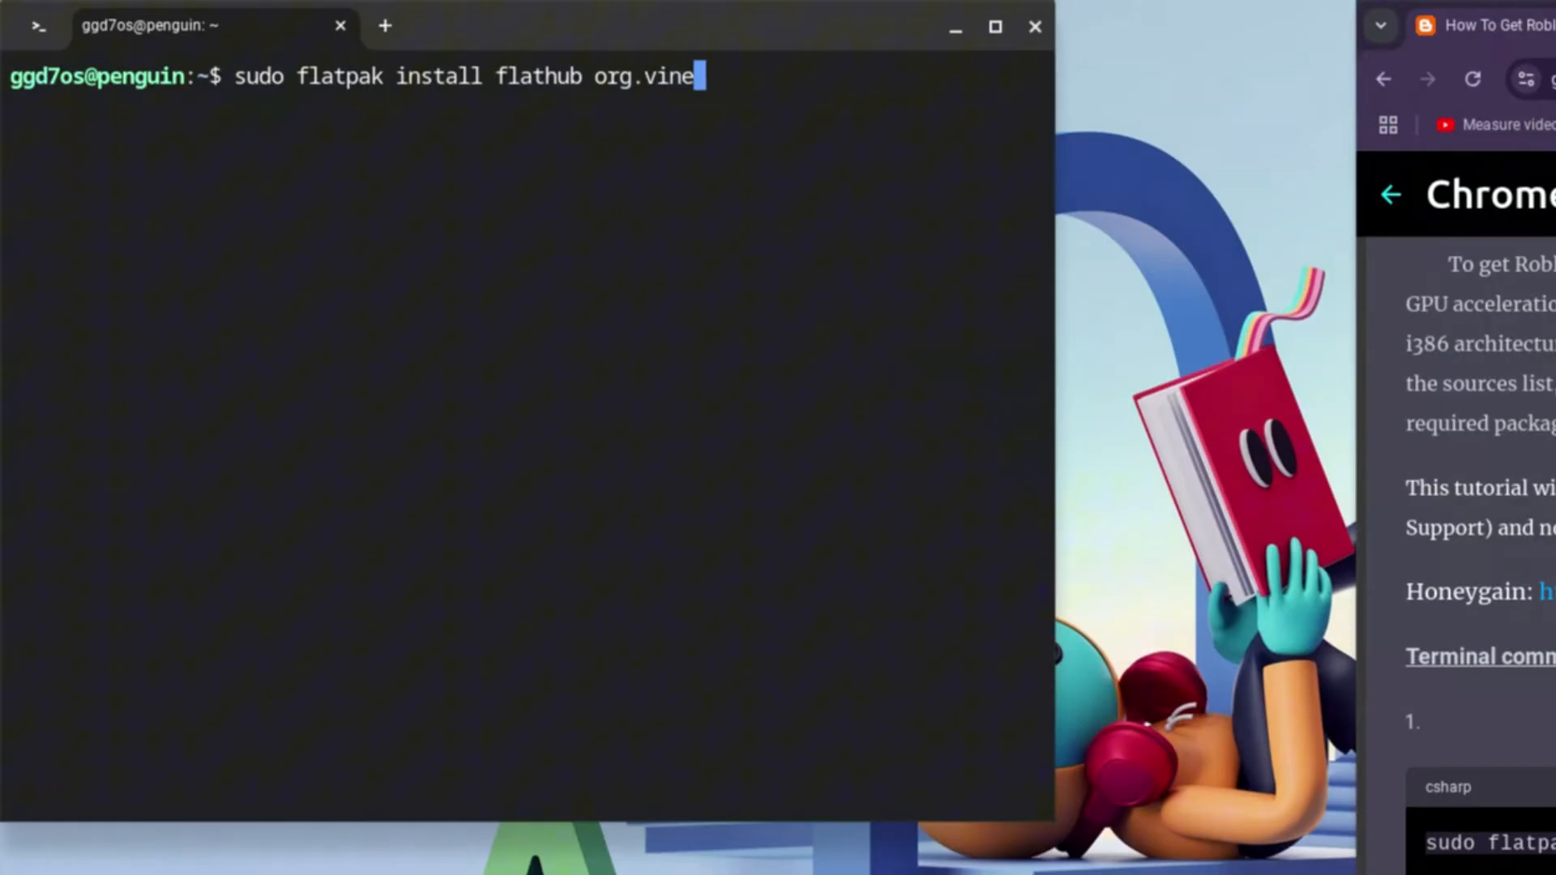
pyautogui.write('gar')
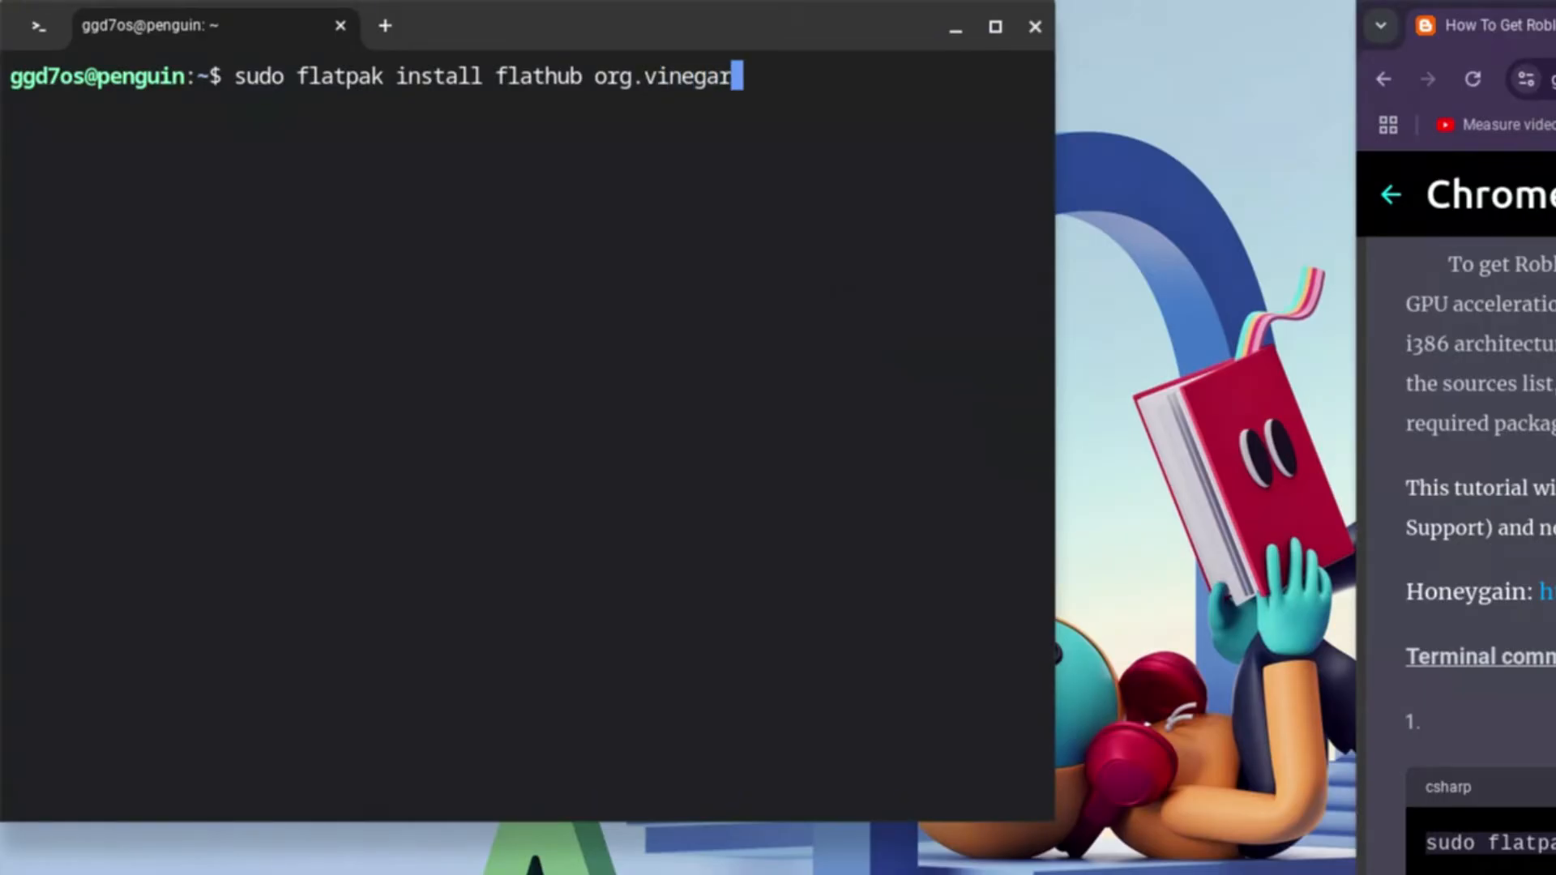
pyautogui.write('hq')
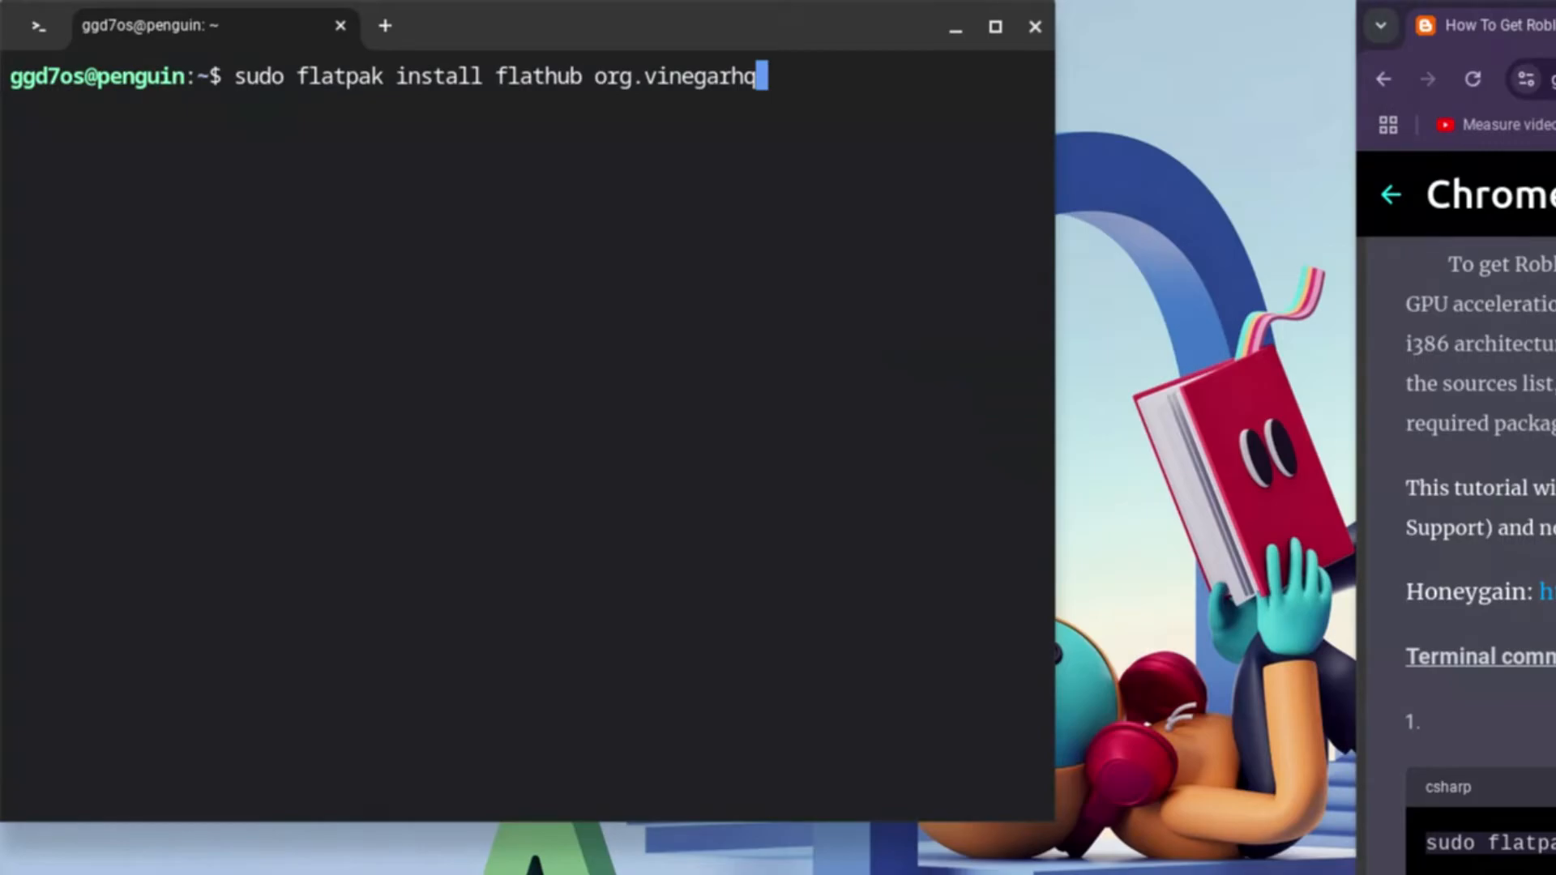
pyautogui.write('.')
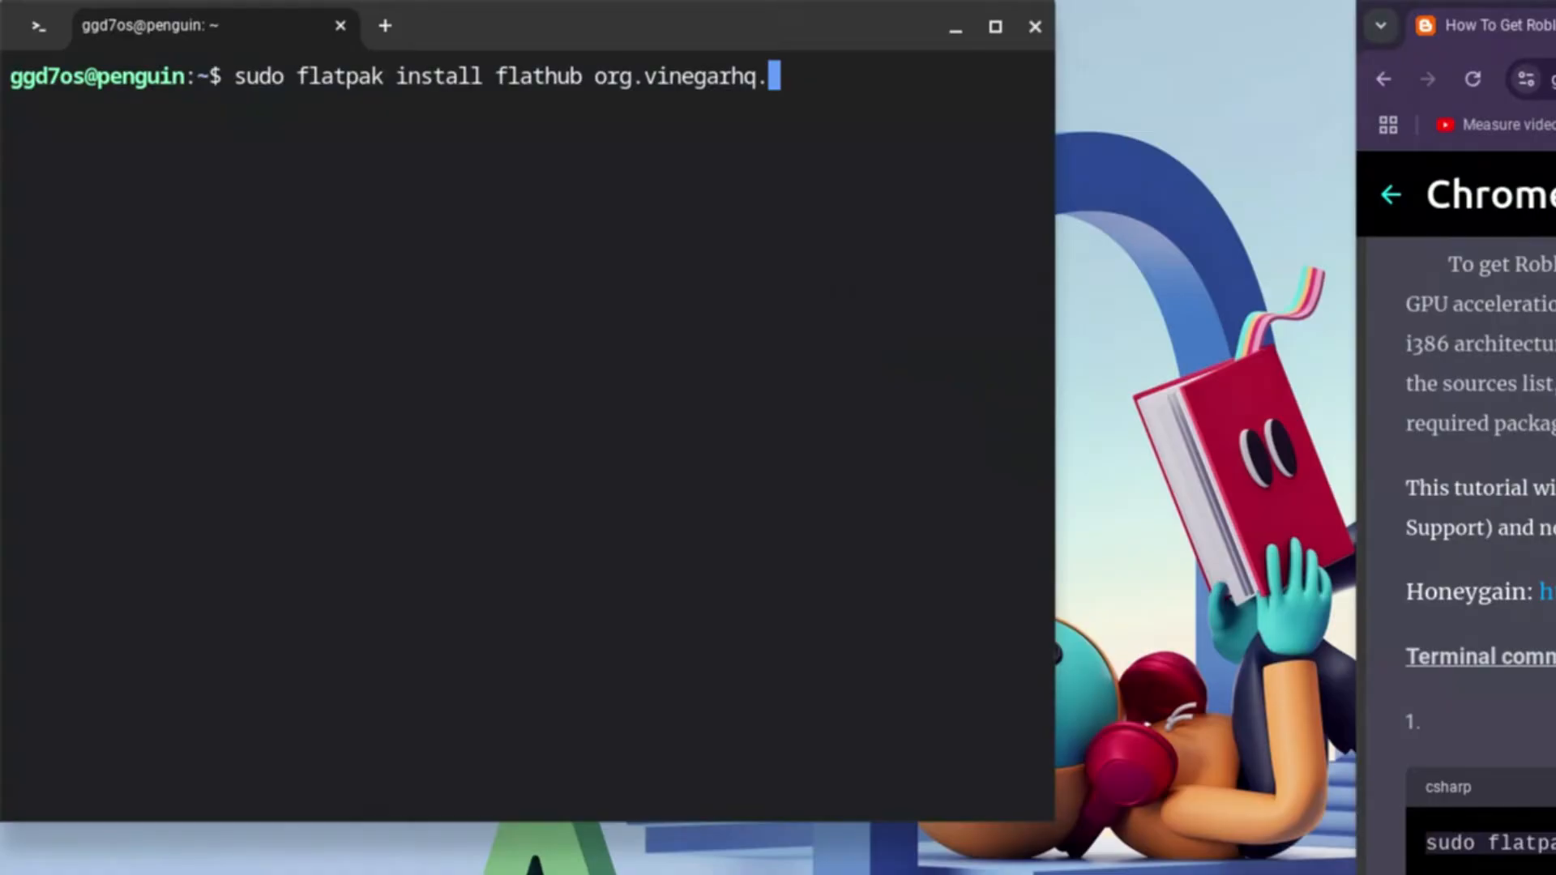
pyautogui.write('V')
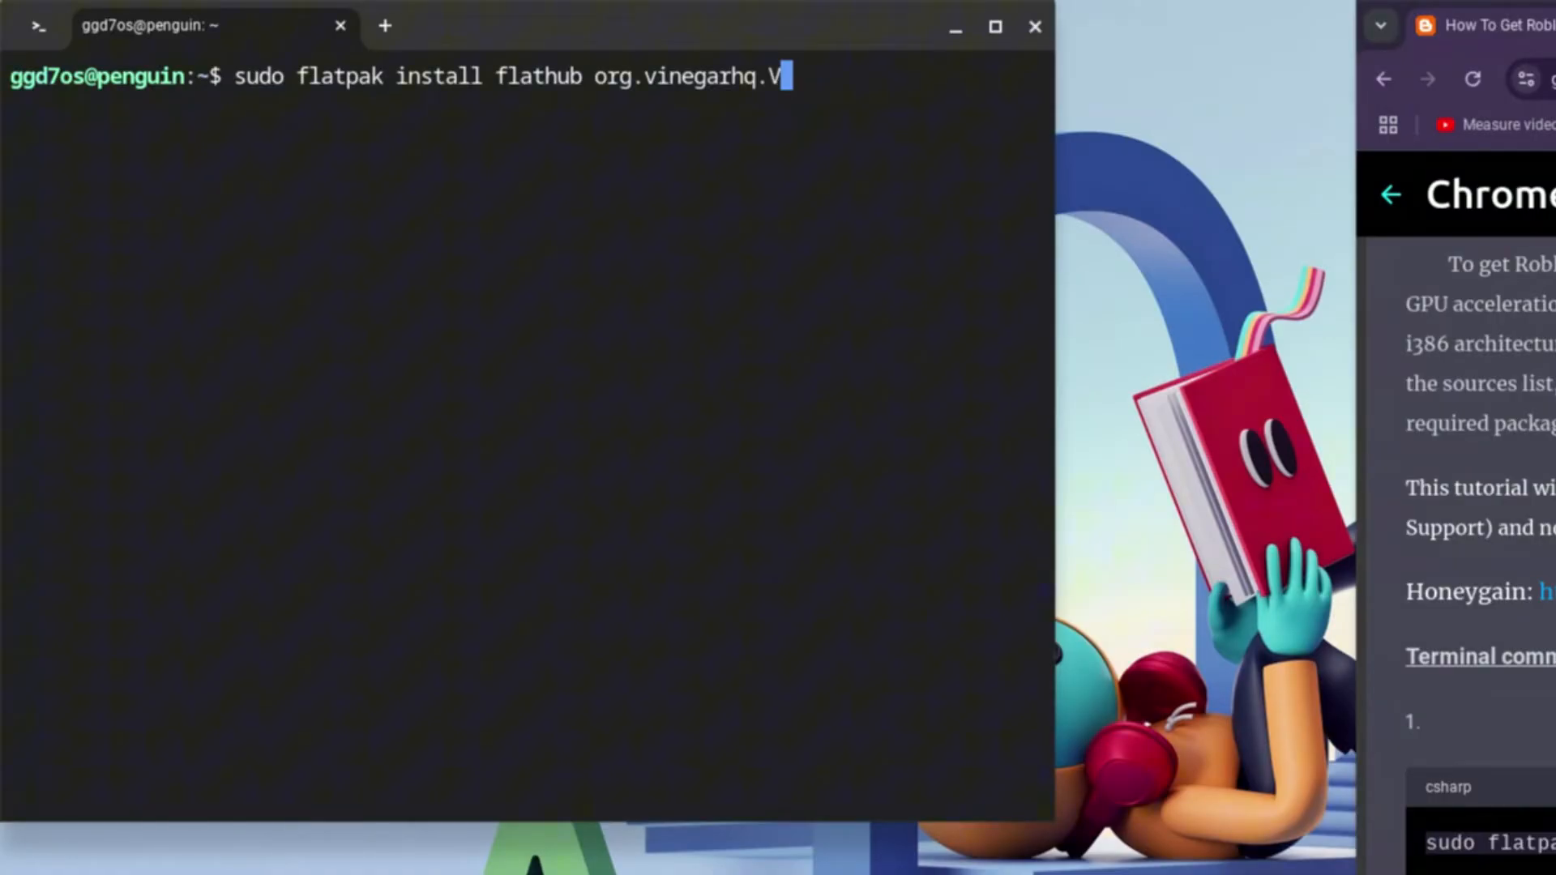
pyautogui.write('inega')
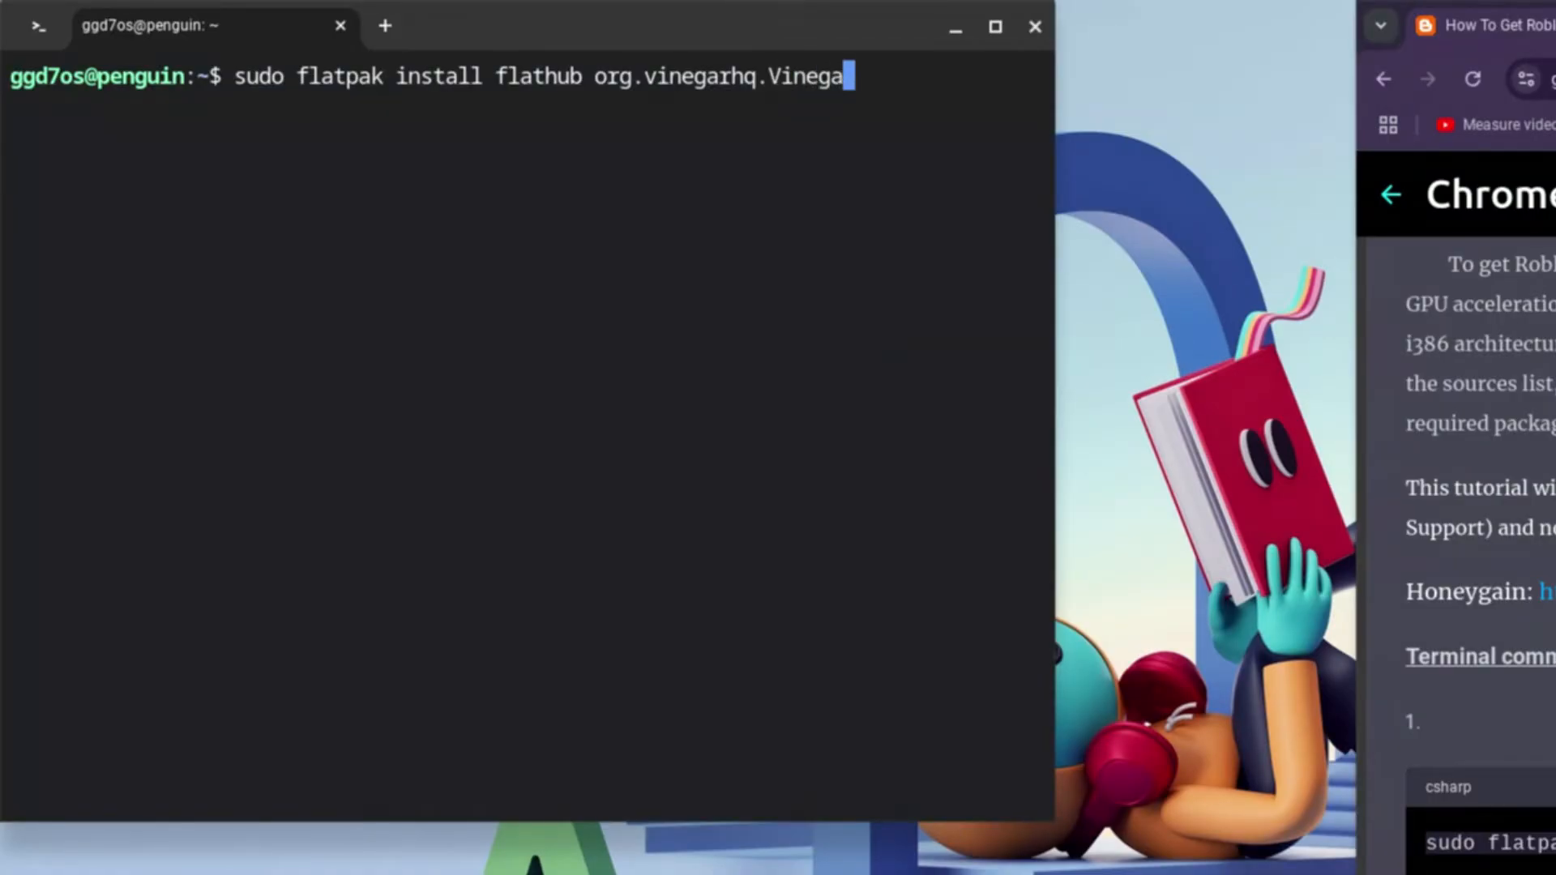
pyautogui.write('r/')
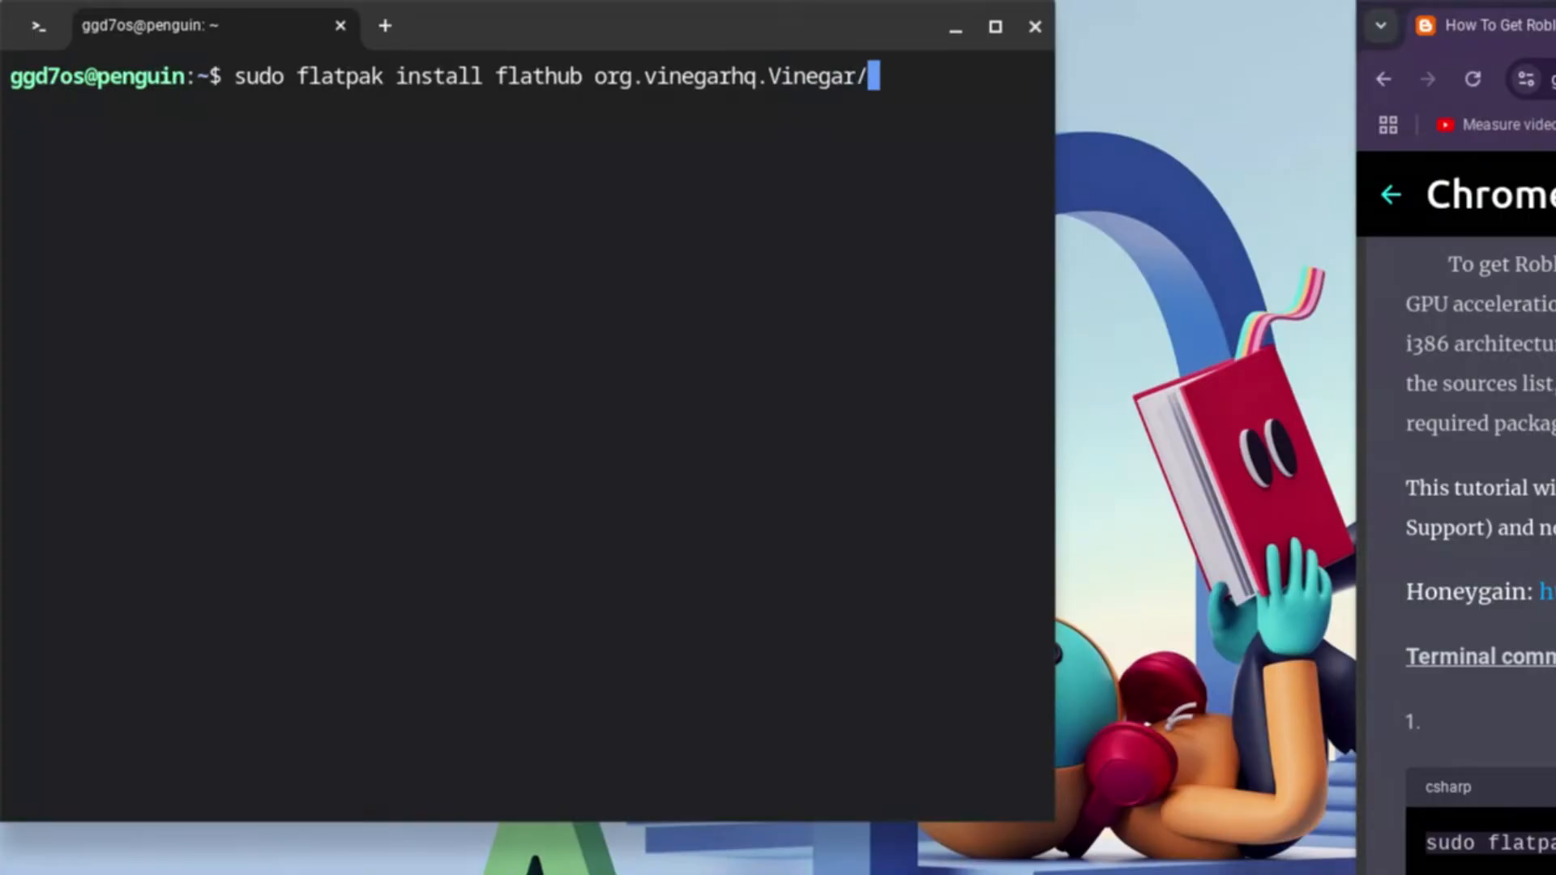
pyautogui.write('x')
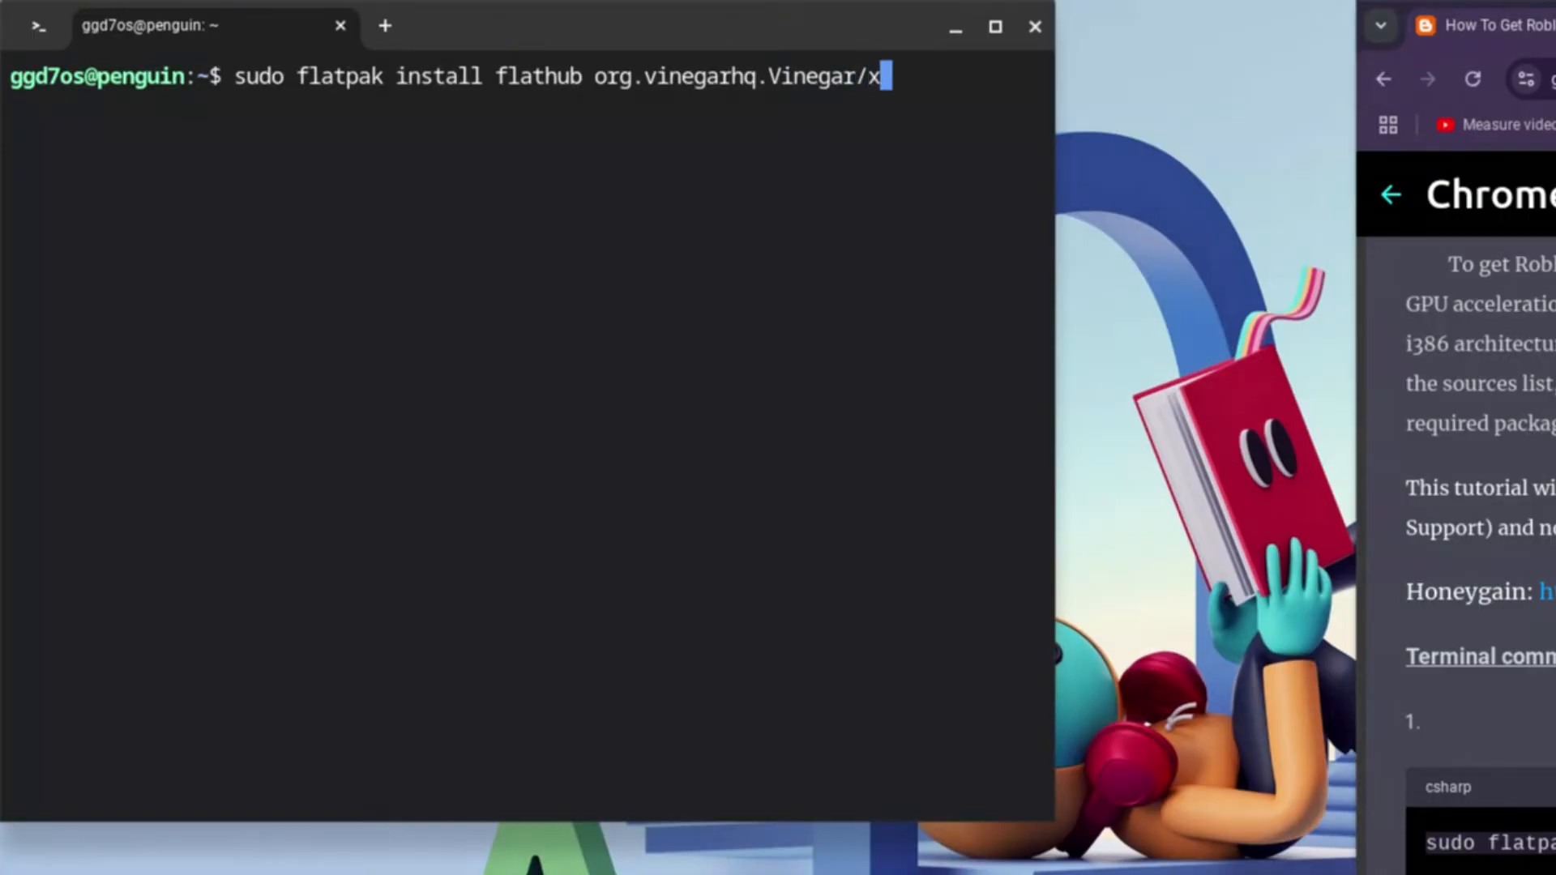
pyautogui.write('86_')
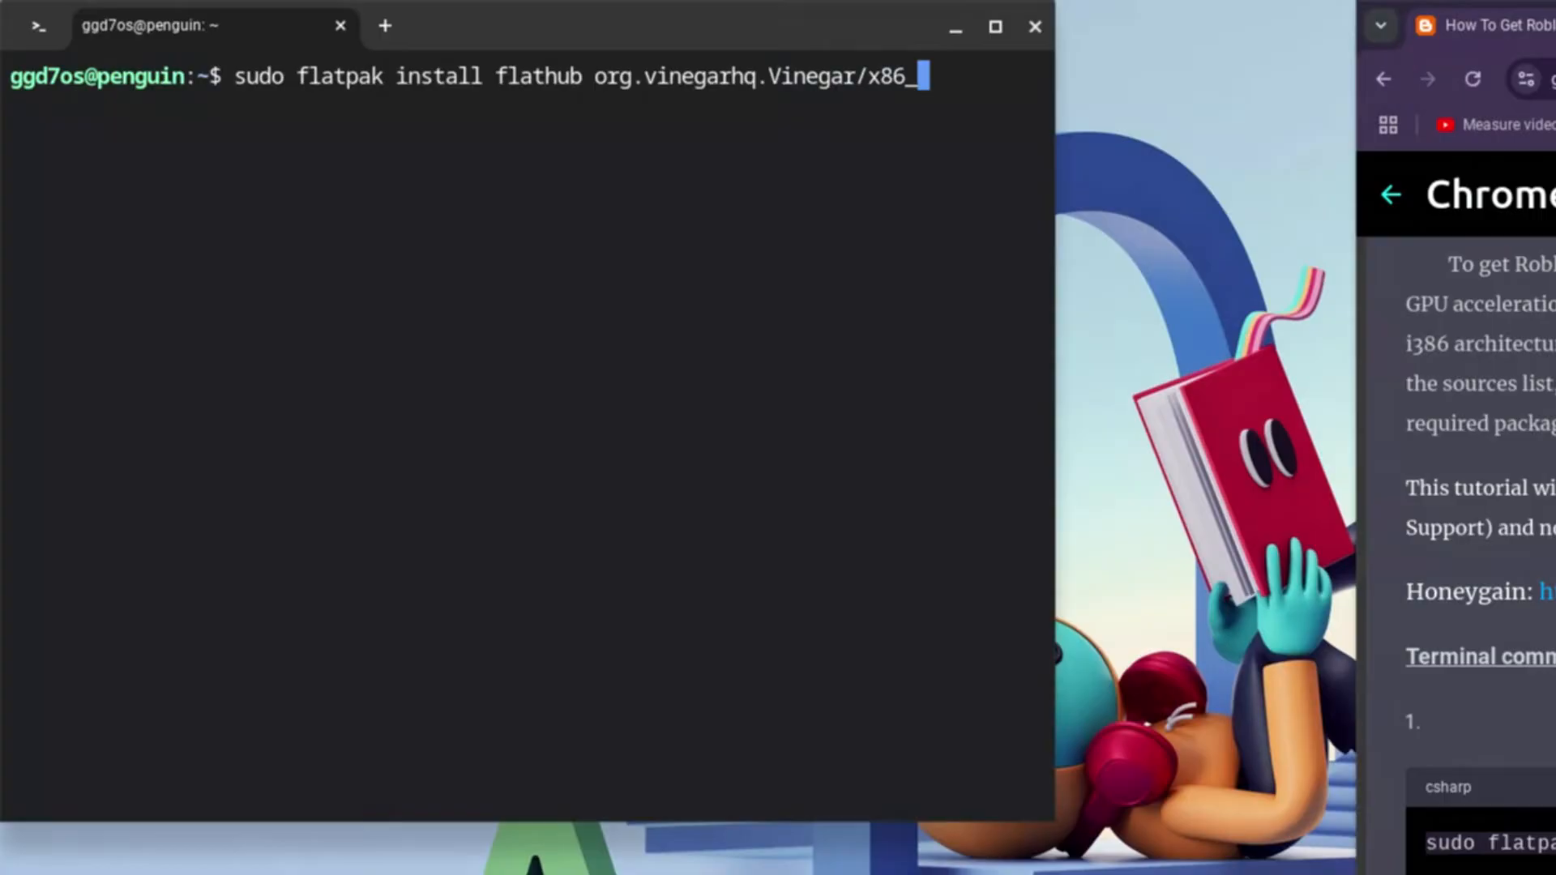
pyautogui.write('64')
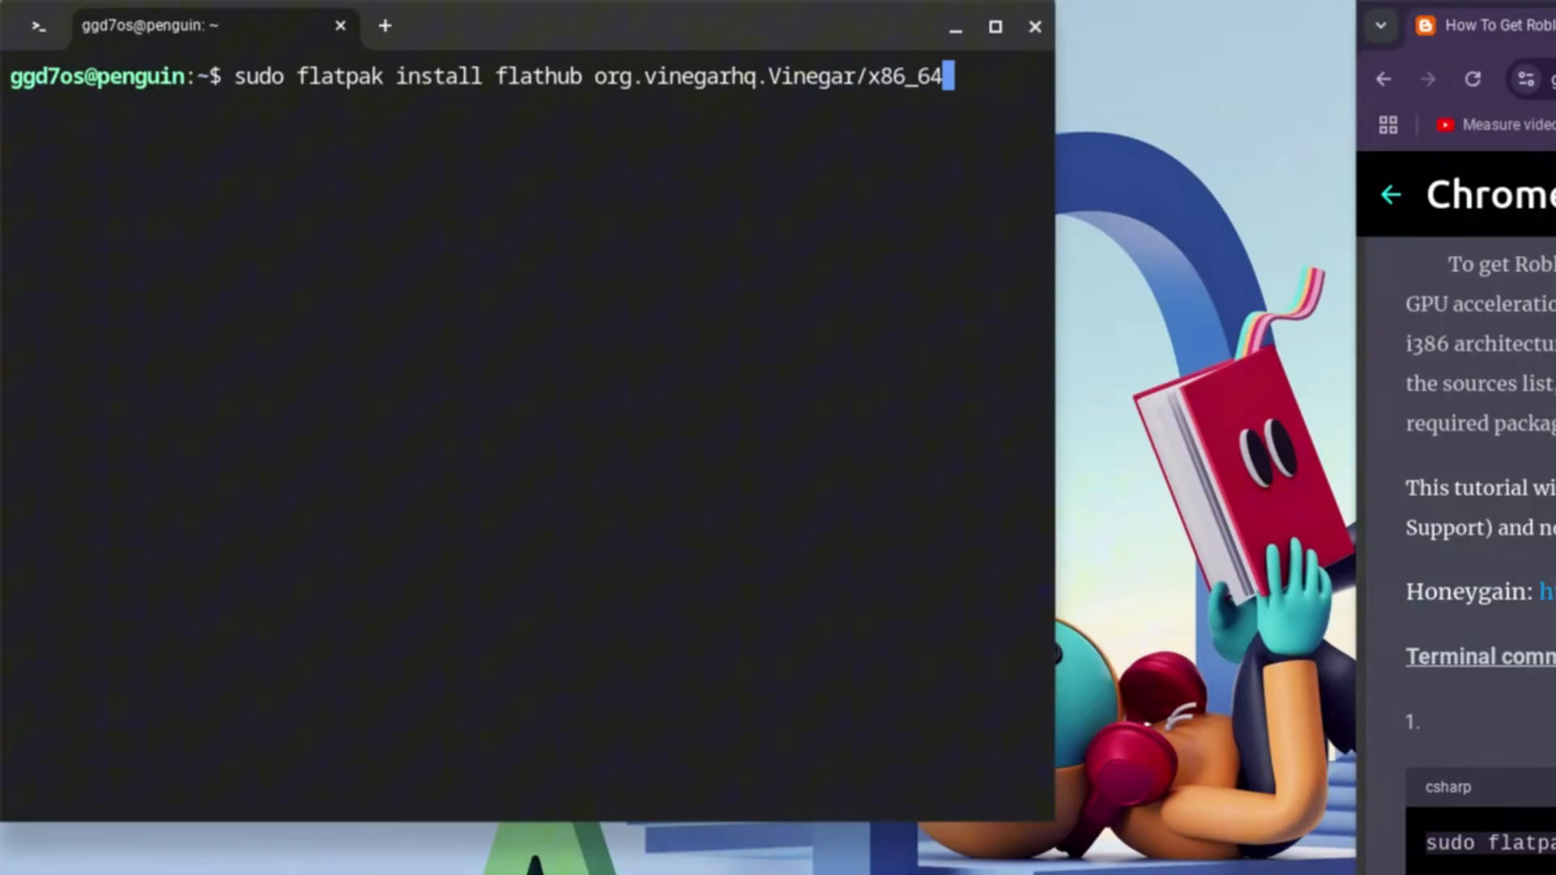
pyautogui.write('/')
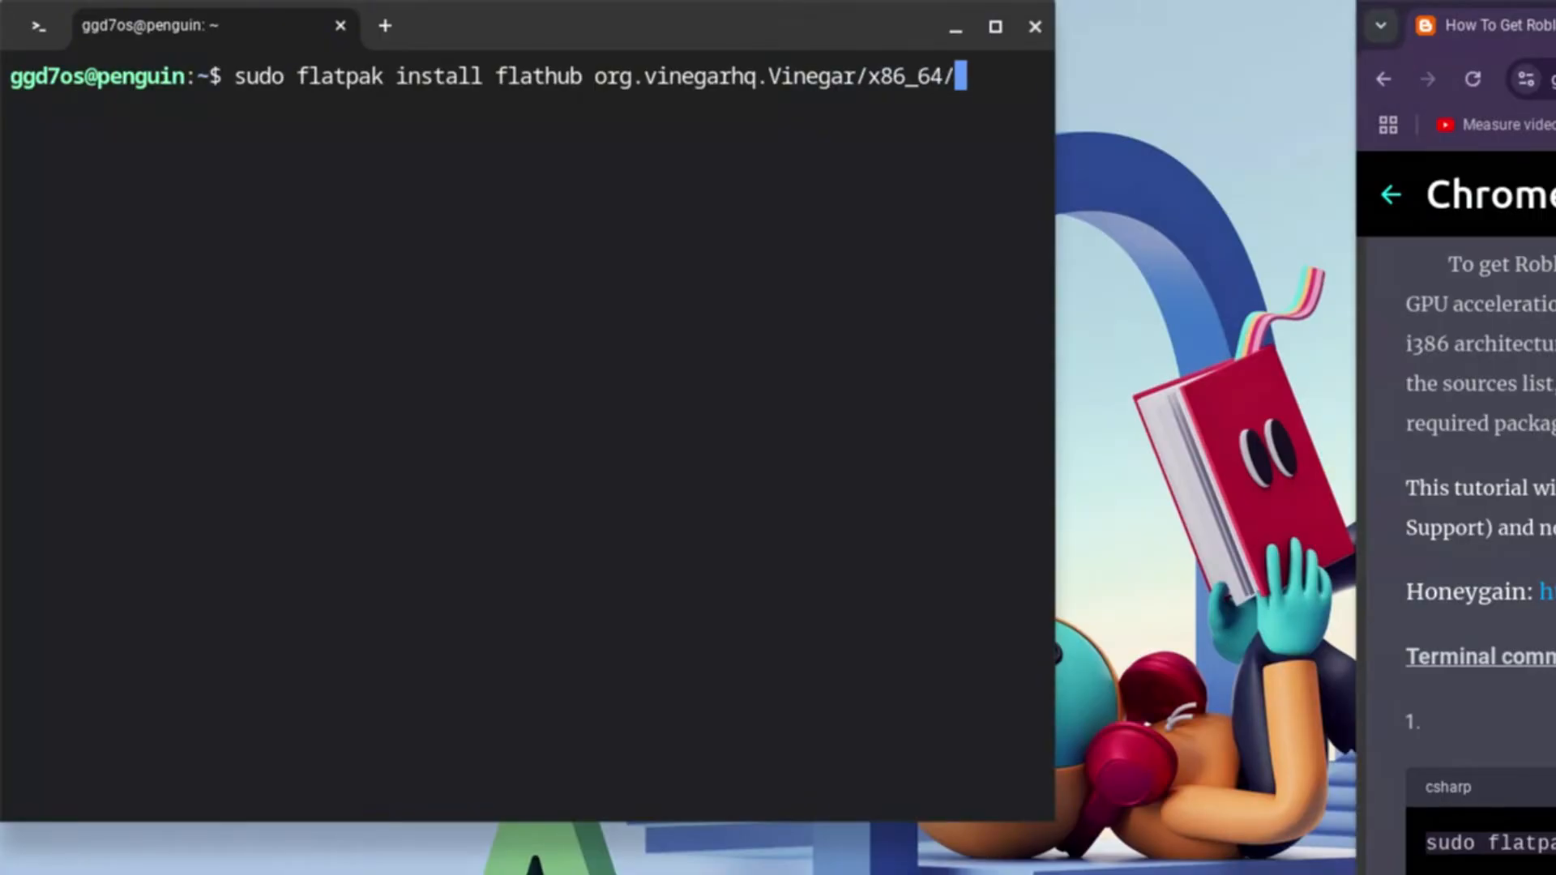
pyautogui.write('stabl')
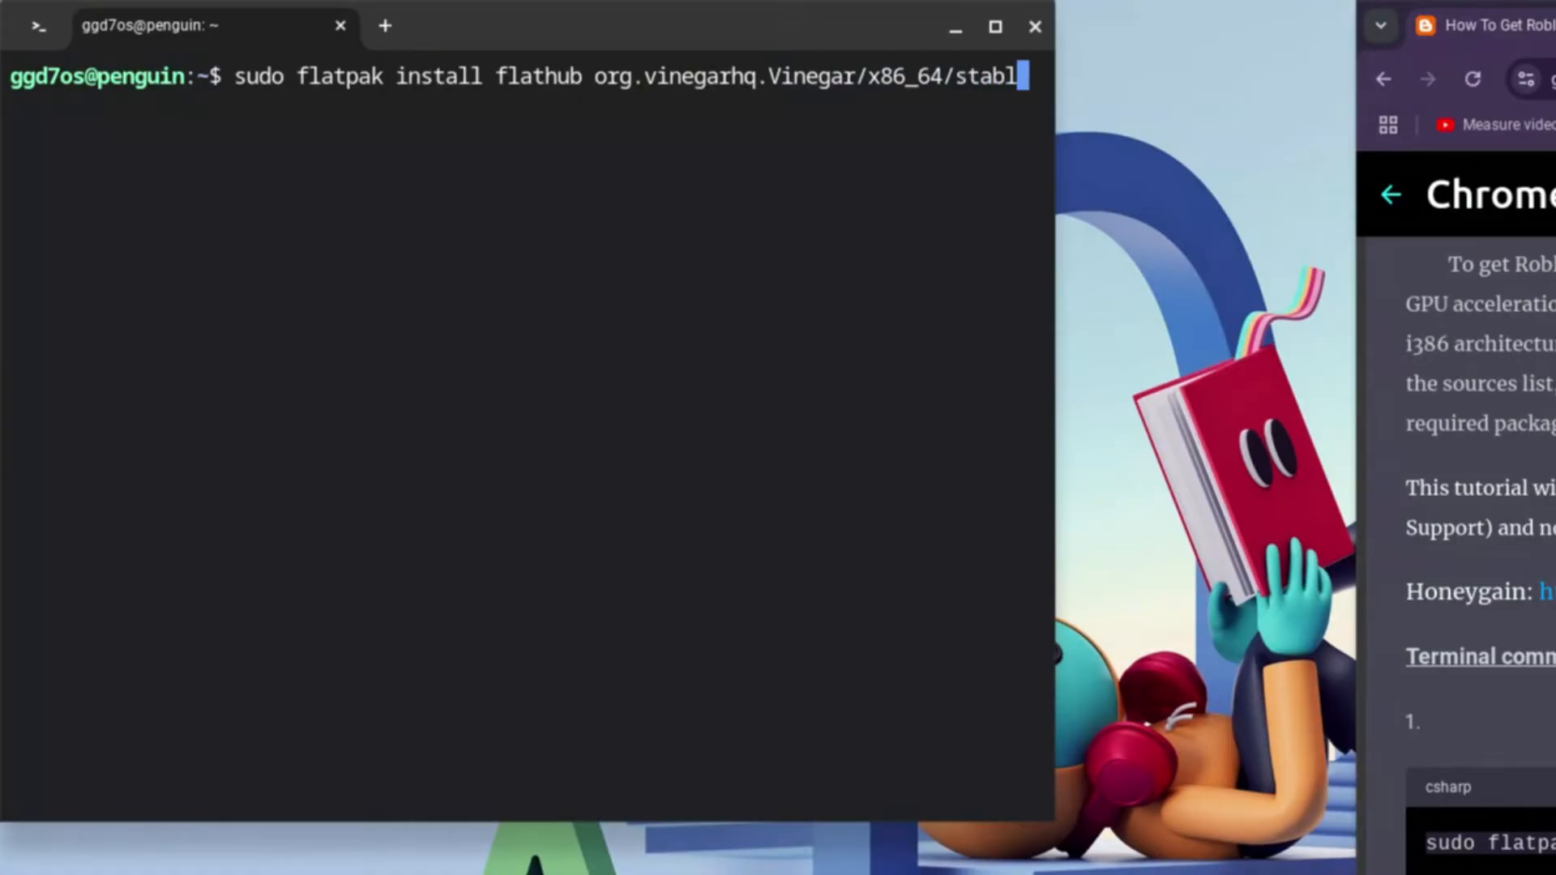
pyautogui.write('e')
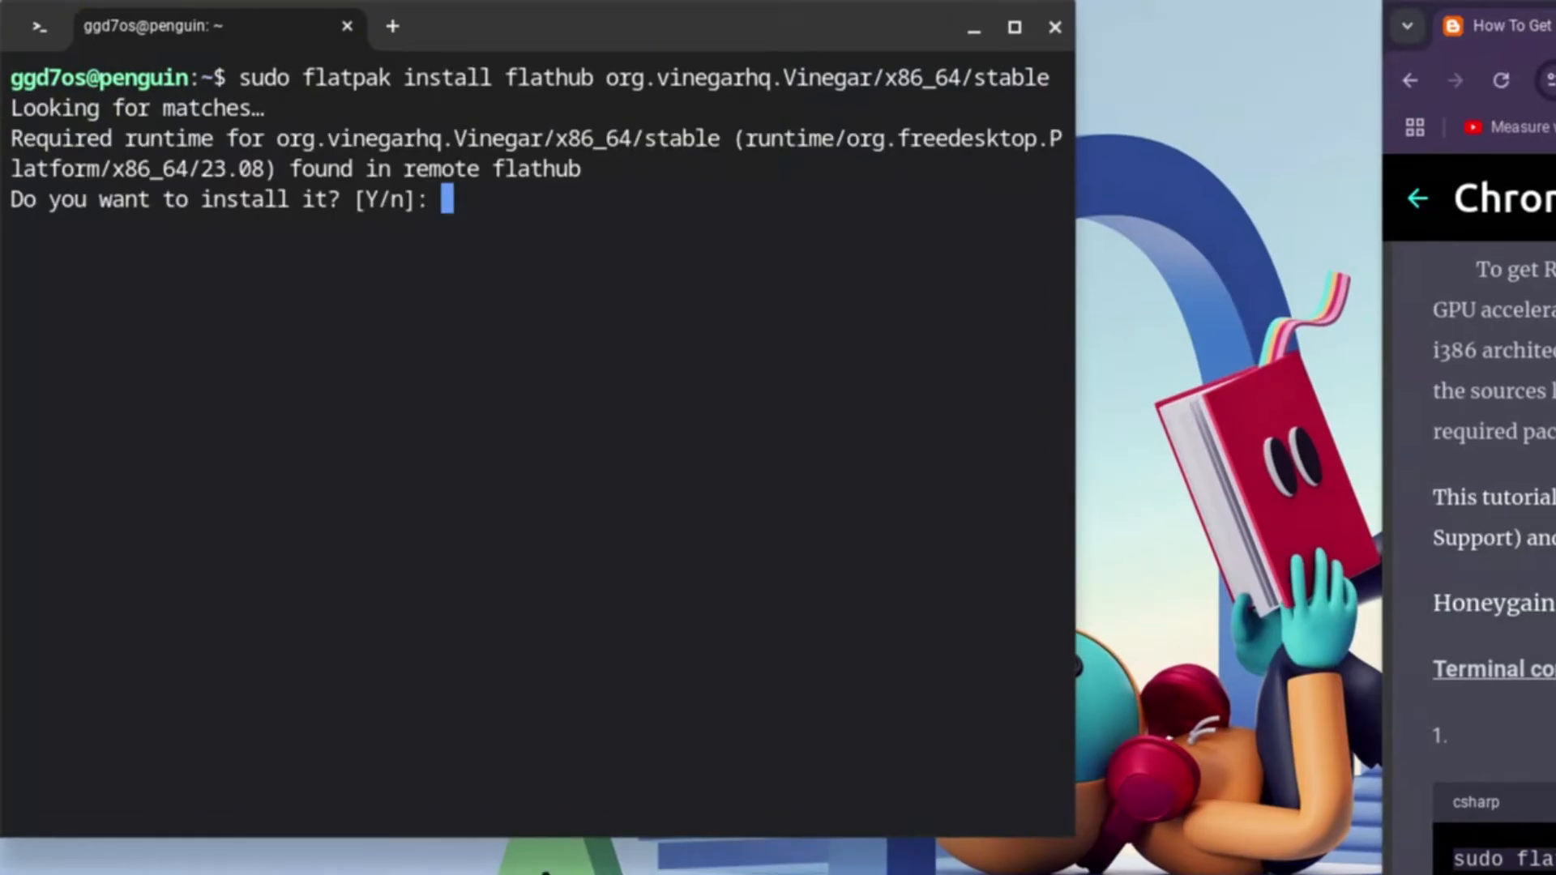
# Answer y at both prompts to install the runtime and Vinegar
pyautogui.write('y')
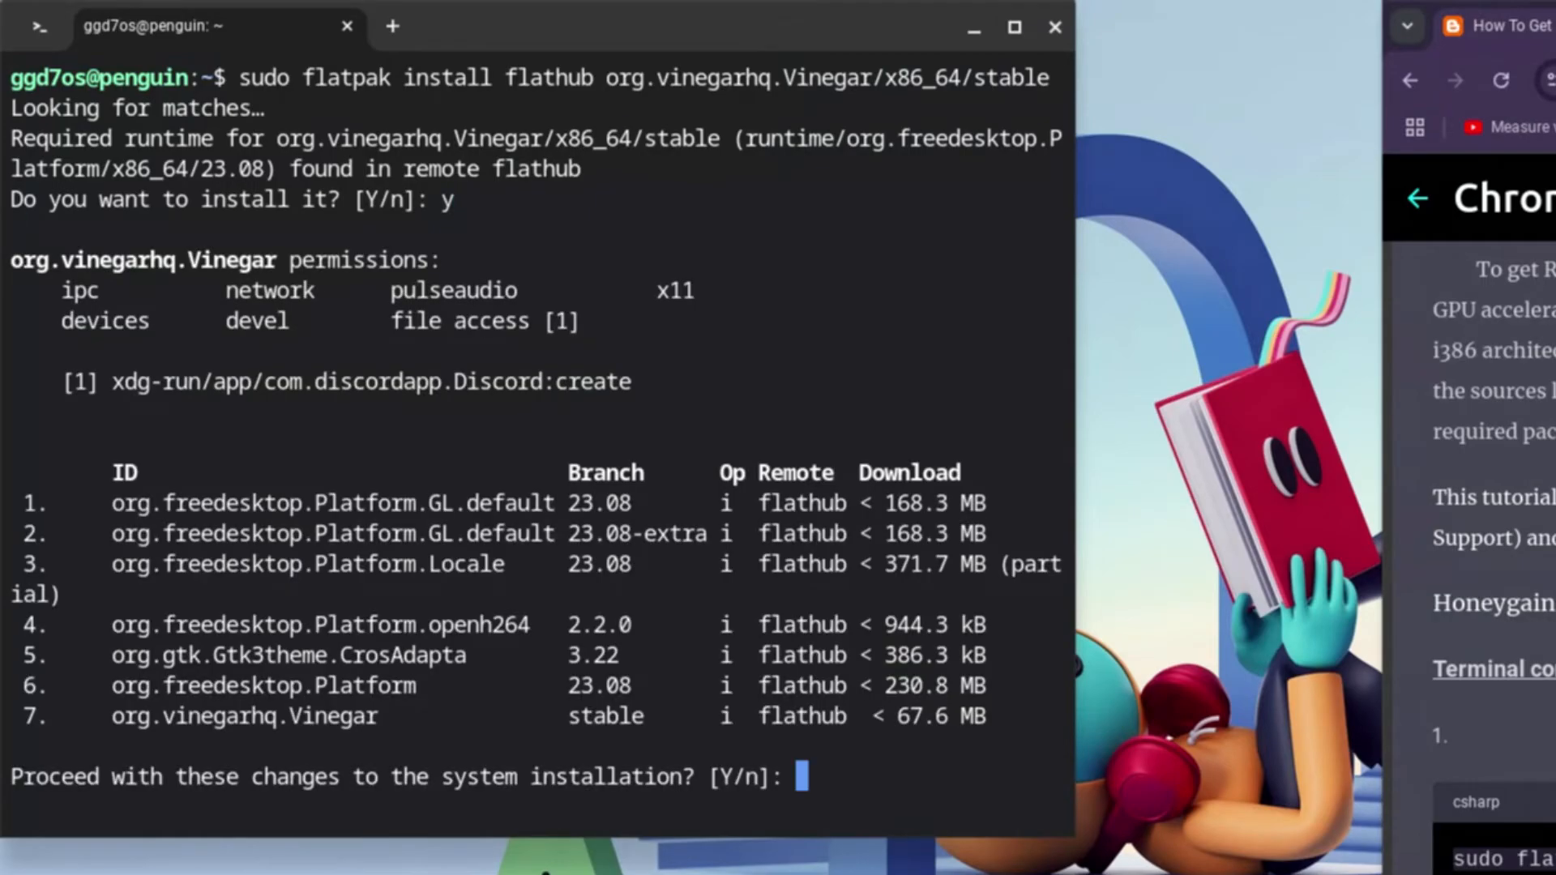
pyautogui.write('y')
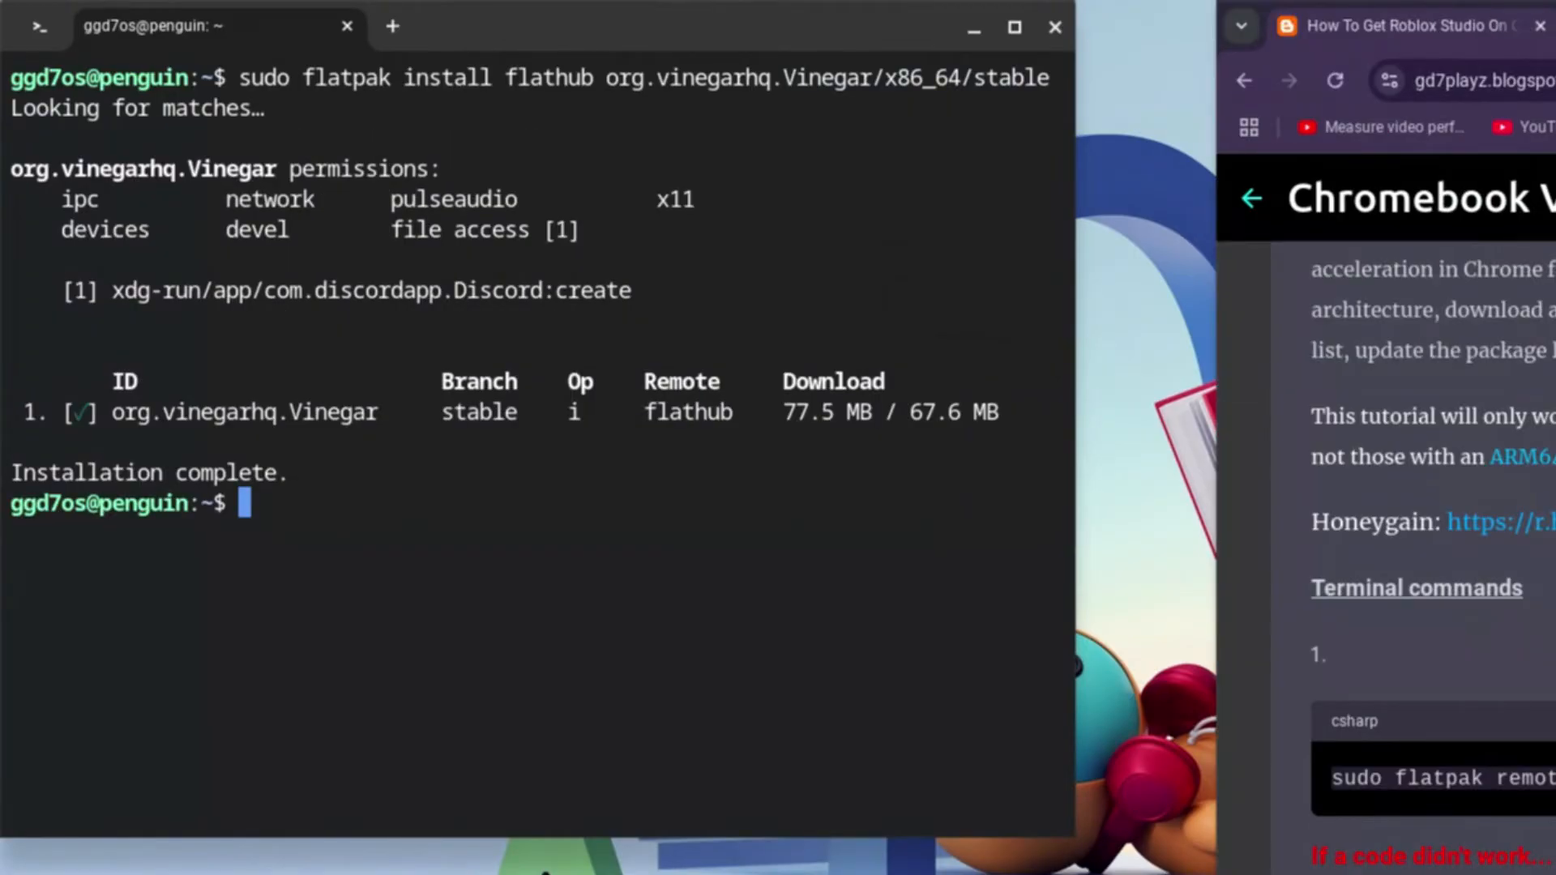
# Run 'flatpak run org.vinegarhq.Vinegar studio run' to start Roblox Studio
pyautogui.write('flat')
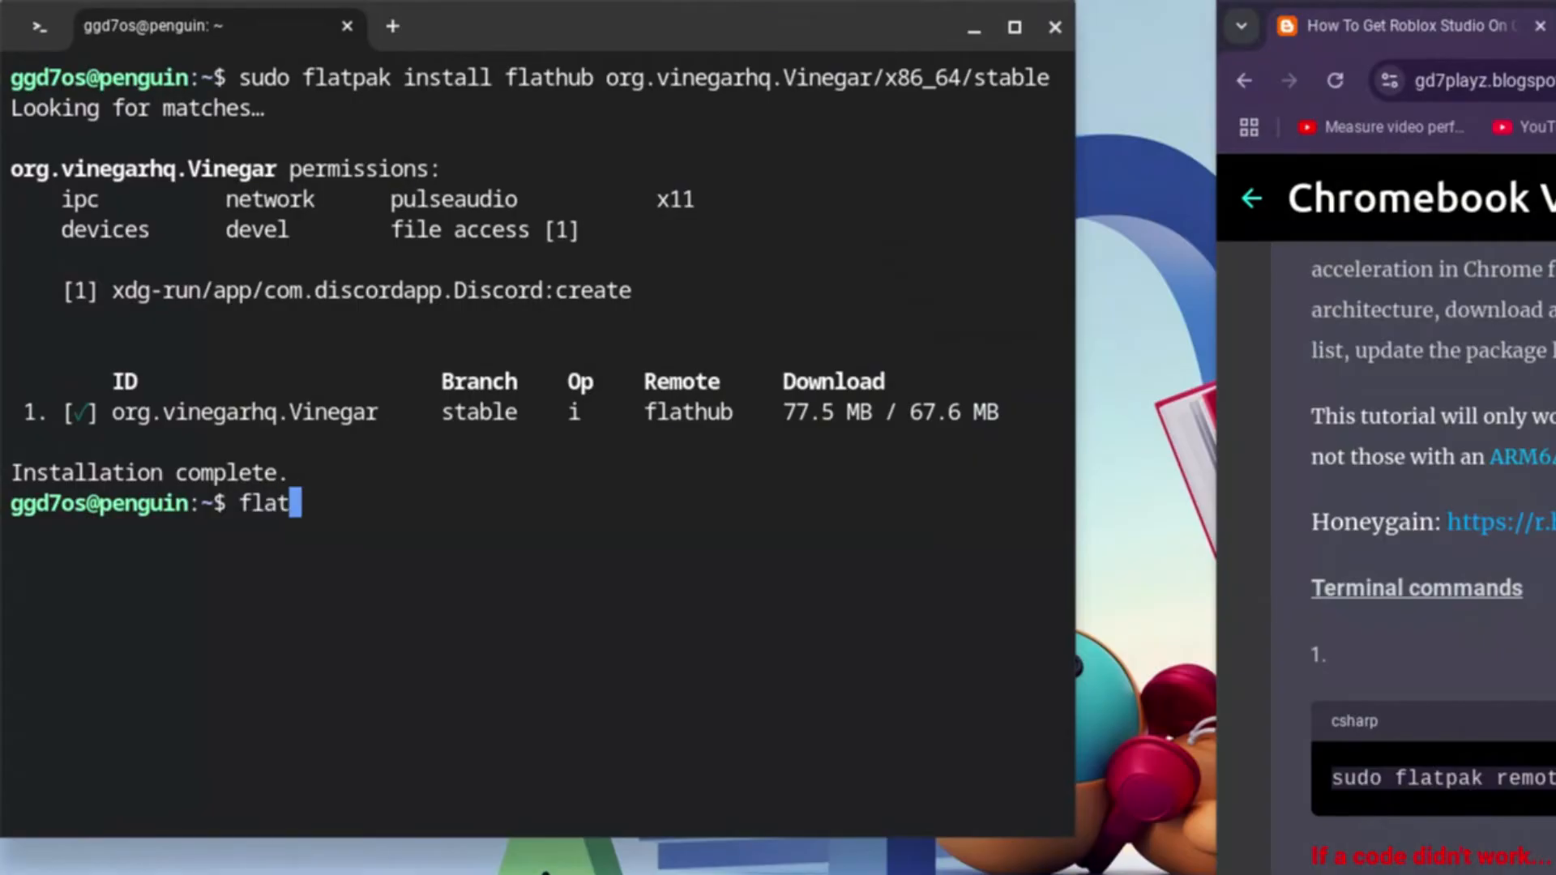
pyautogui.write('pak r')
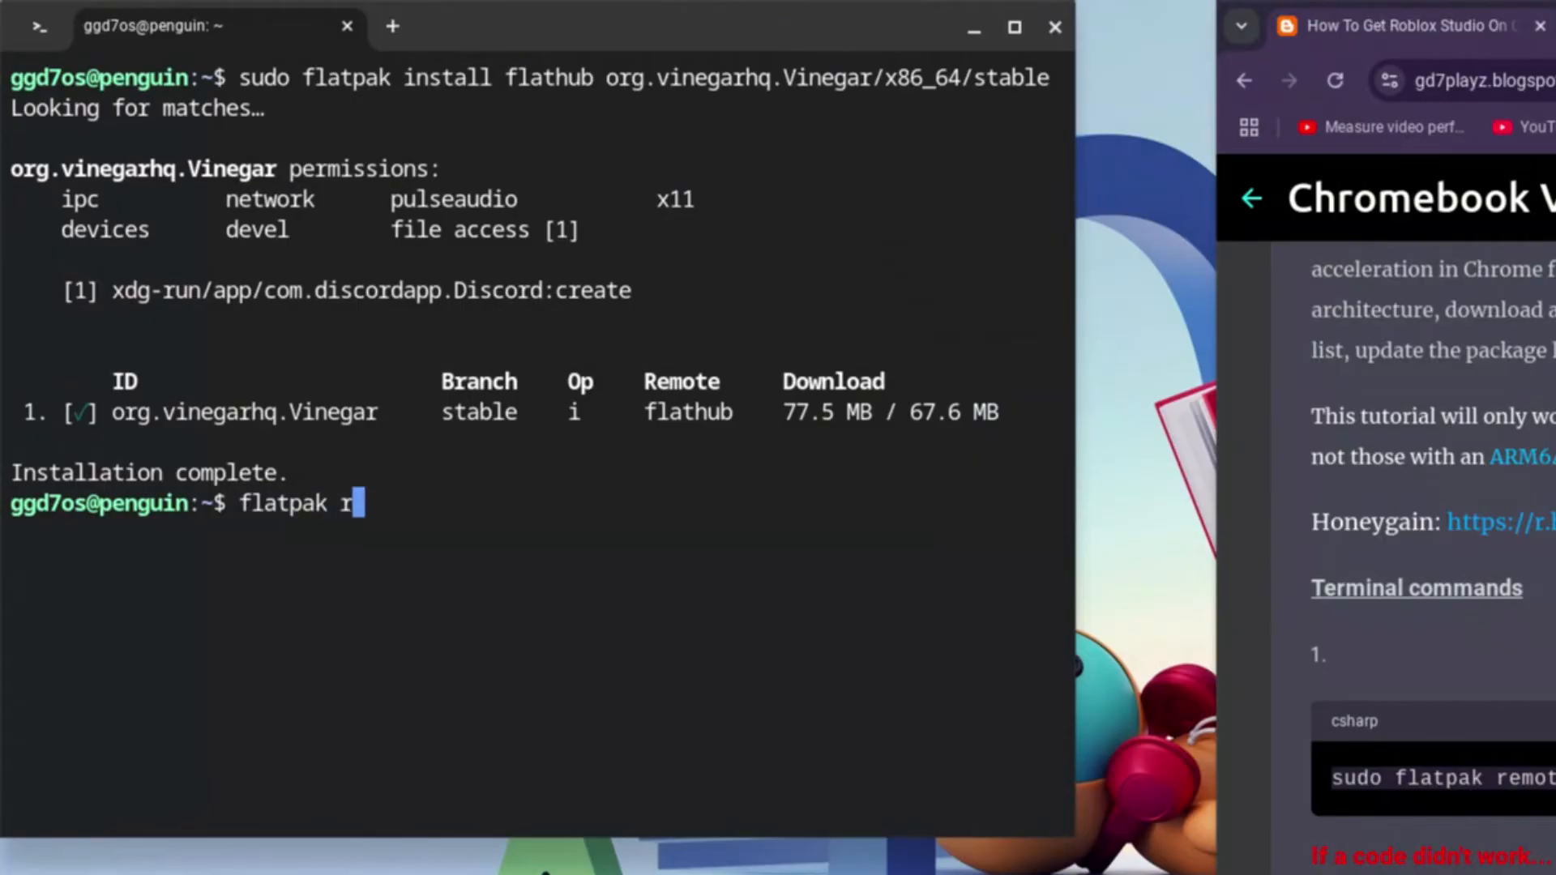
pyautogui.write('un org')
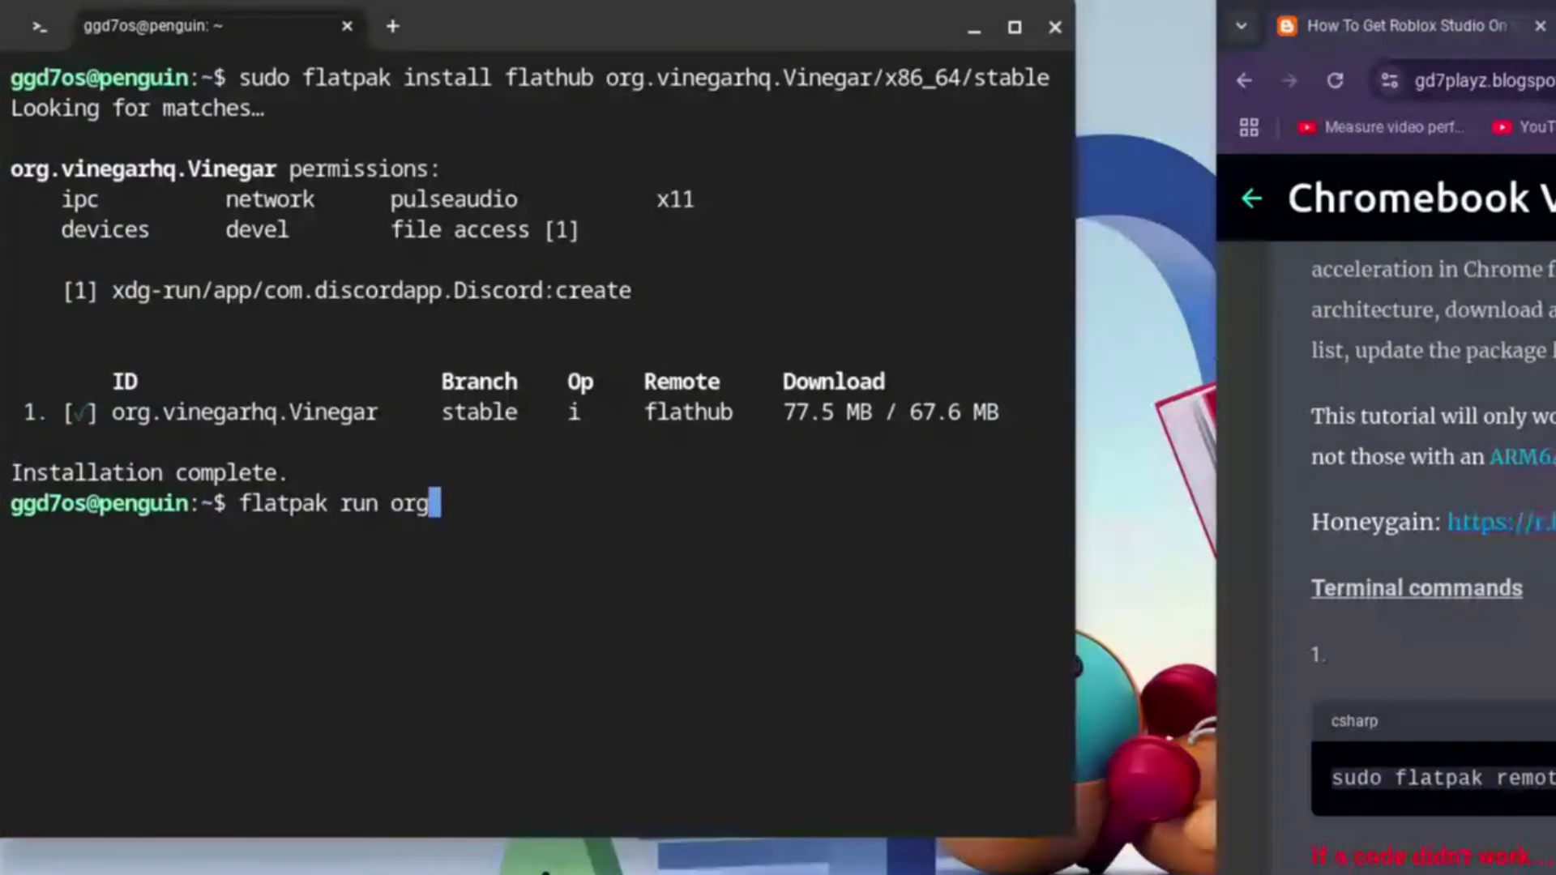
pyautogui.write('.vin')
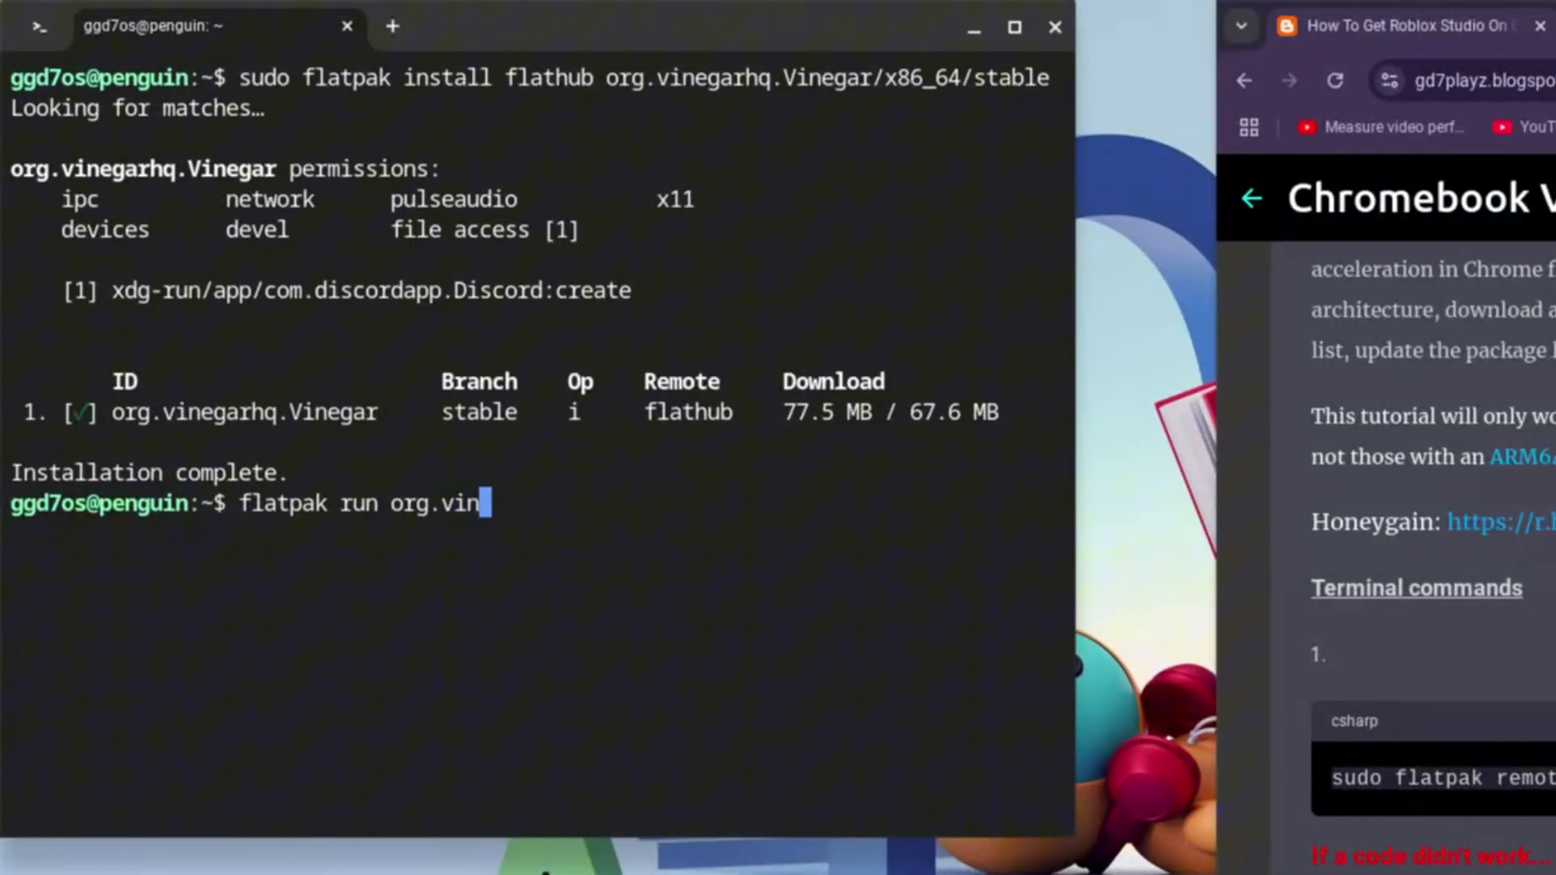
pyautogui.write('egarhq')
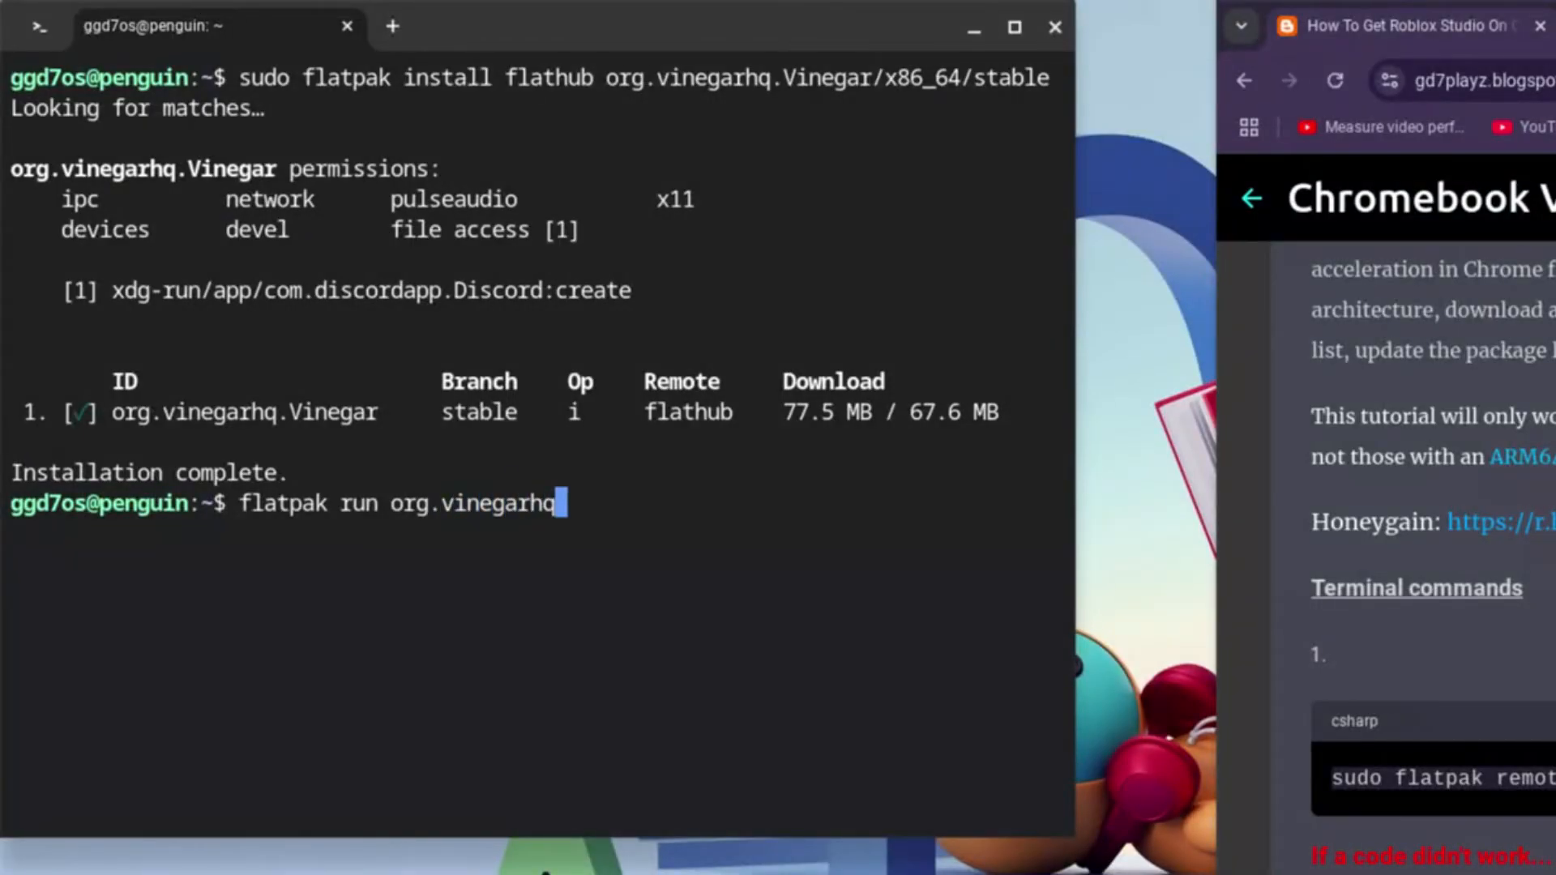
pyautogui.write('.')
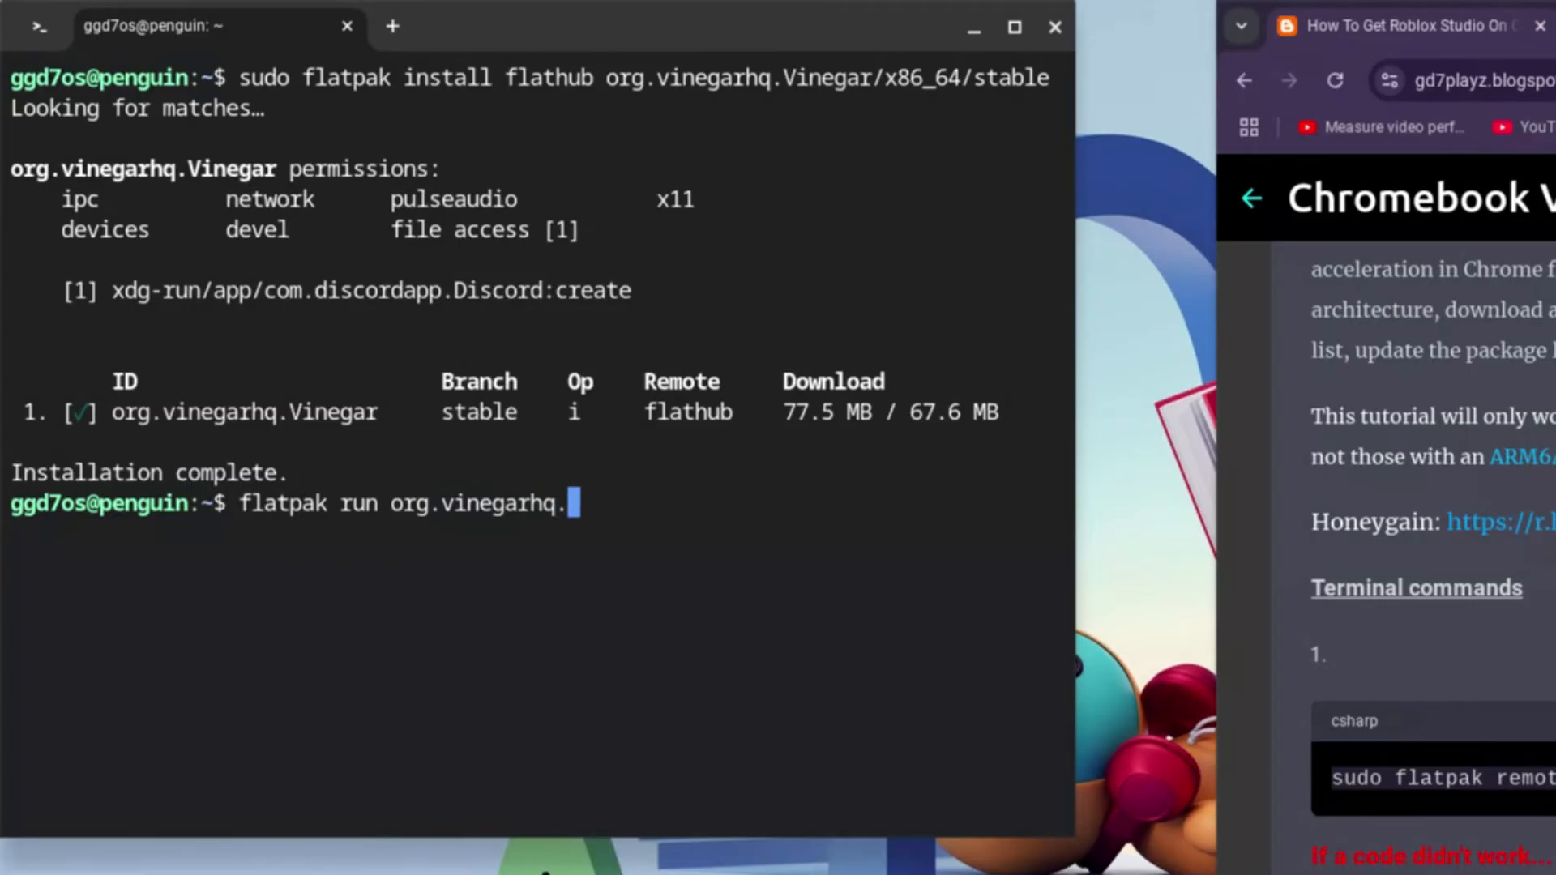
pyautogui.write('V')
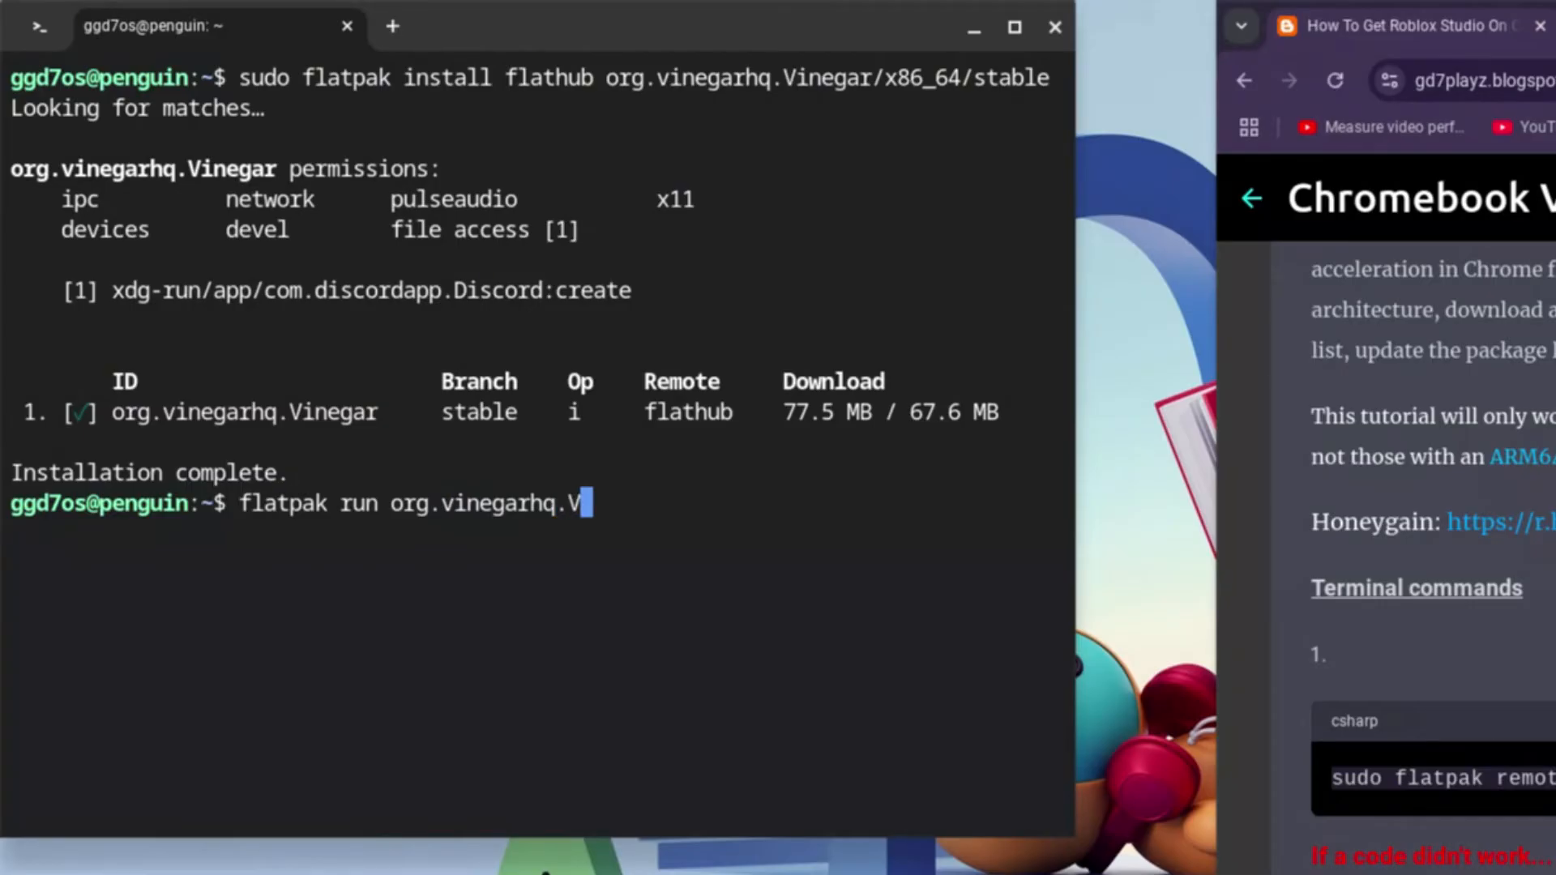
pyautogui.write('inegar')
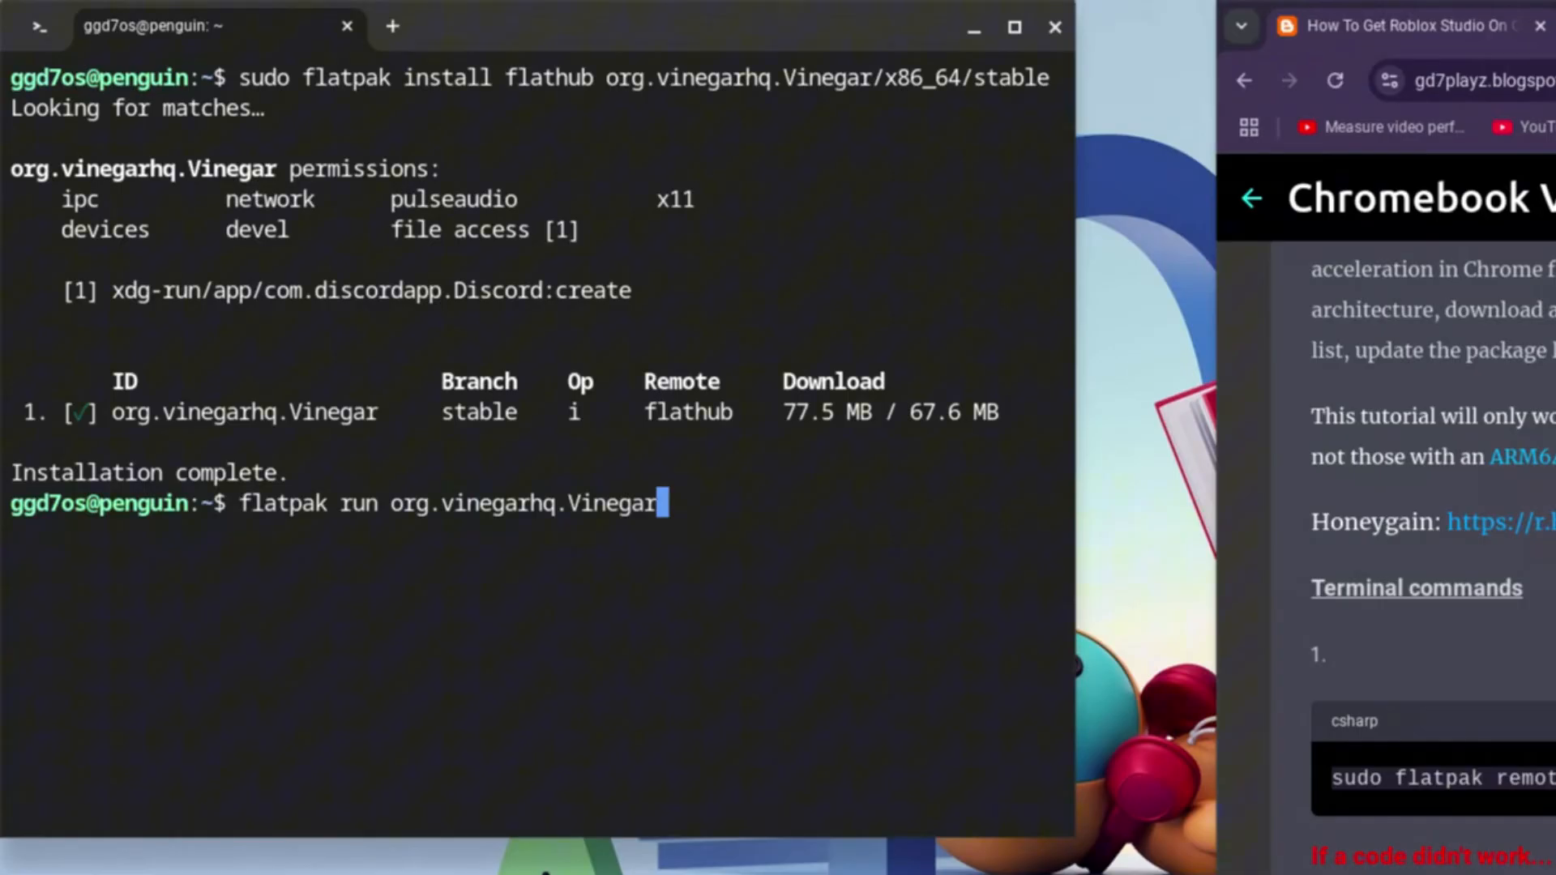
pyautogui.write('studio r')
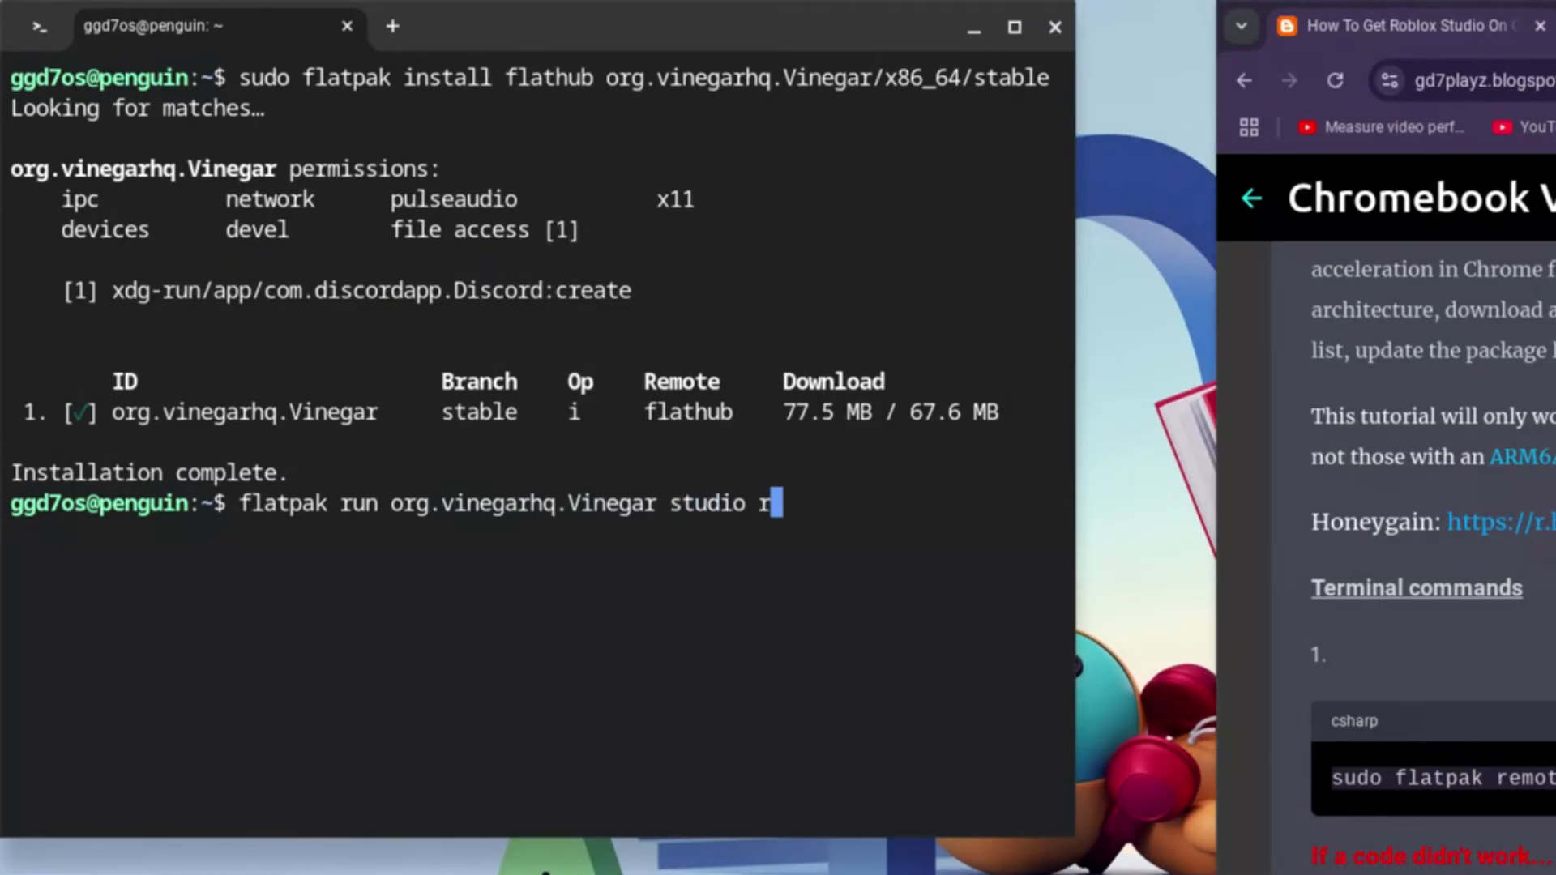
pyautogui.write('un')
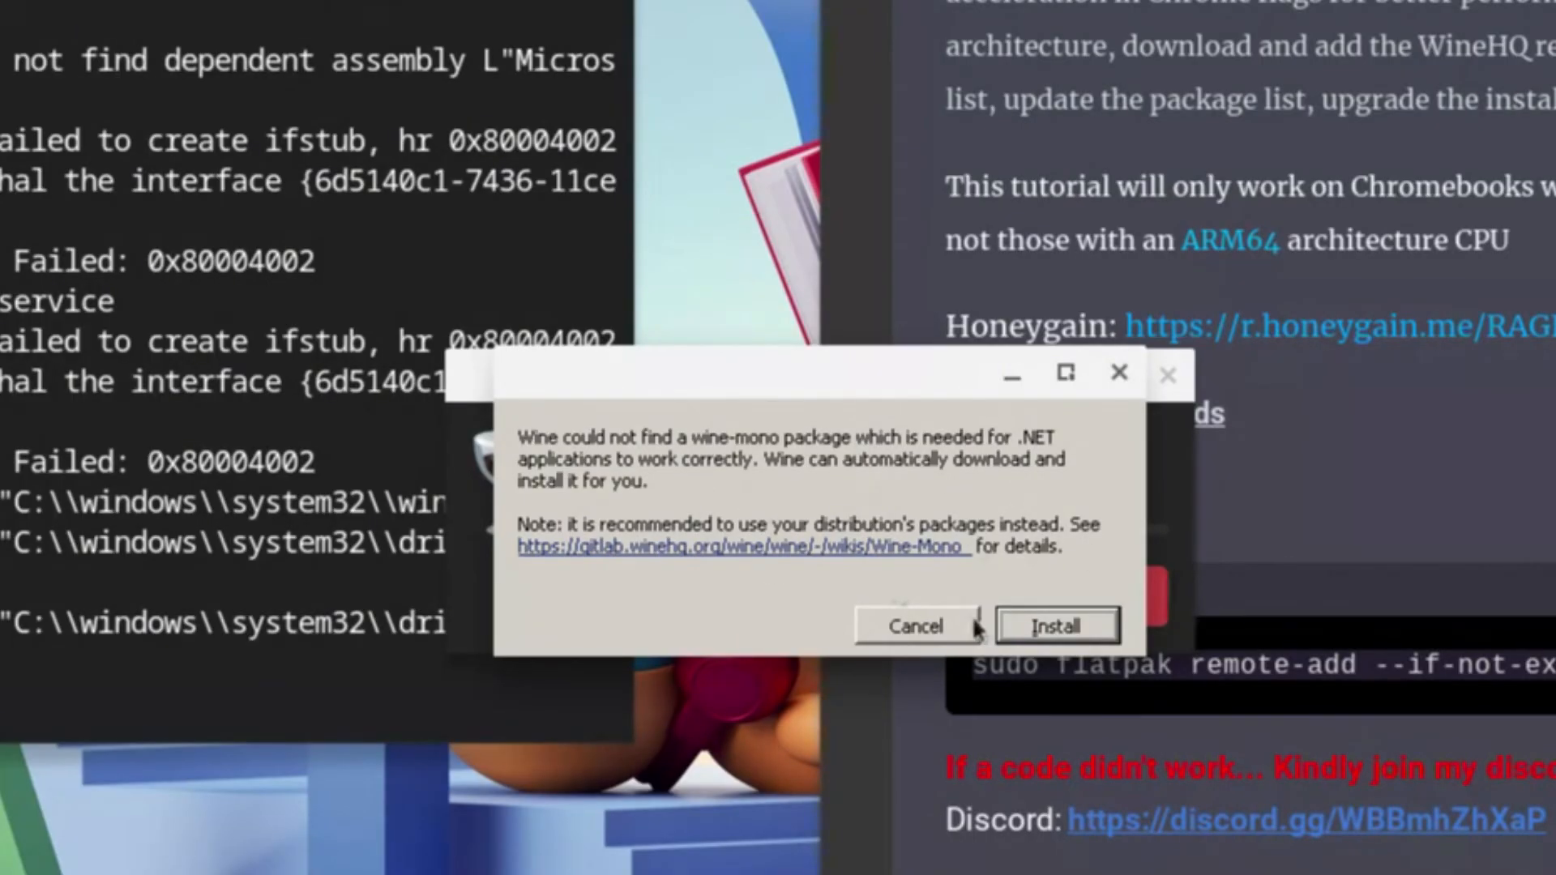
# Dismiss the Wine wine-mono download prompt so Studio continues loading
pyautogui.click(1056, 626)
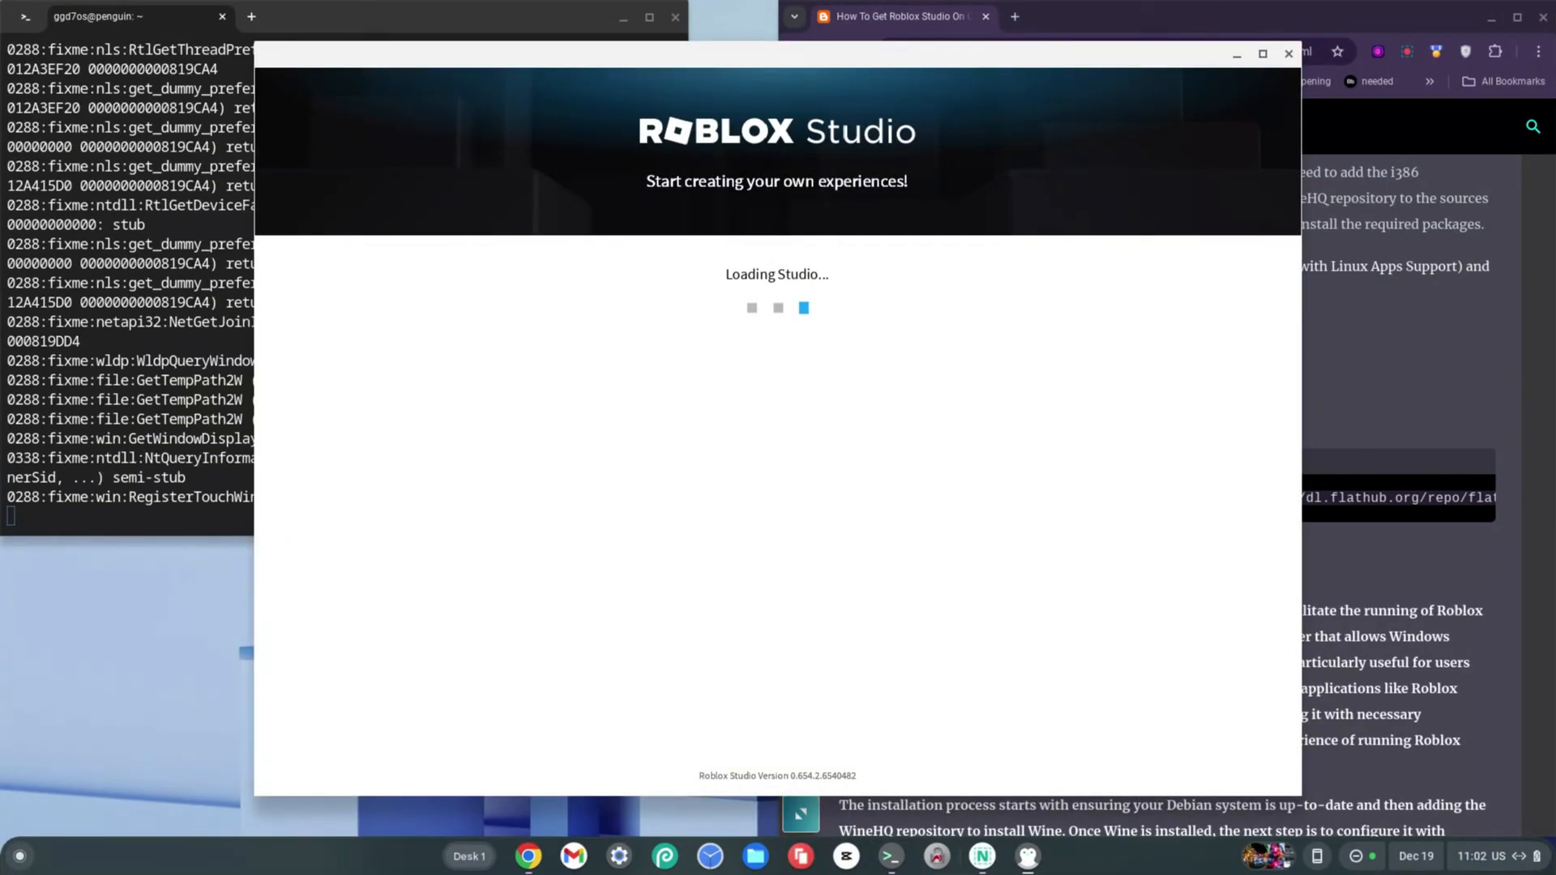
# Search the ChromeOS launcher for 'roblox images'
pyautogui.click(17, 856)
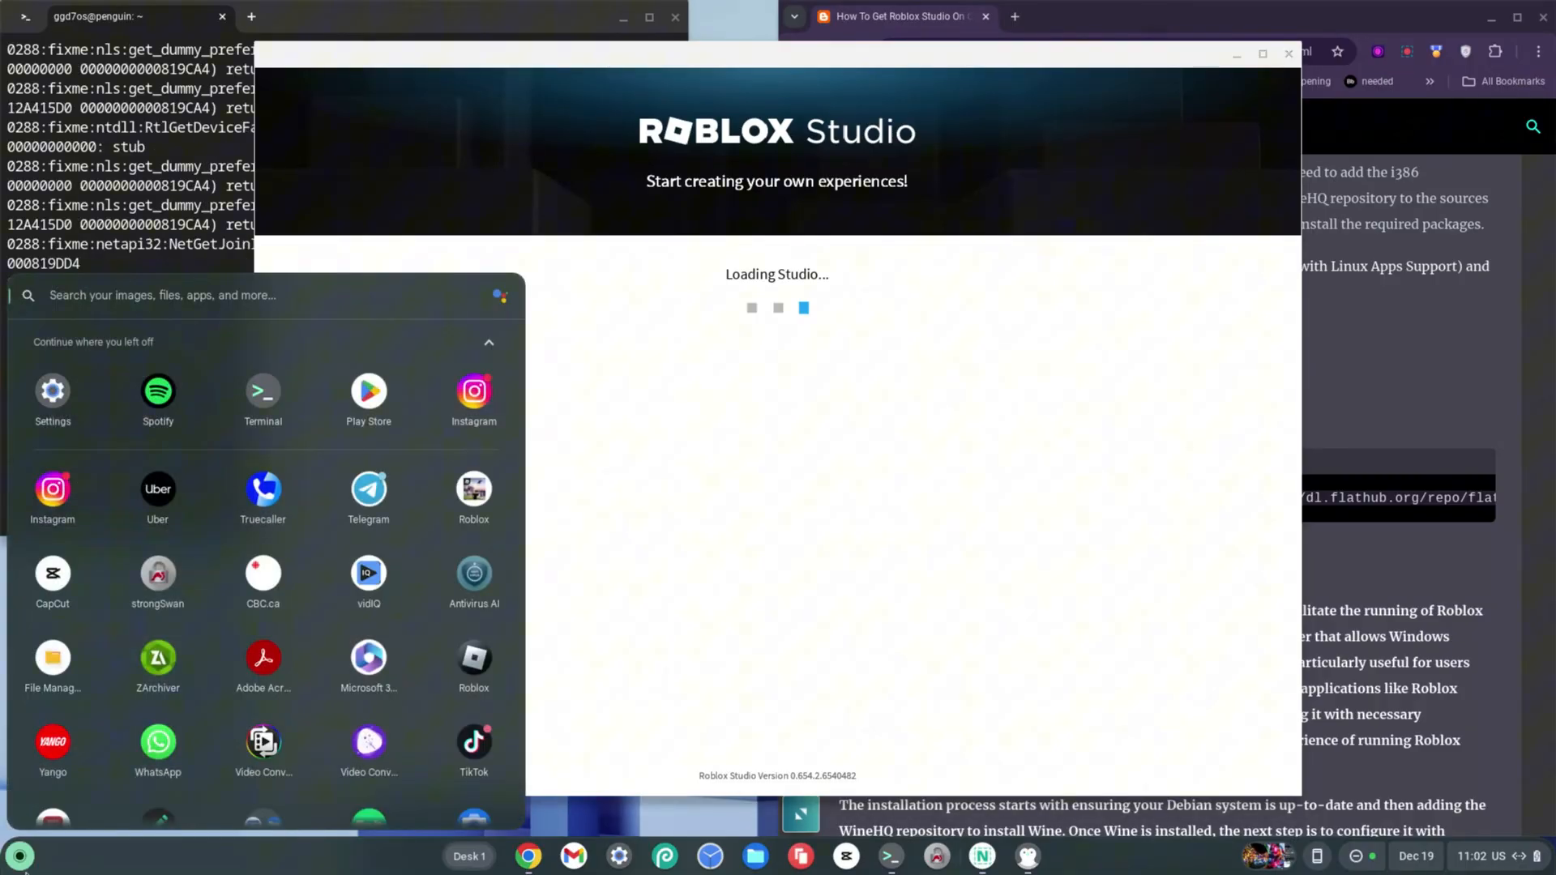
pyautogui.write('roblox images')
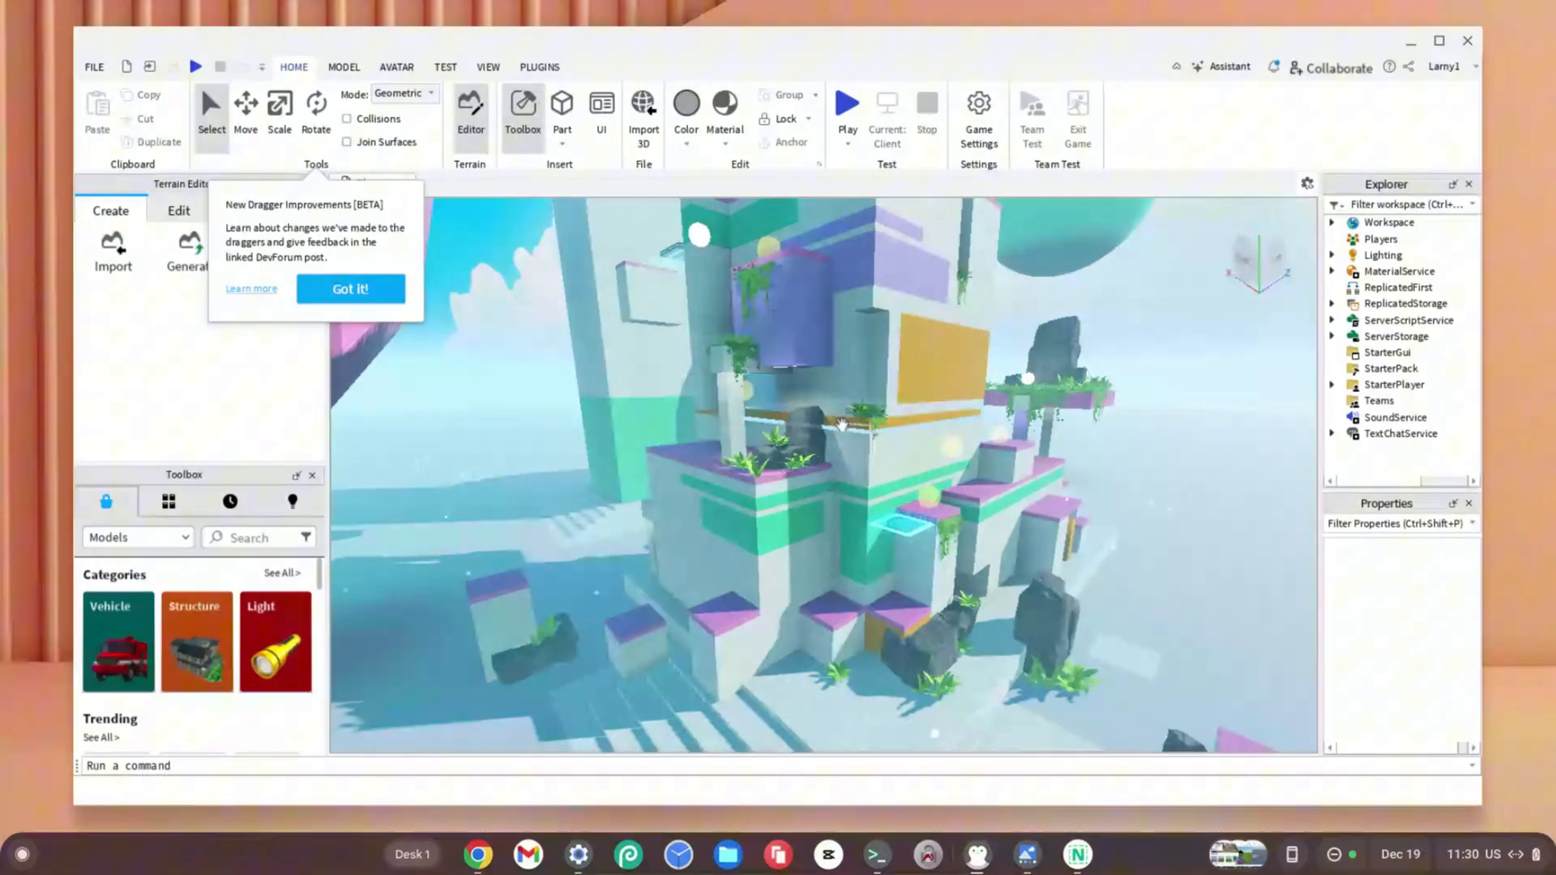
pyautogui.moveTo(846, 103)
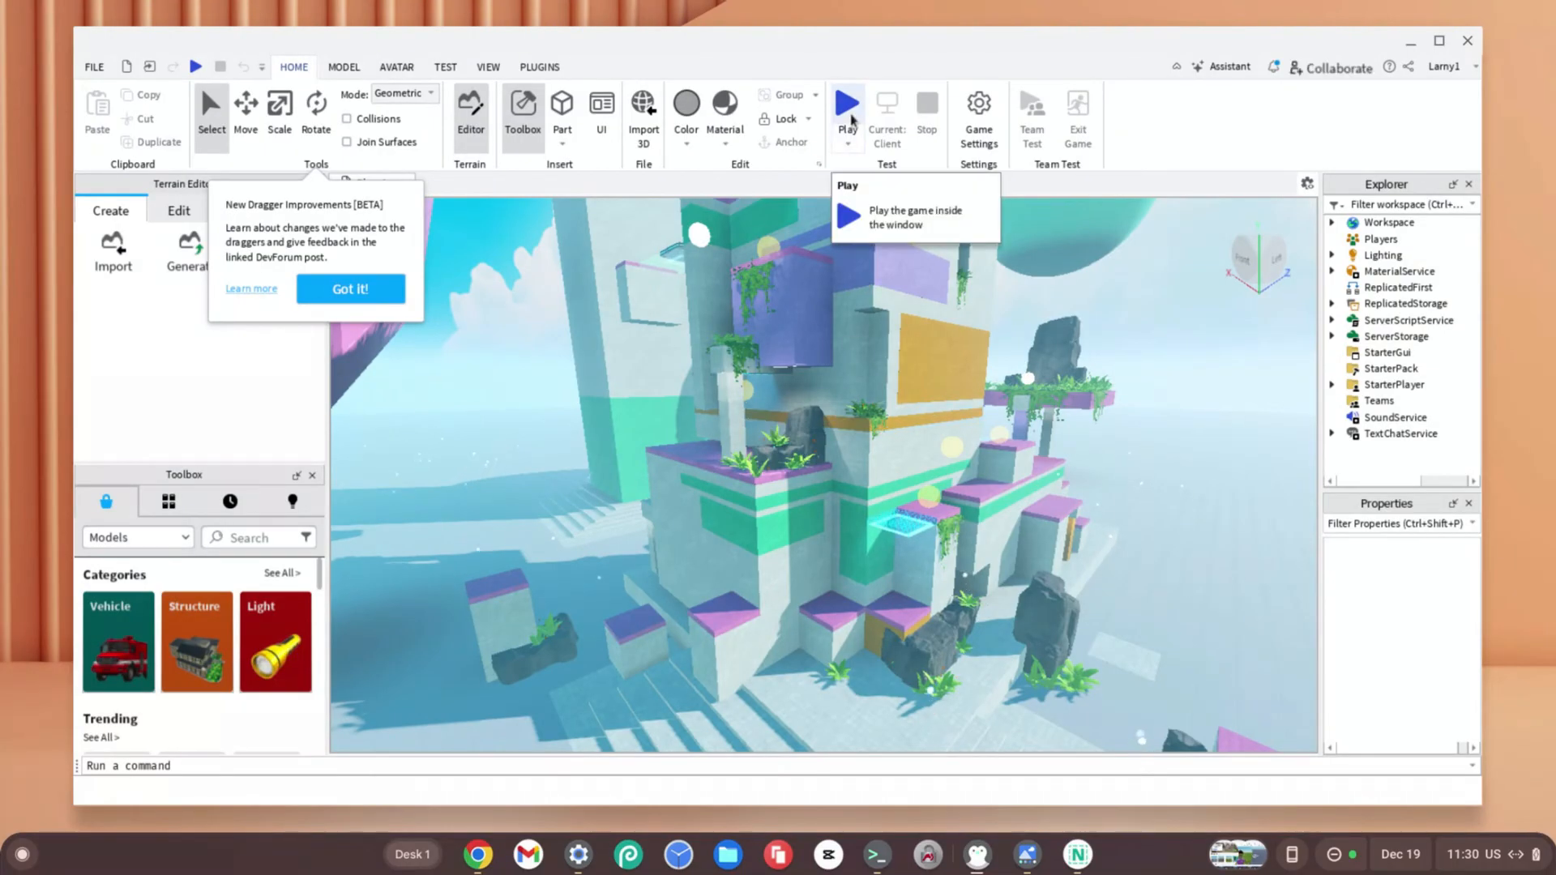
# Press Play in the Home tab's Test group to spawn the avatar
pyautogui.click(846, 103)
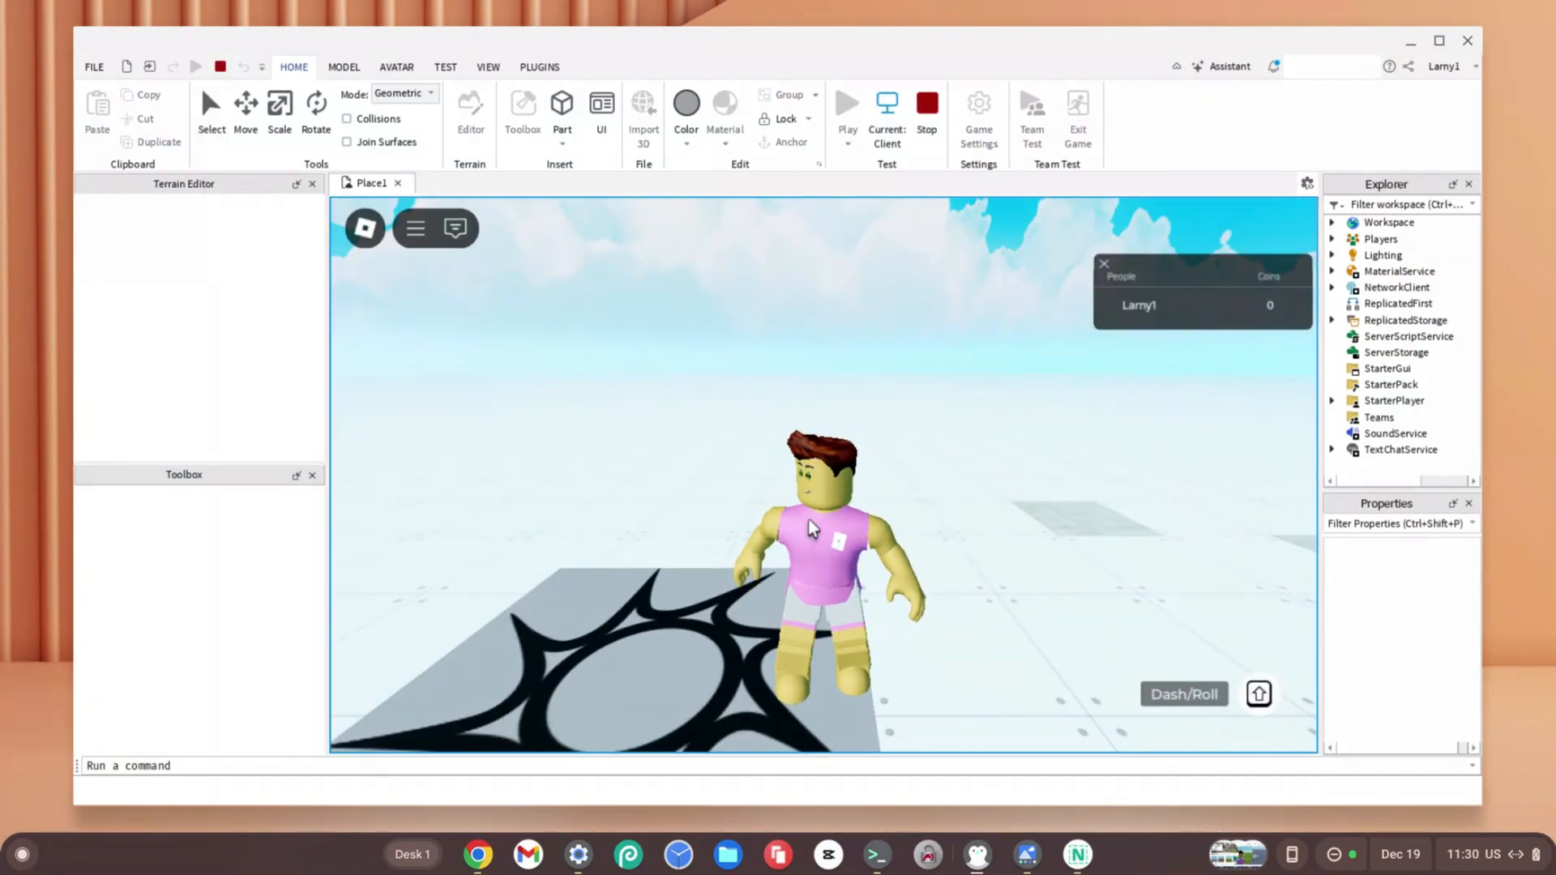